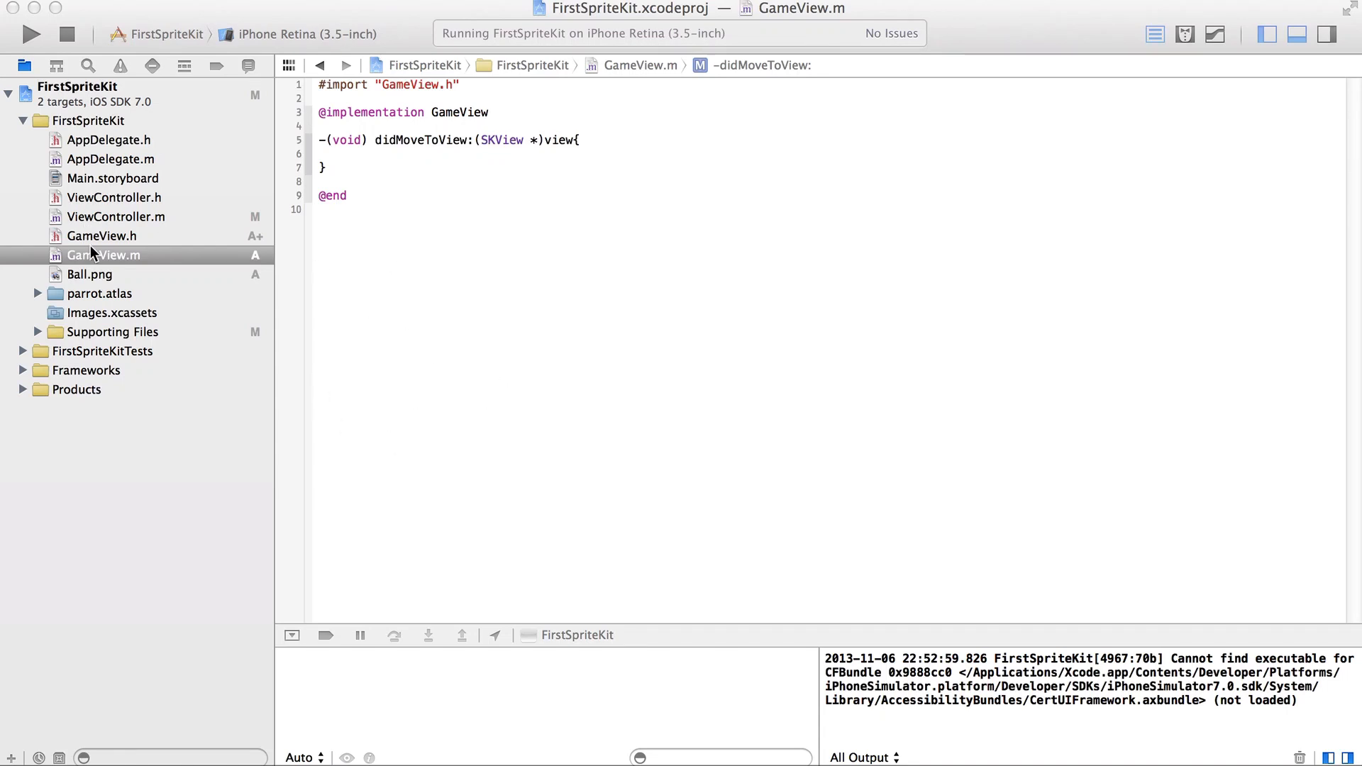
Show the file actions for GameView.m in the Project Navigator.
right_click(102, 254)
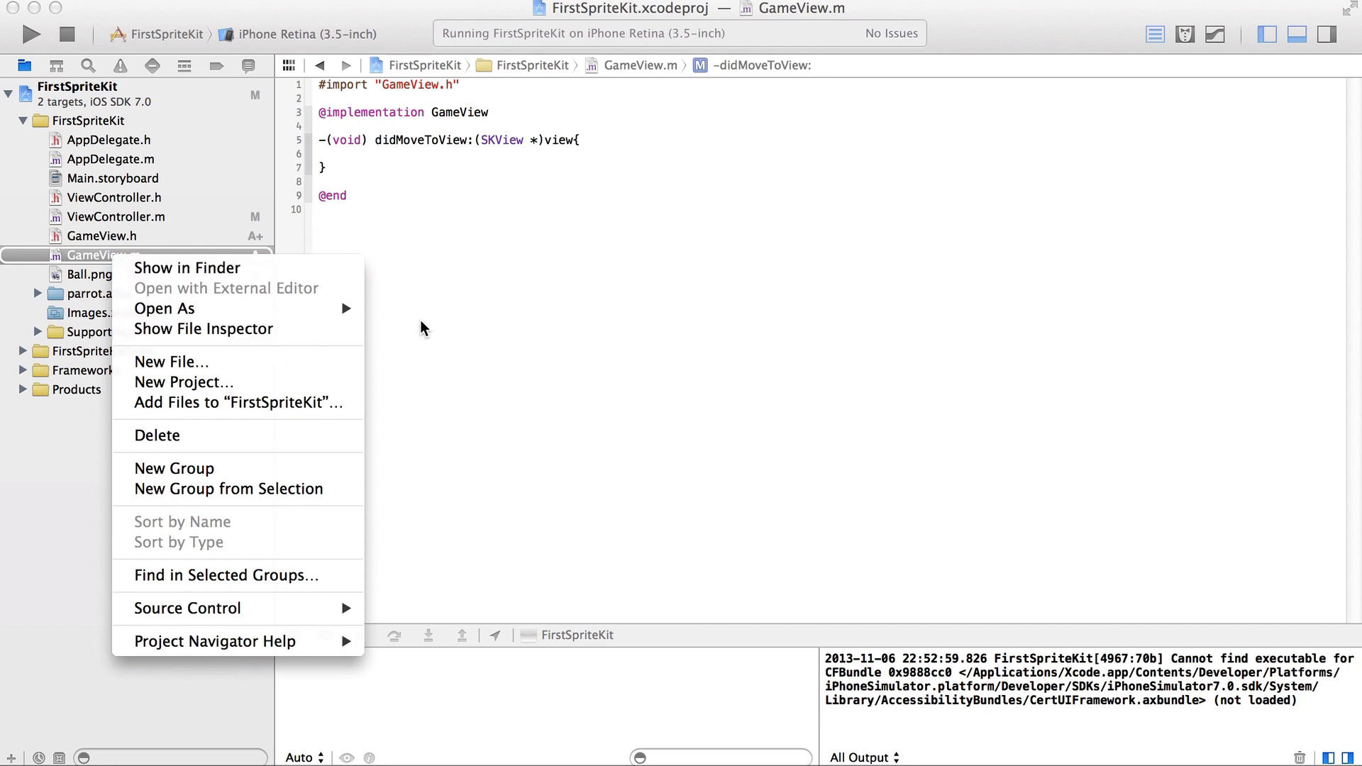
mouse_move(164, 308)
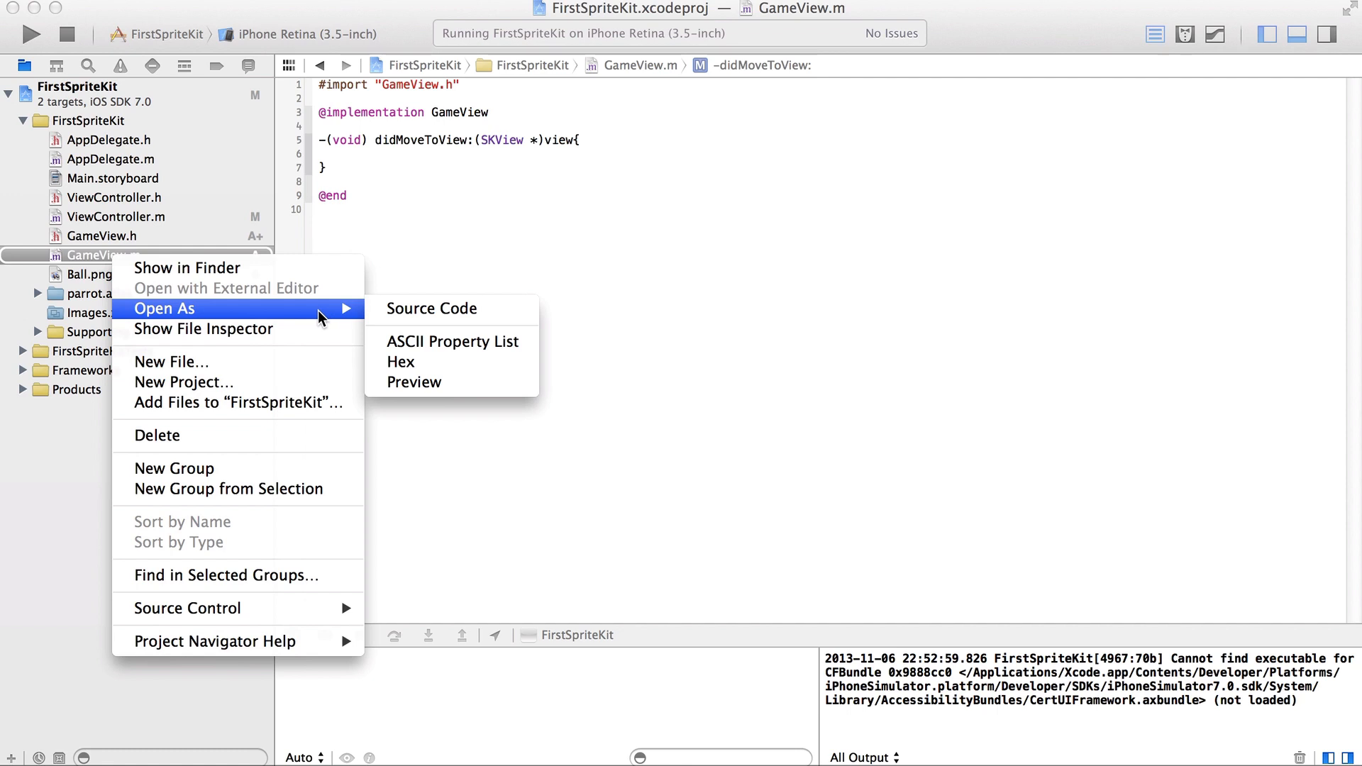
mouse_move(183, 362)
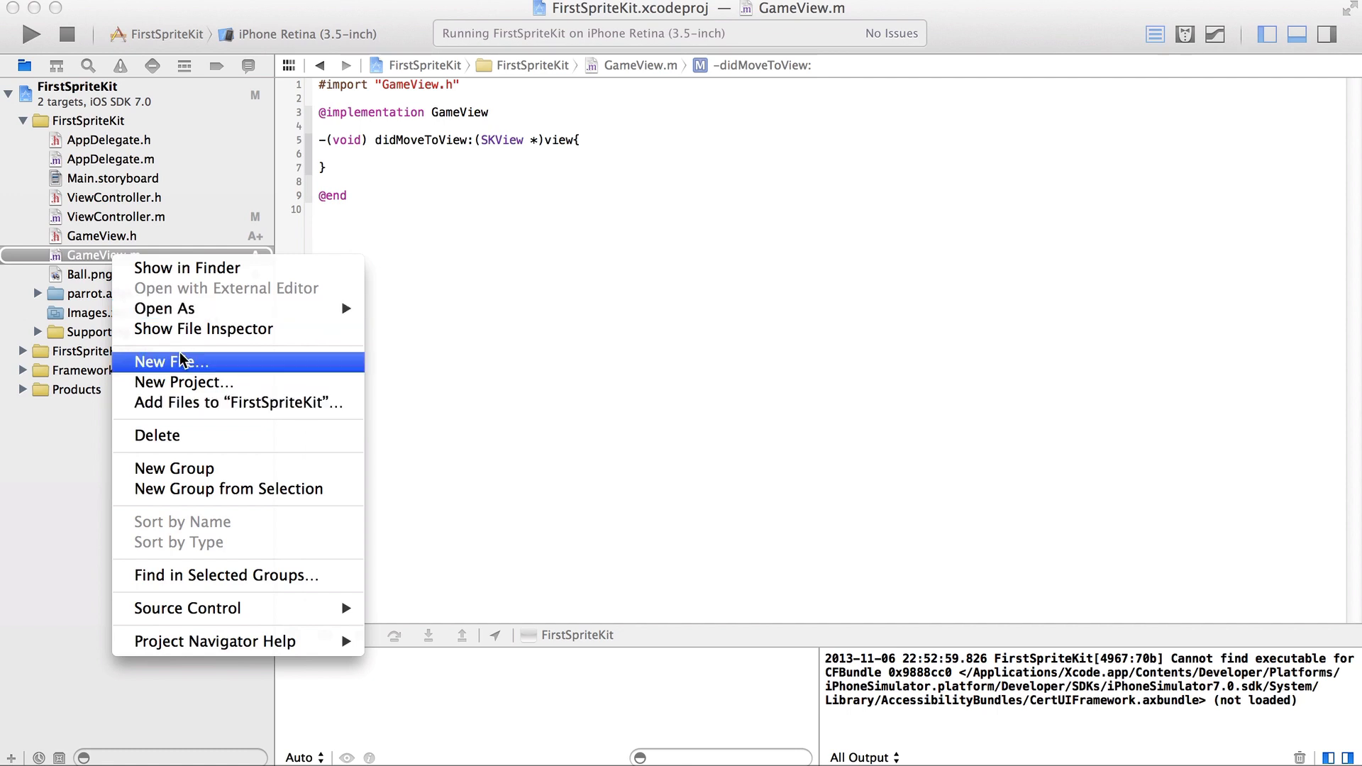
Start a new iOS Resource SpriteKit Particle File using the Rain template.
left_click(166, 362)
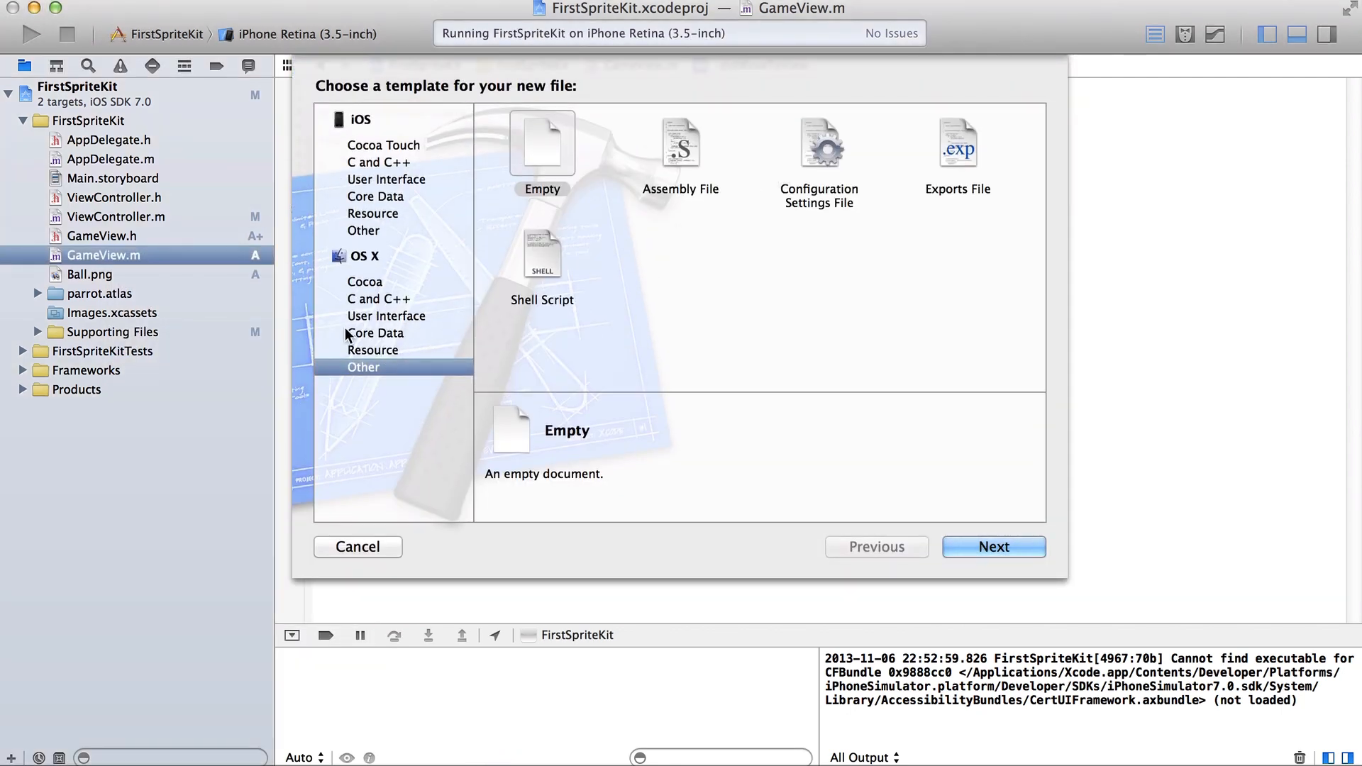
left_click(373, 350)
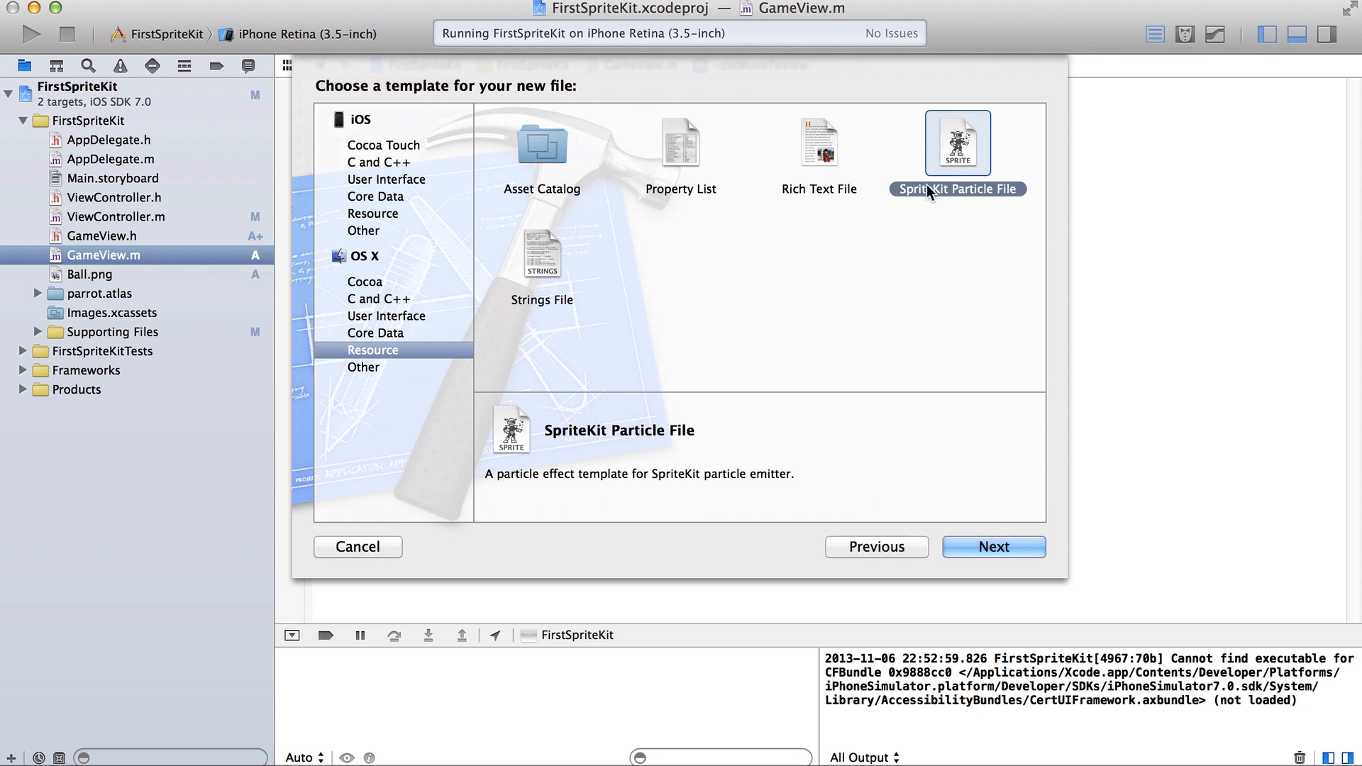
left_click(993, 546)
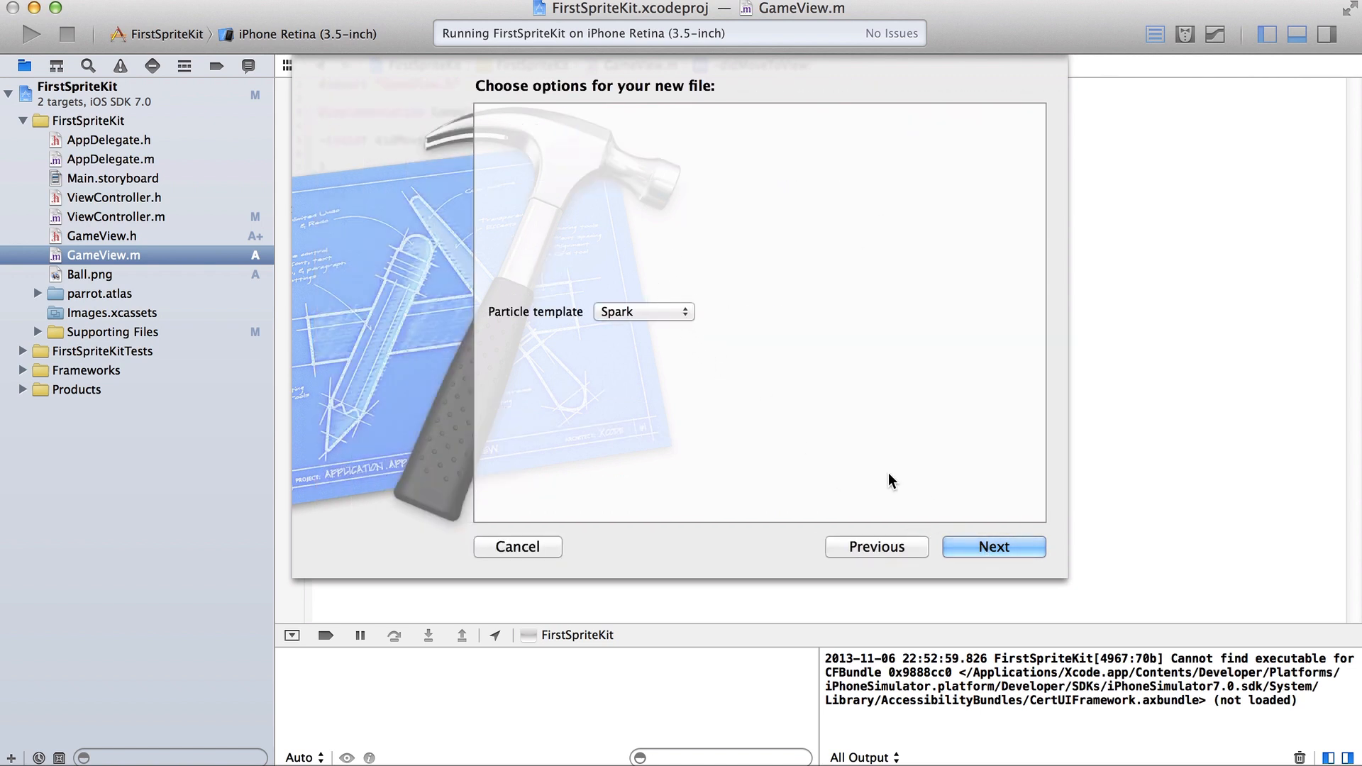
left_click(642, 311)
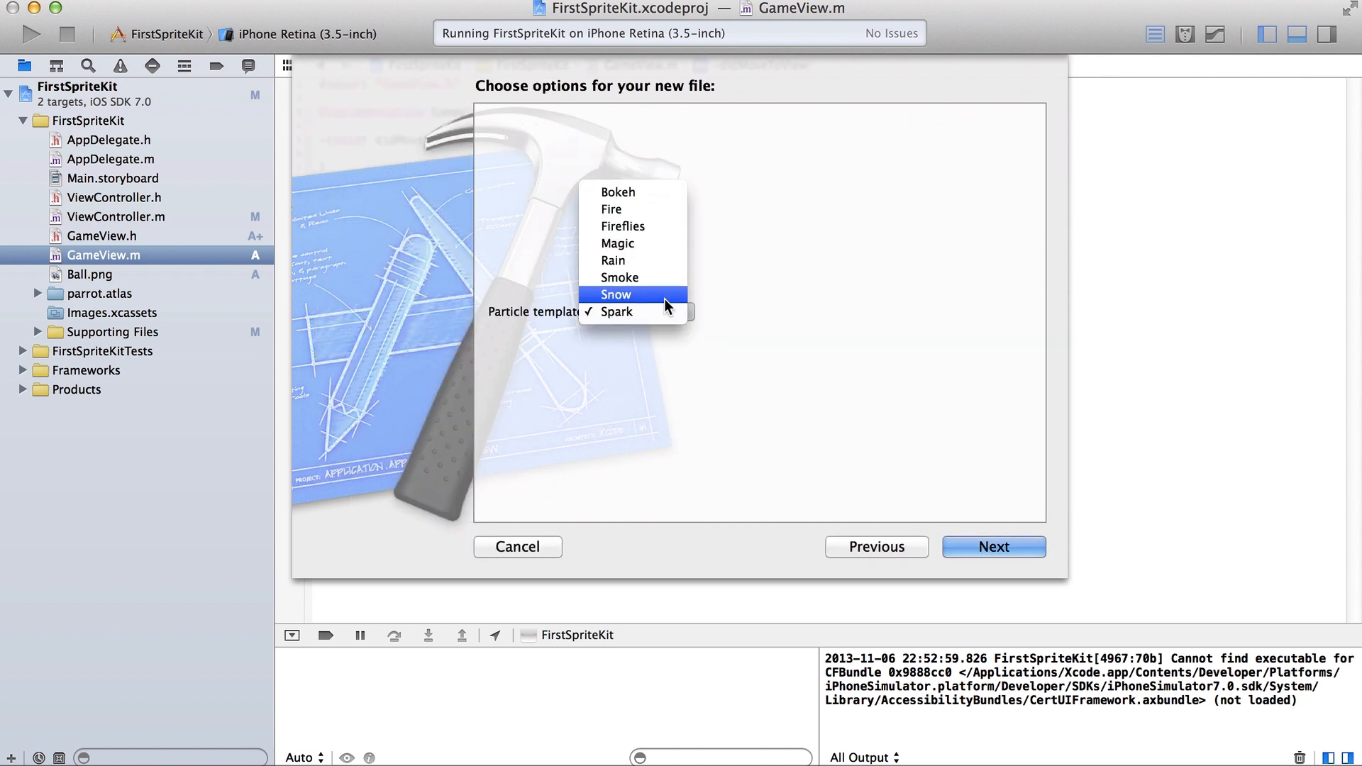
mouse_move(622, 225)
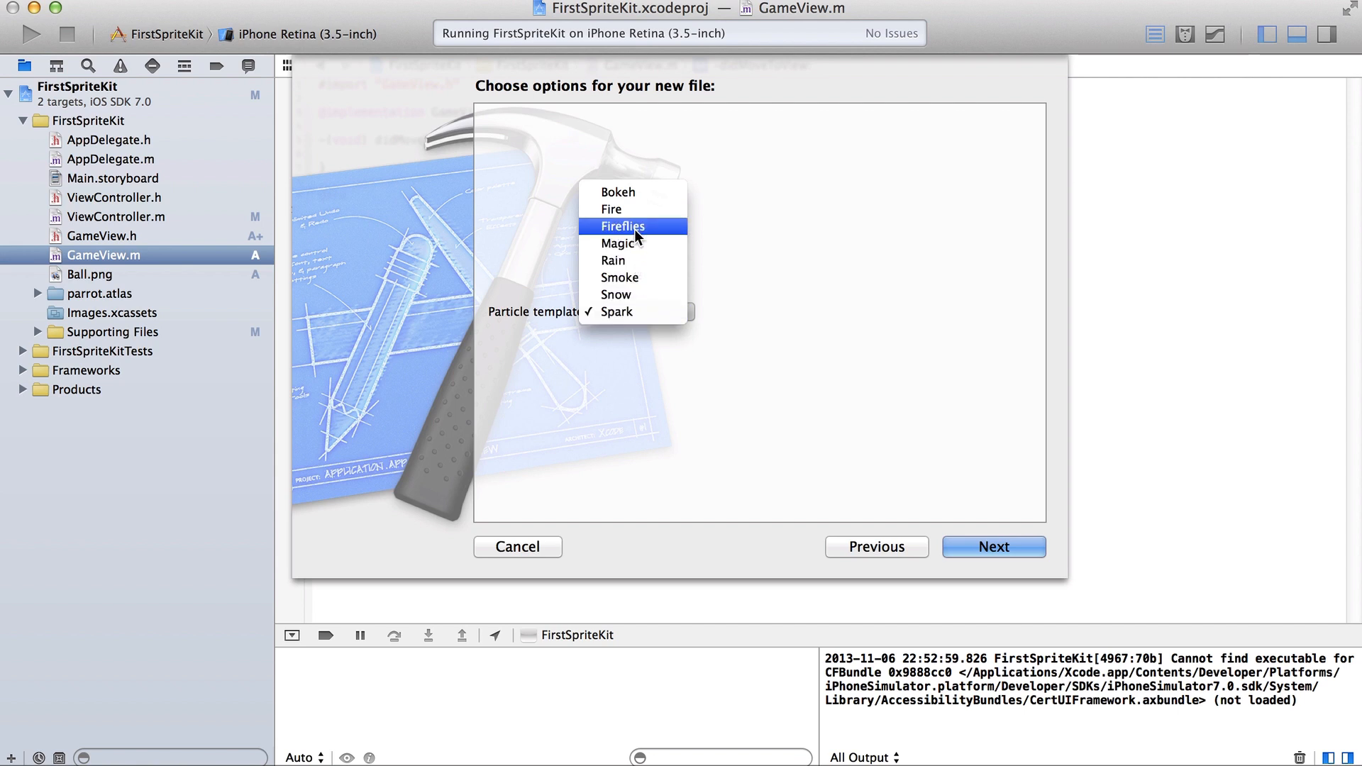
mouse_move(613, 261)
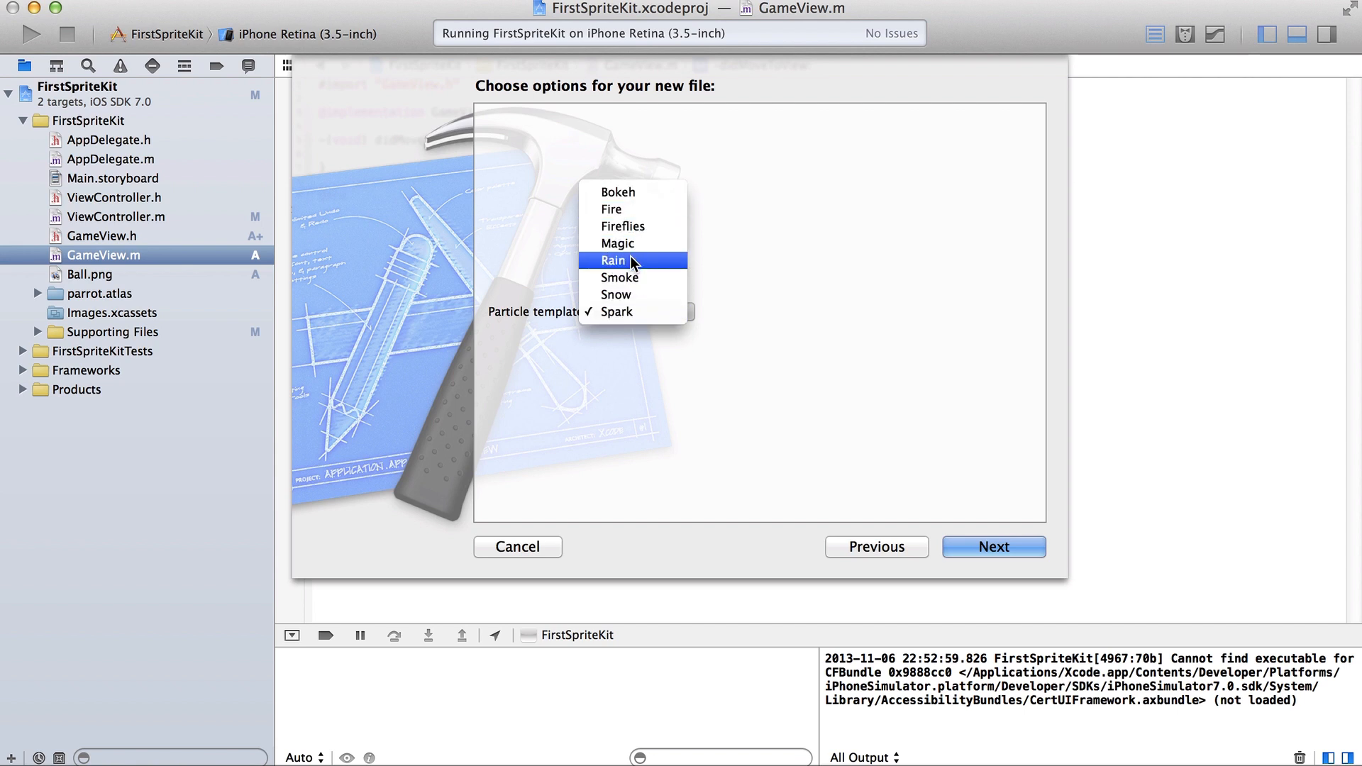
left_click(612, 261)
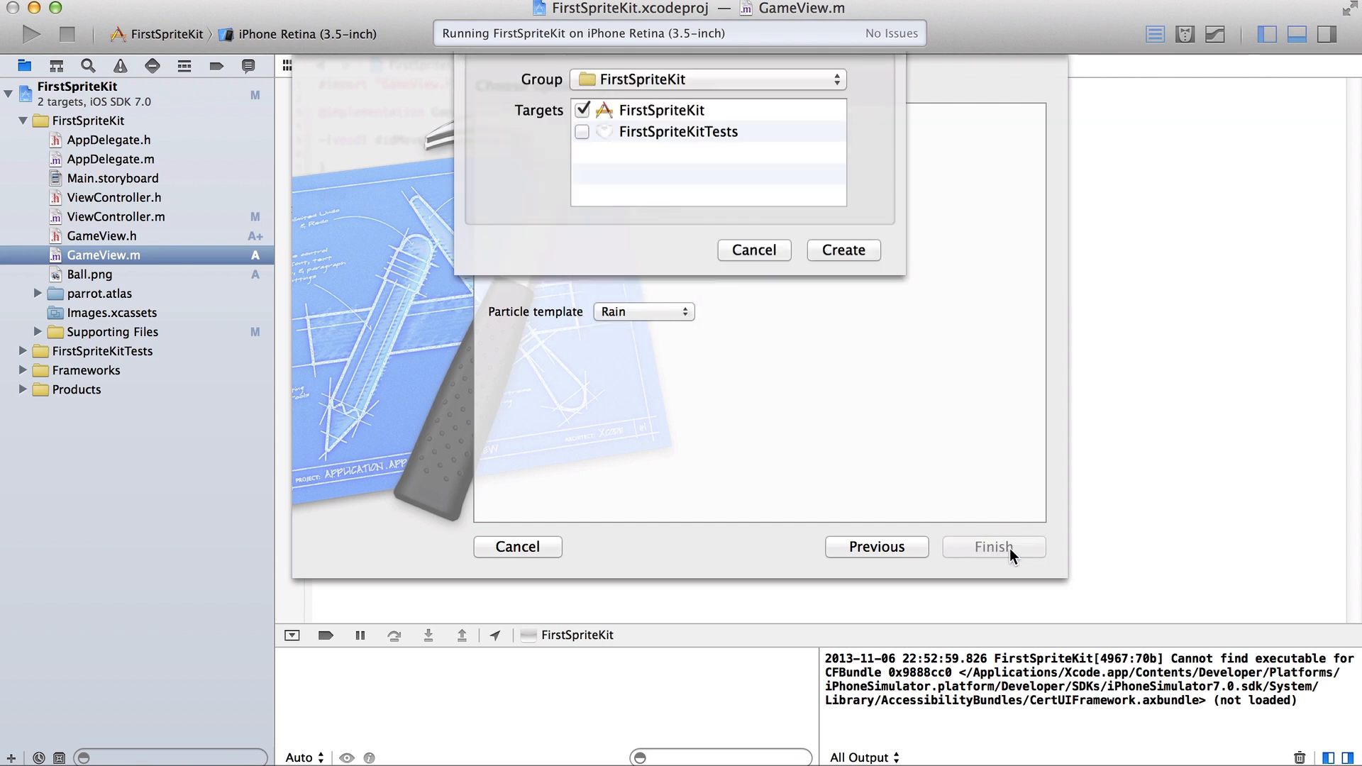
left_click(993, 546)
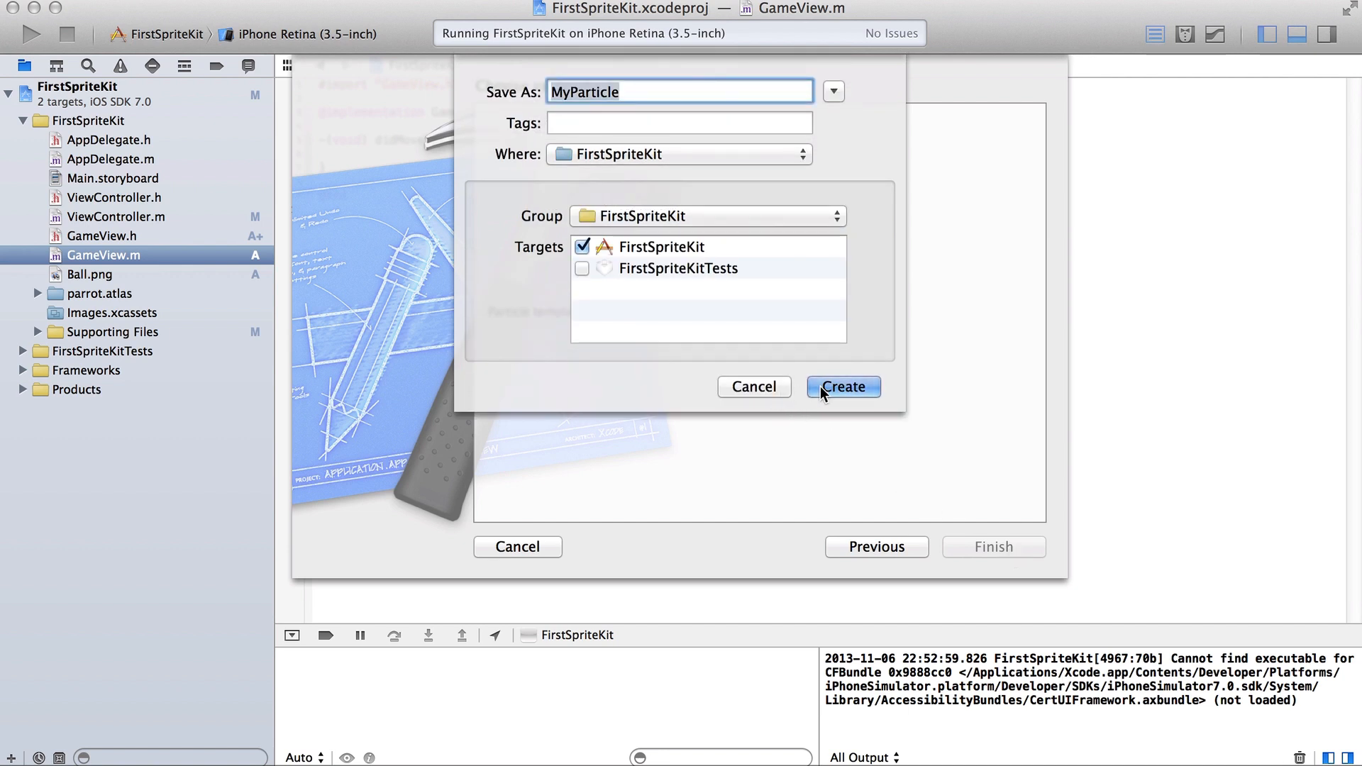
Name the new particle file RainParticle.
type("Rain")
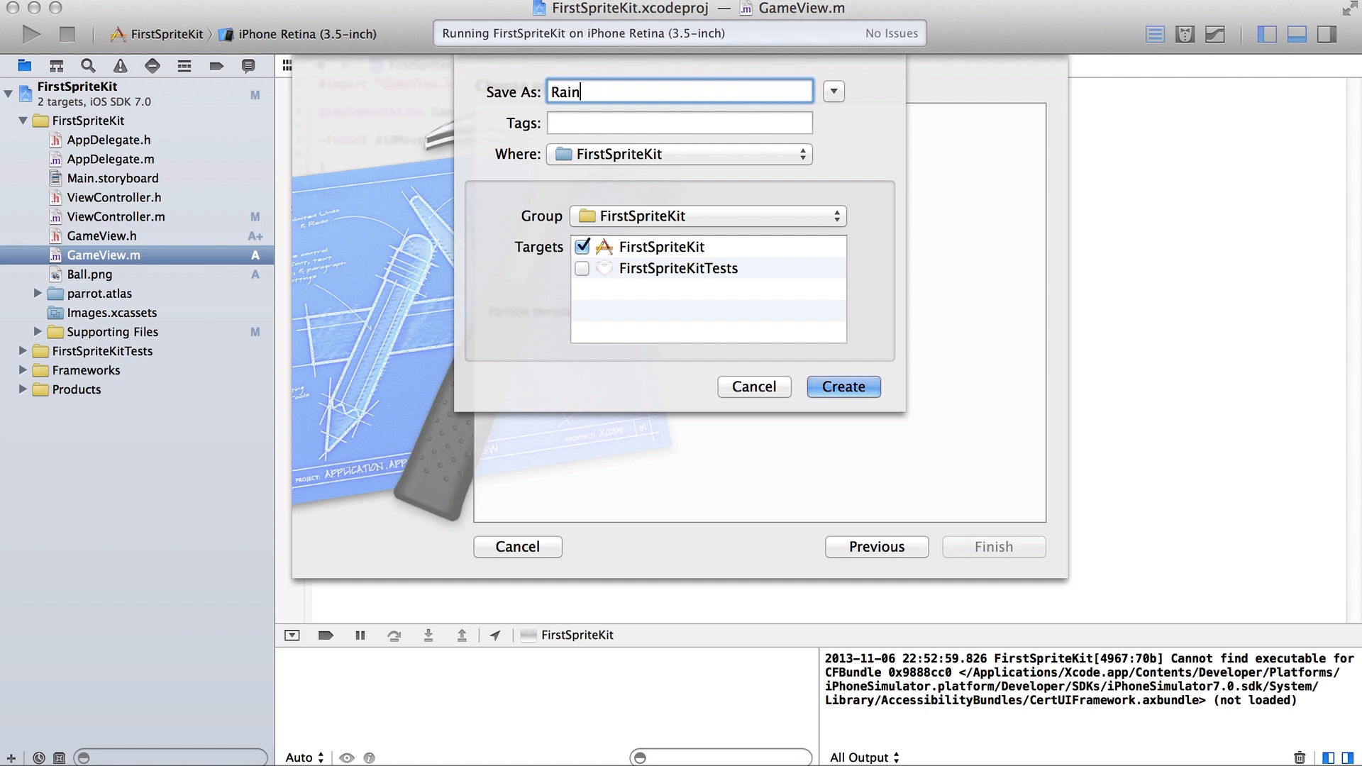
type("Part")
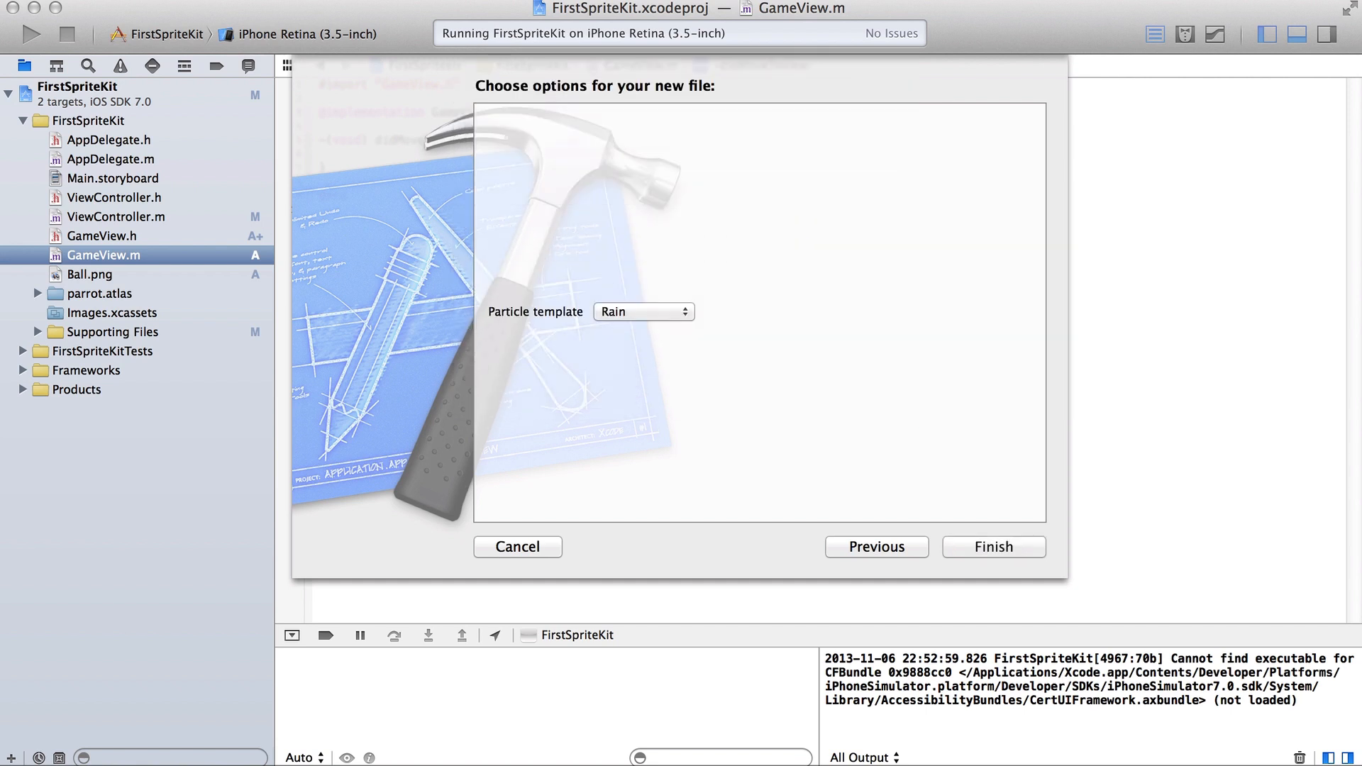
Create RainParticle.sks and show its SKEmitterNode Attributes inspector.
left_click(993, 546)
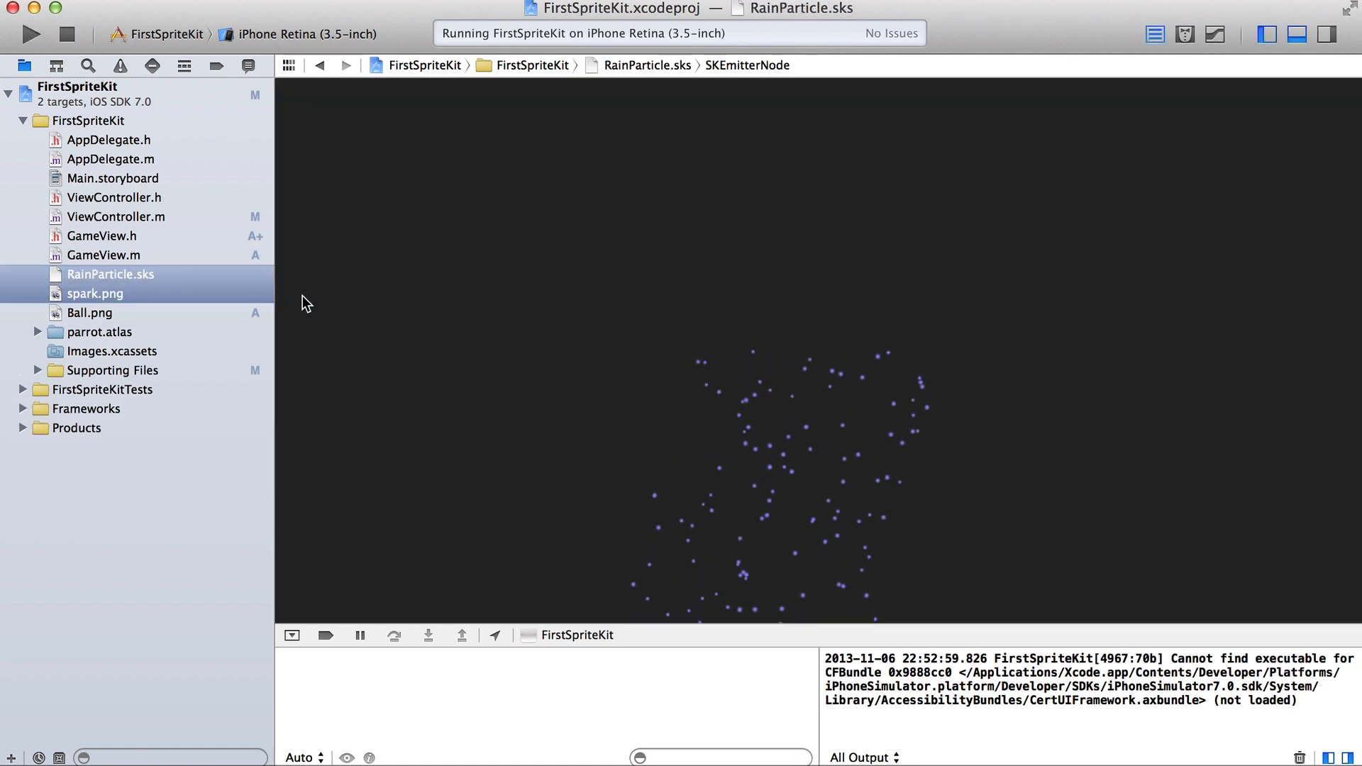
mouse_move(304, 639)
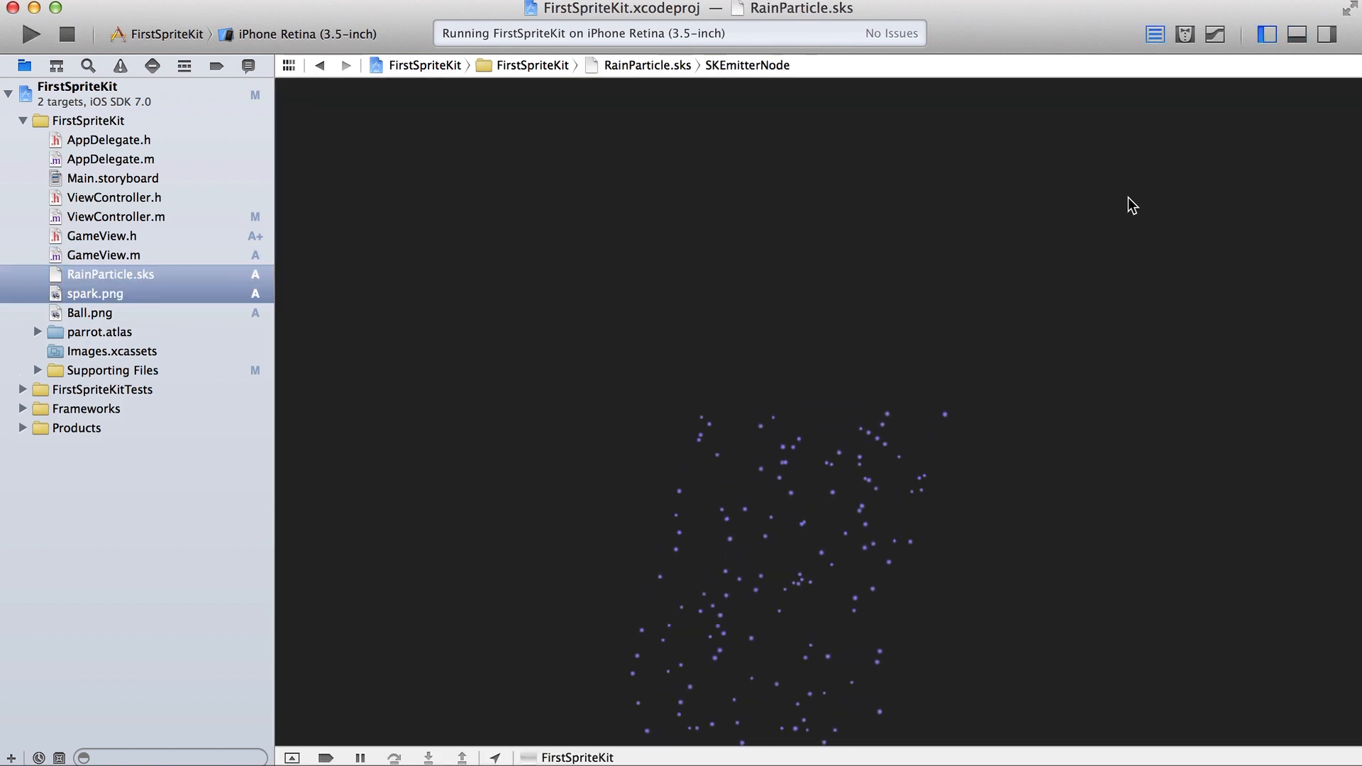
left_click(1328, 34)
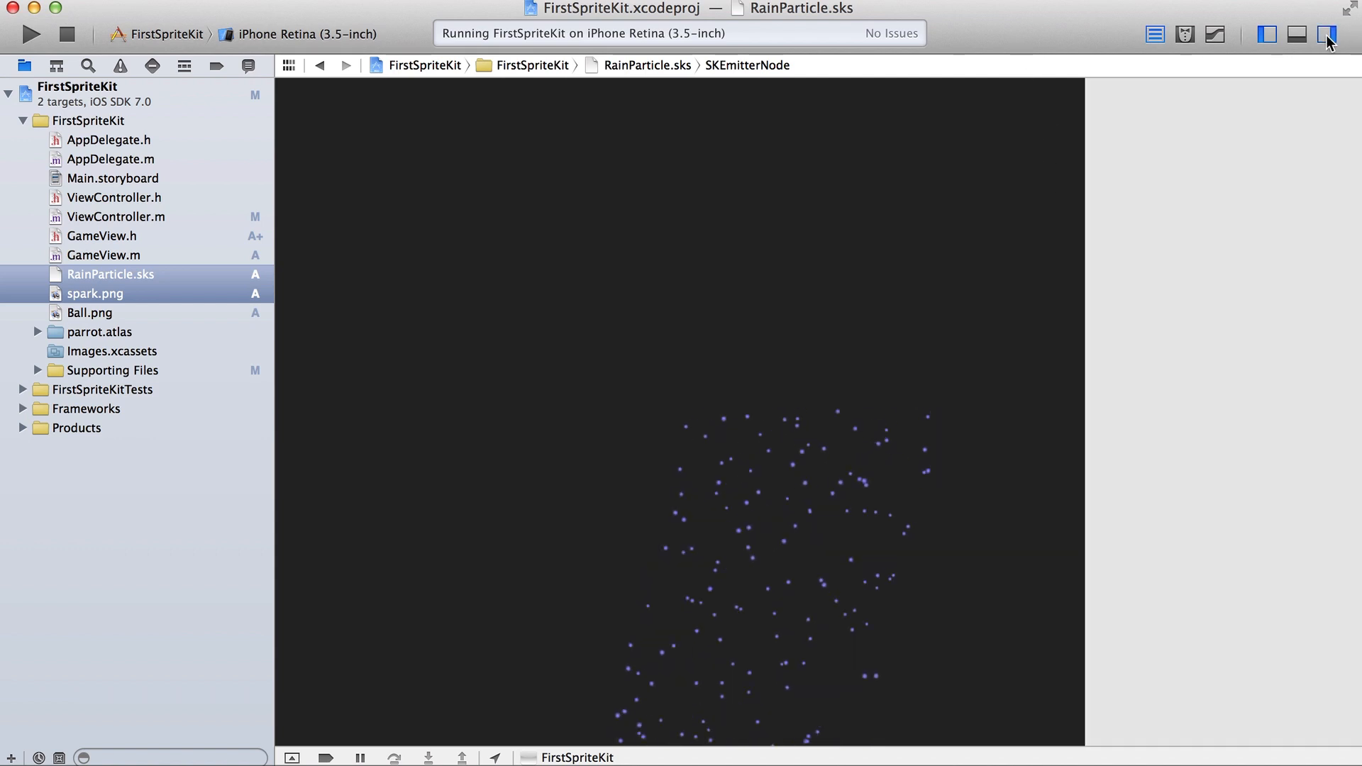
left_click(1328, 34)
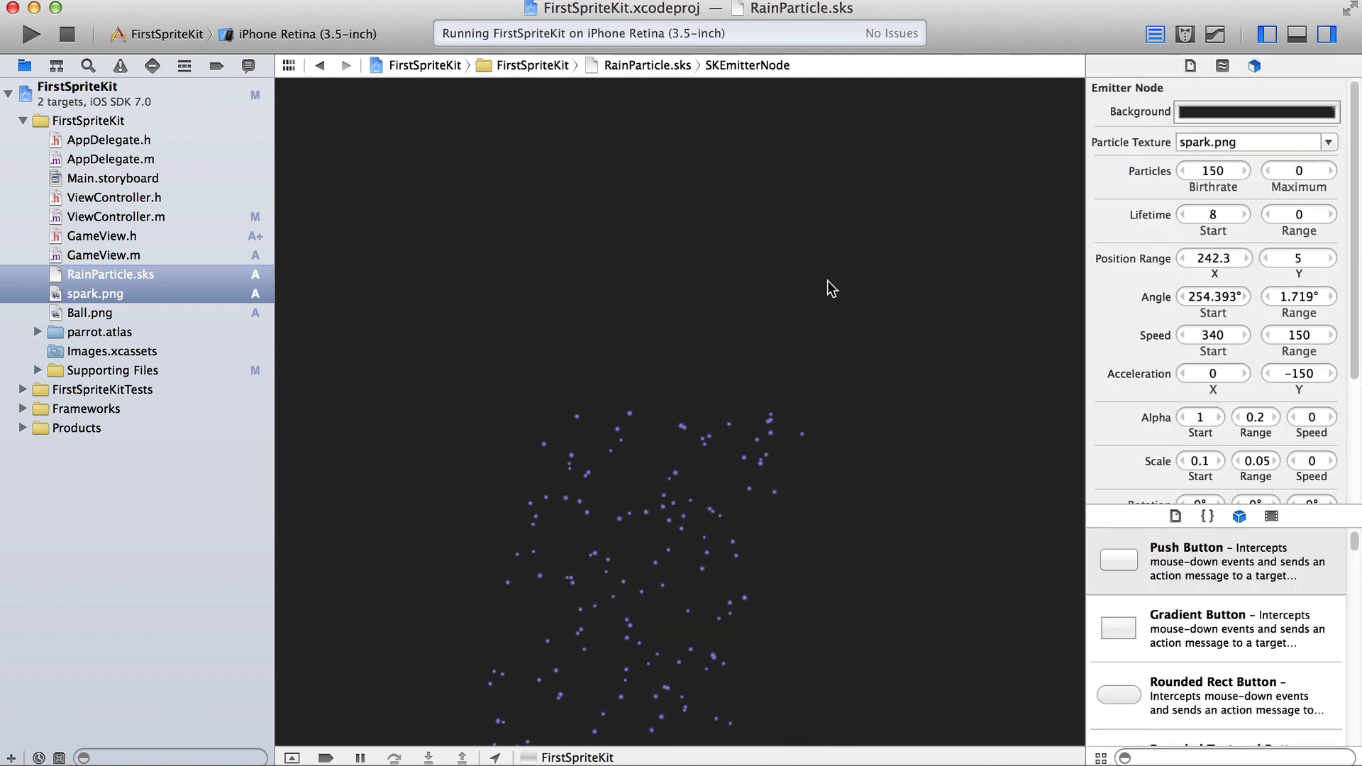
Set the emitter's angle range to 0 and speed to 50, moving it toward the preview top.
left_click(1213, 170)
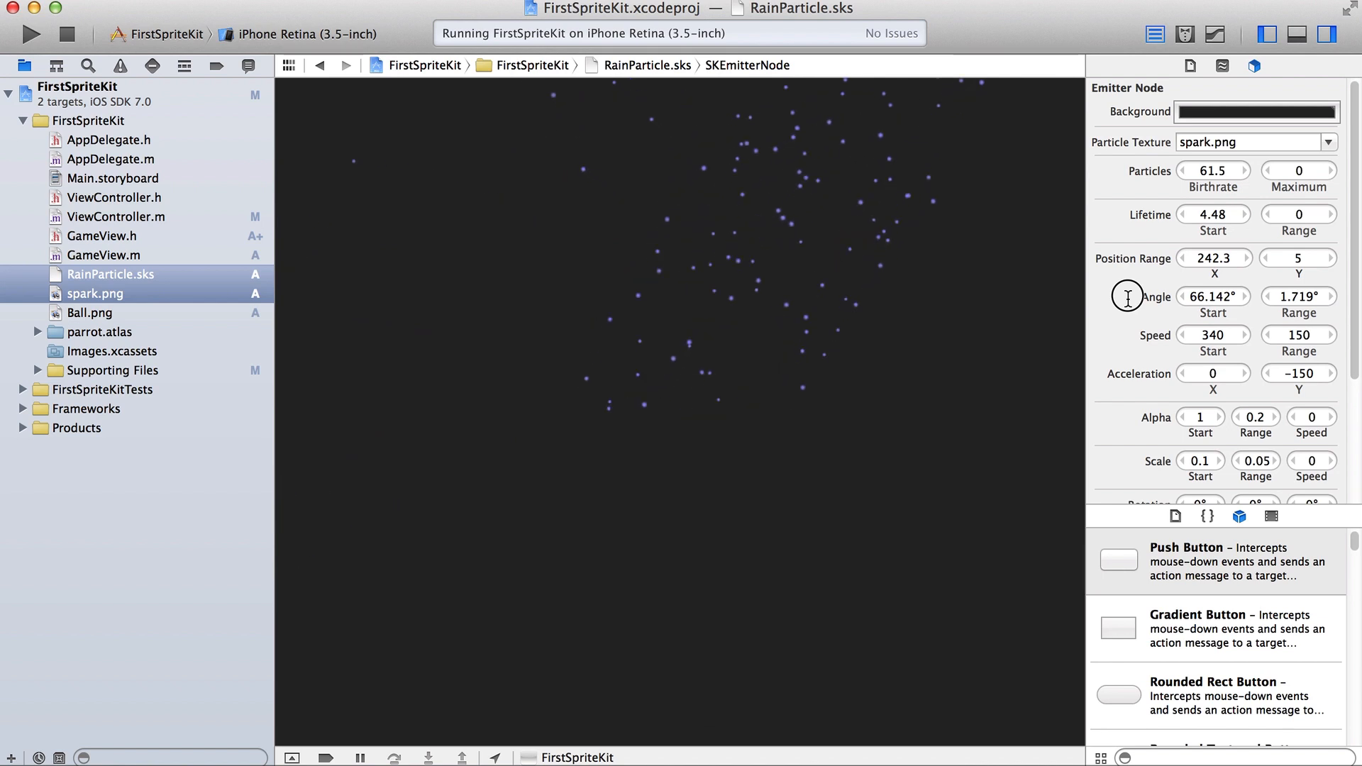
left_click_drag(1213, 297, 1213, 278)
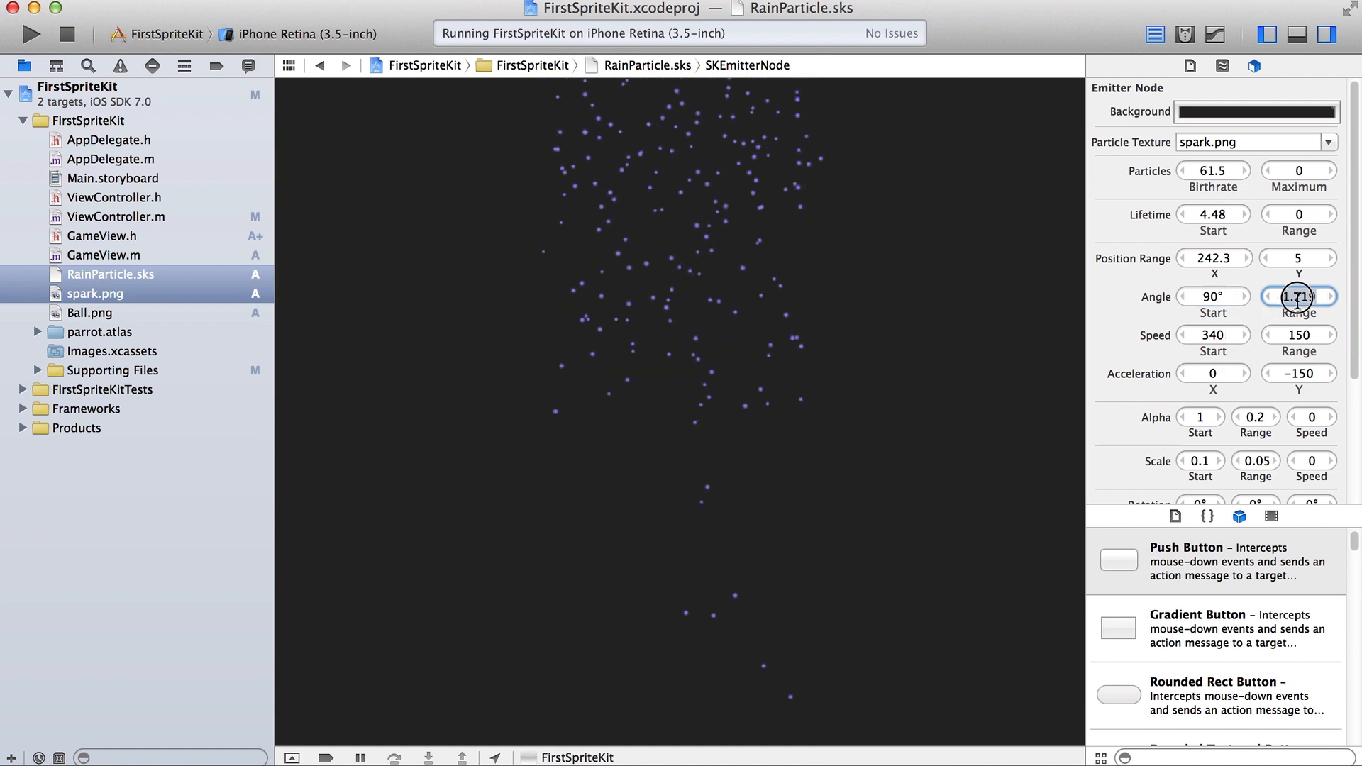
type("0")
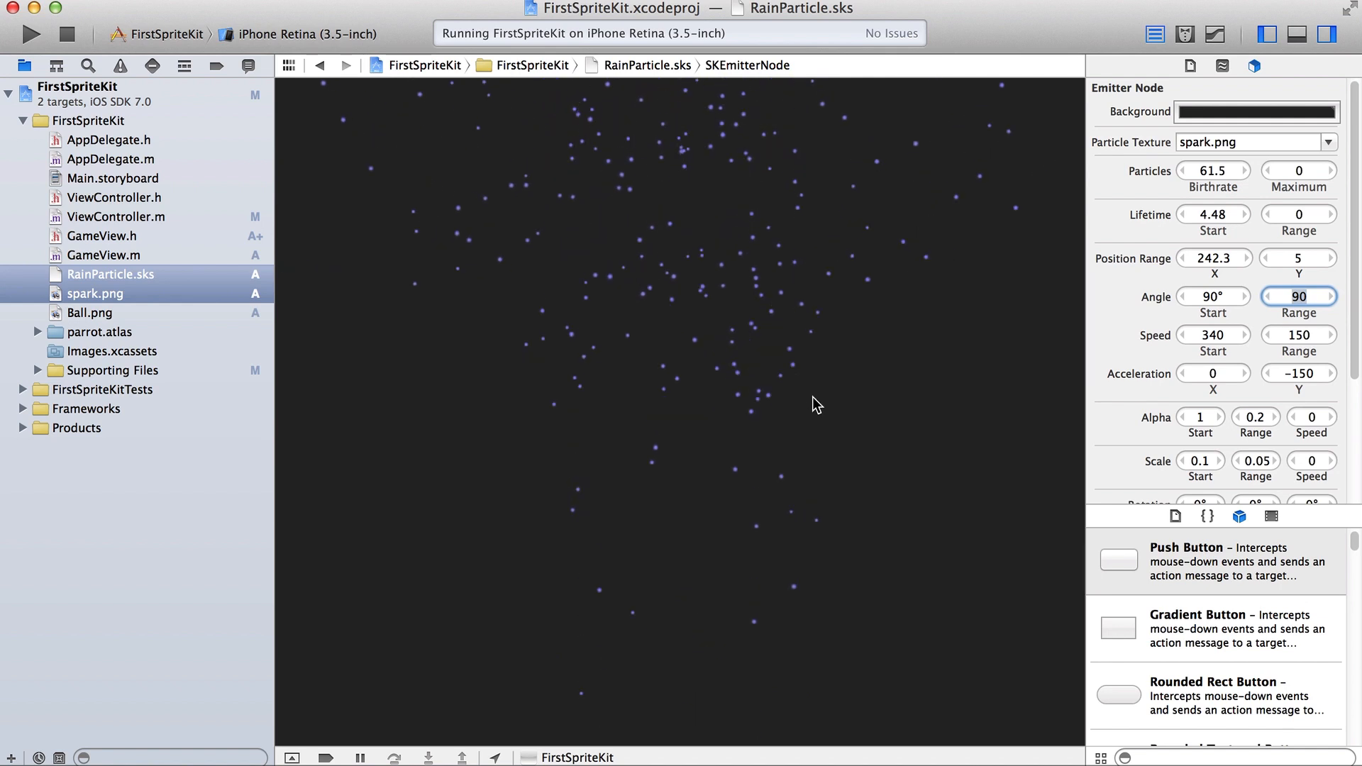
mouse_move(821, 499)
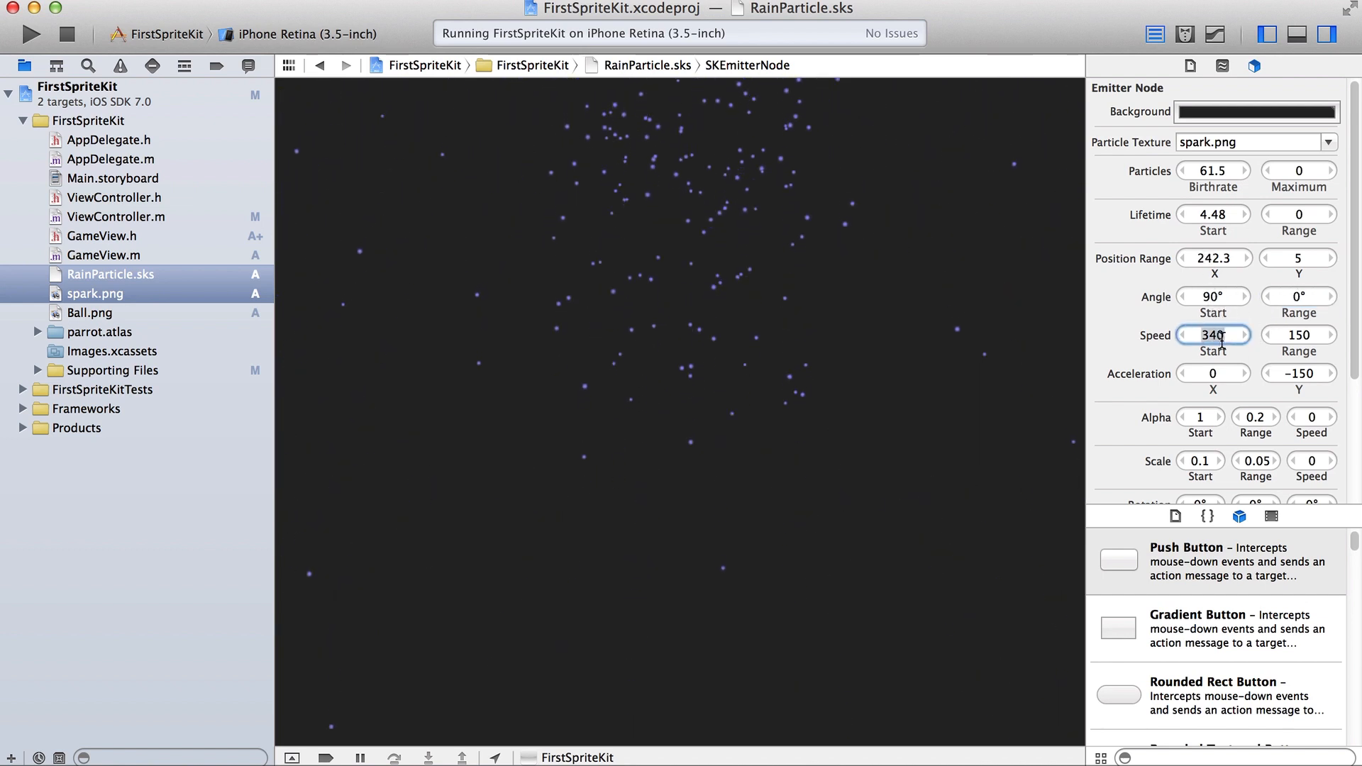
left_click(1298, 335)
type("0")
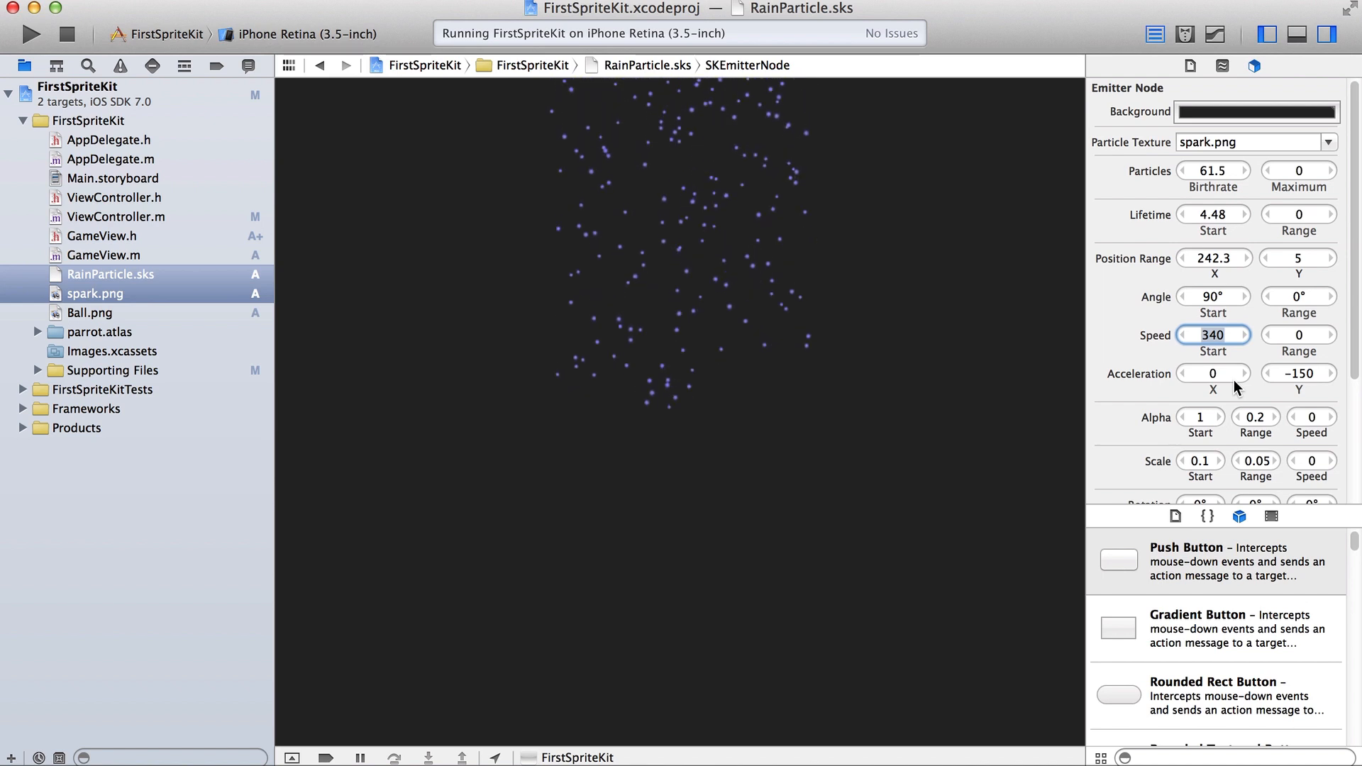
type("50")
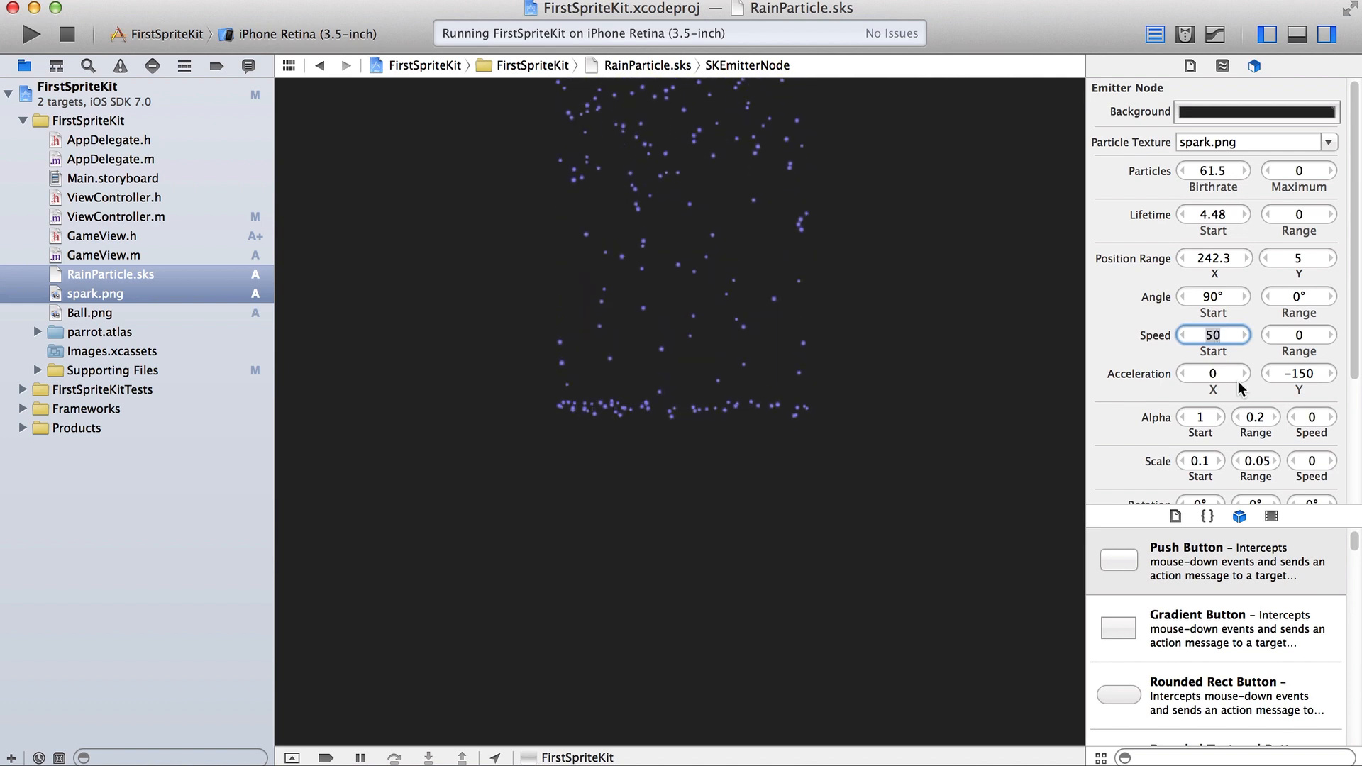
mouse_move(999, 413)
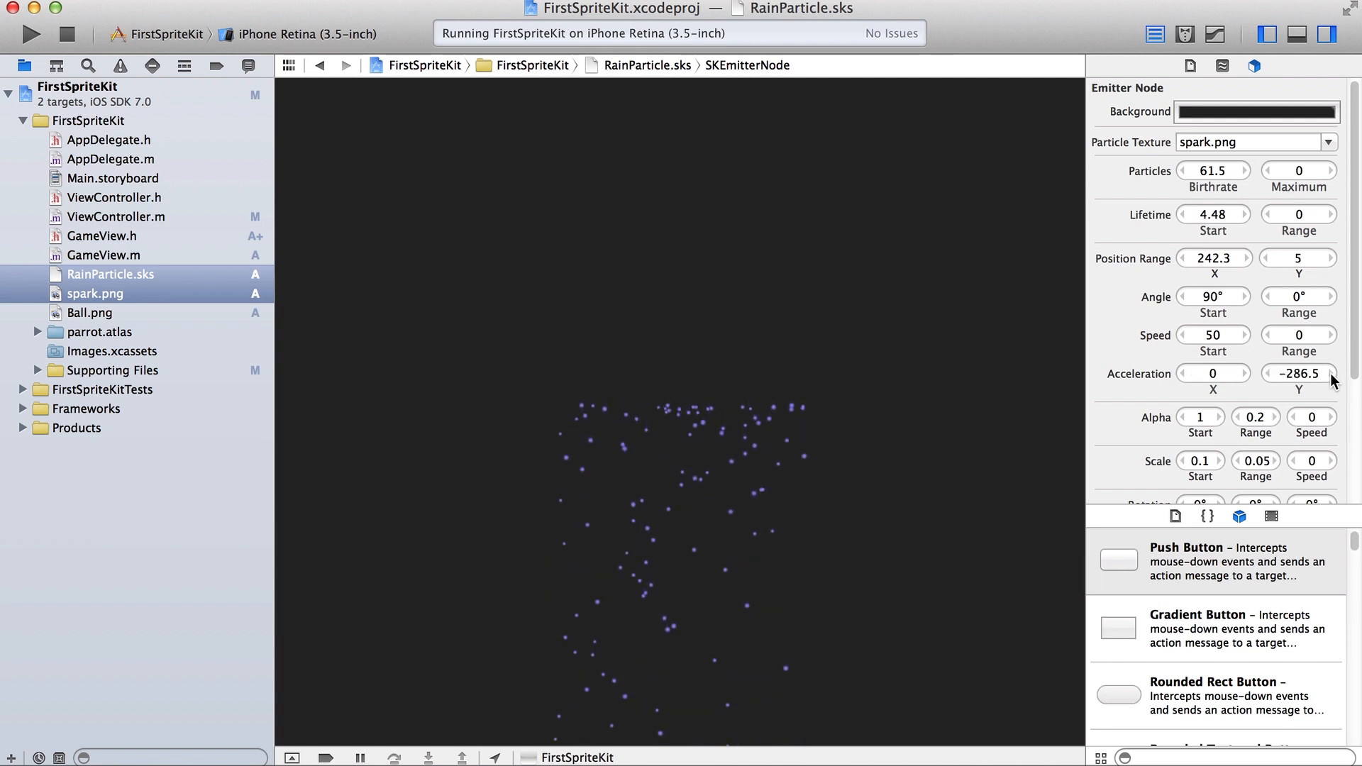
Set the emitter's scale range to 1 so droplets vary more in size.
scroll("down", 3)
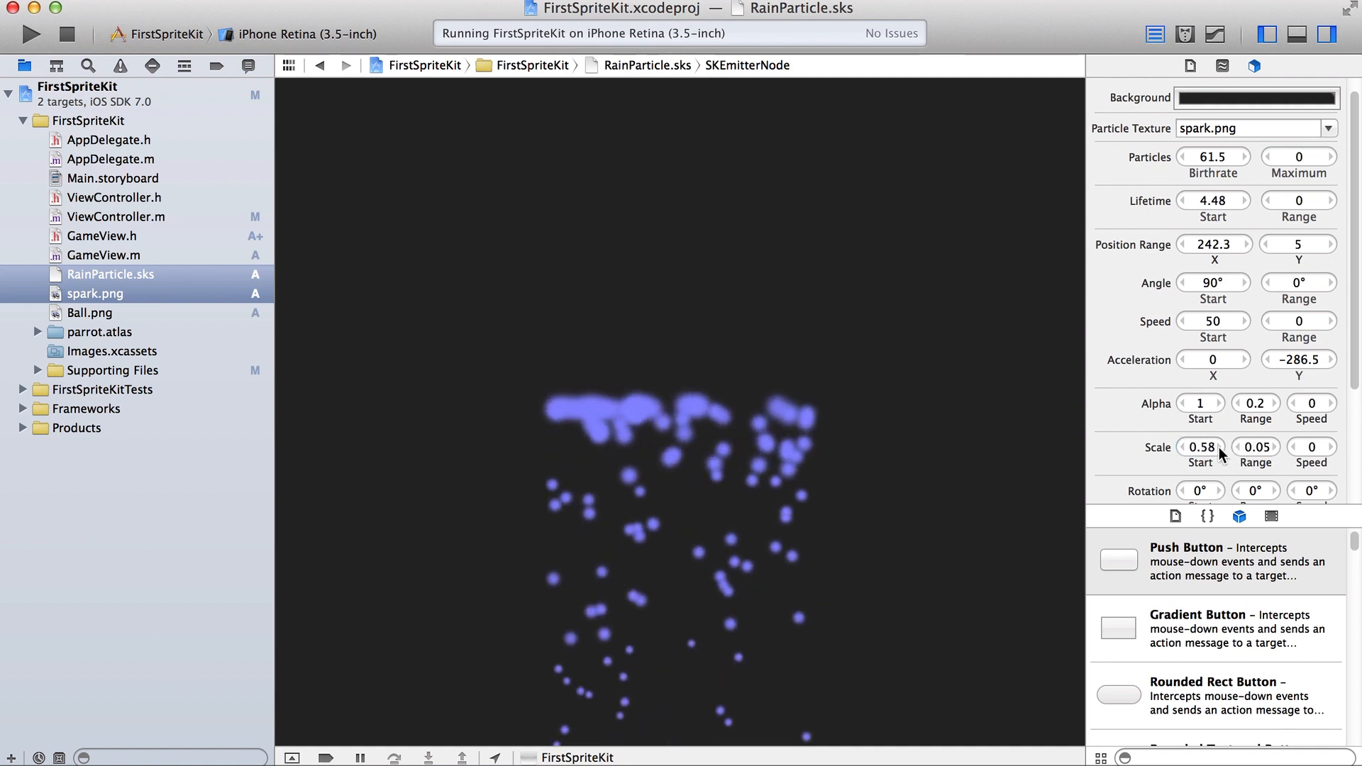
left_click_drag(1202, 446, 1207, 447)
type("0.62")
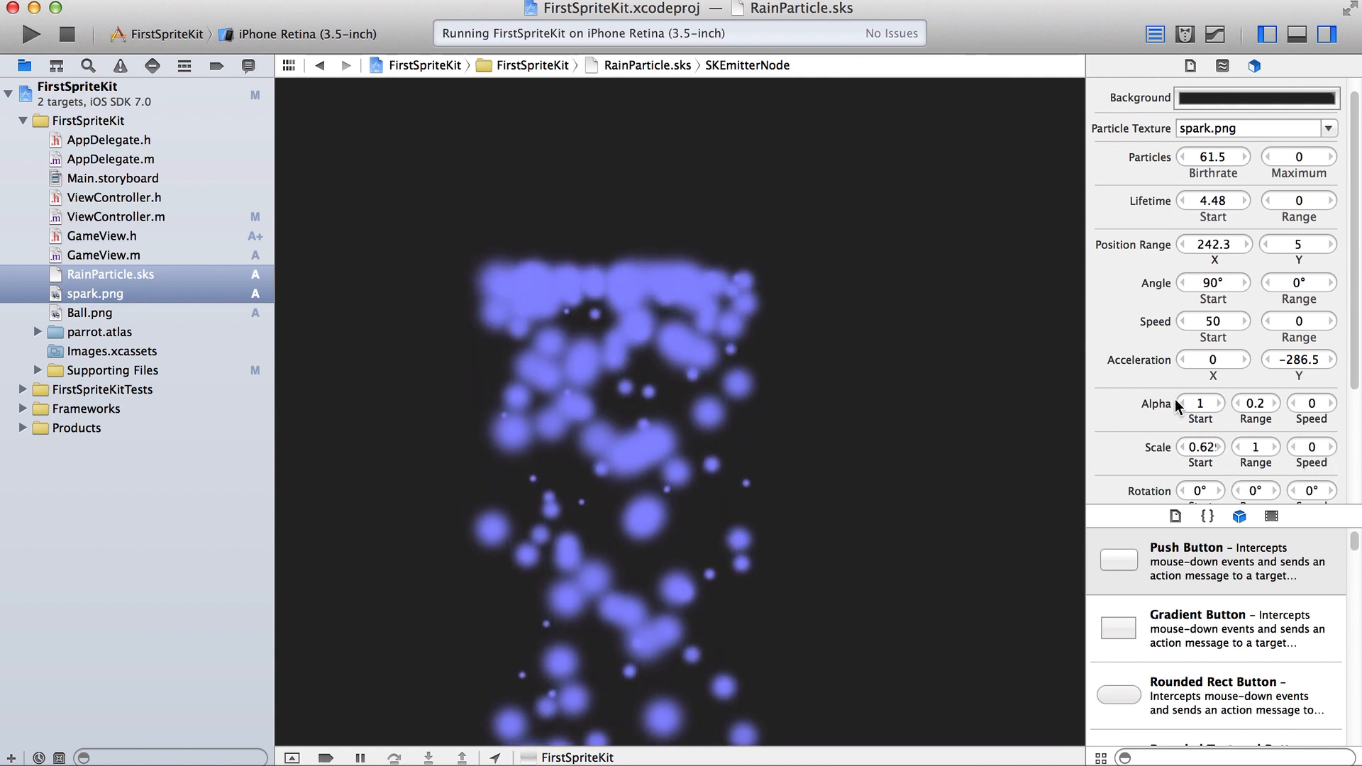
scroll("down", 3)
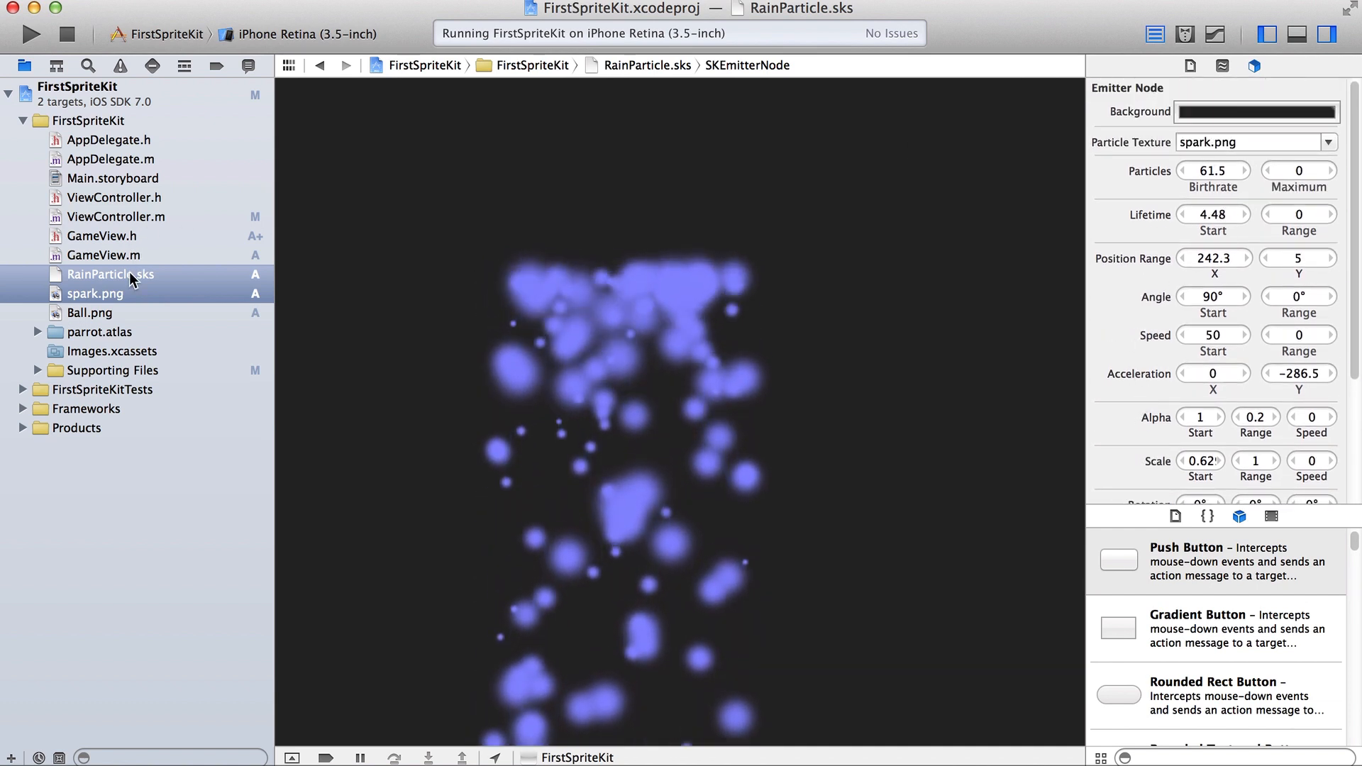
Preview spark.png, then return to the RainParticle.sks emitter.
left_click(95, 294)
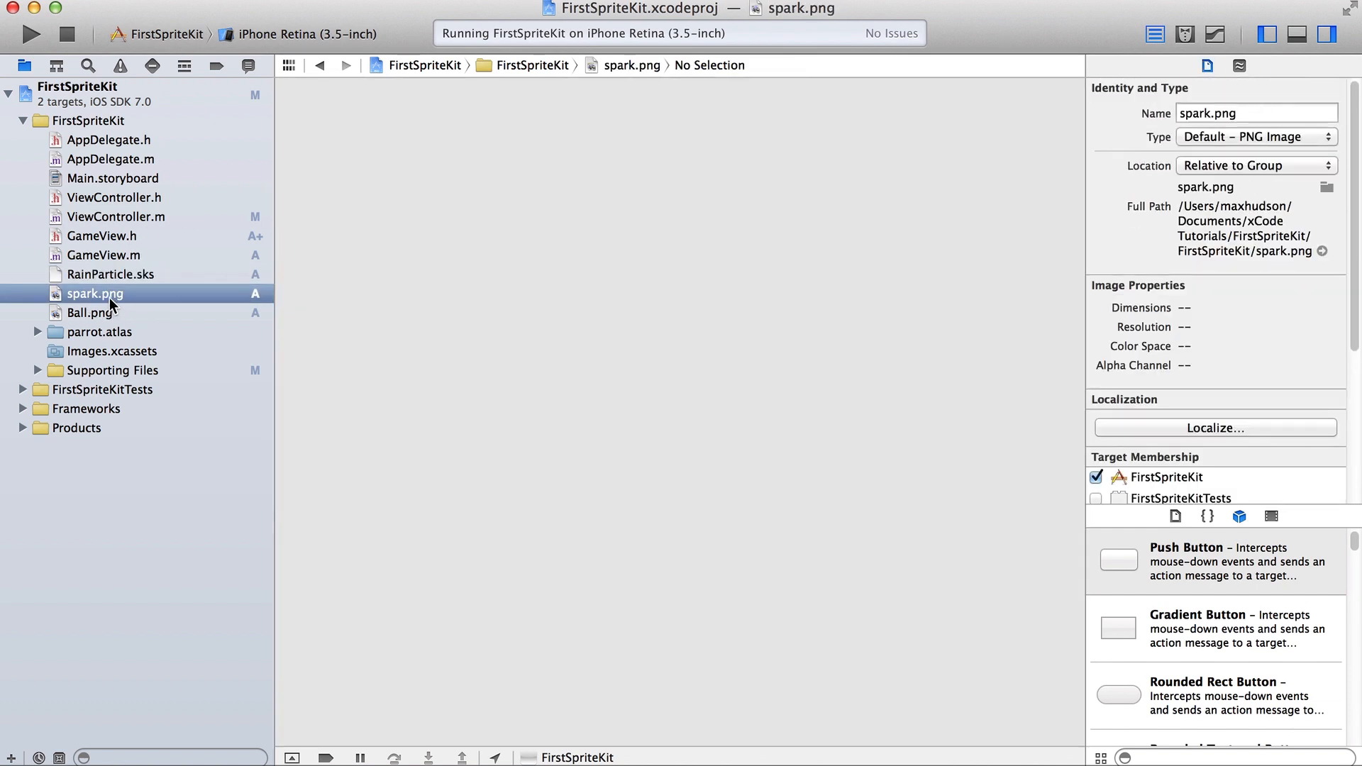
double_click(95, 292)
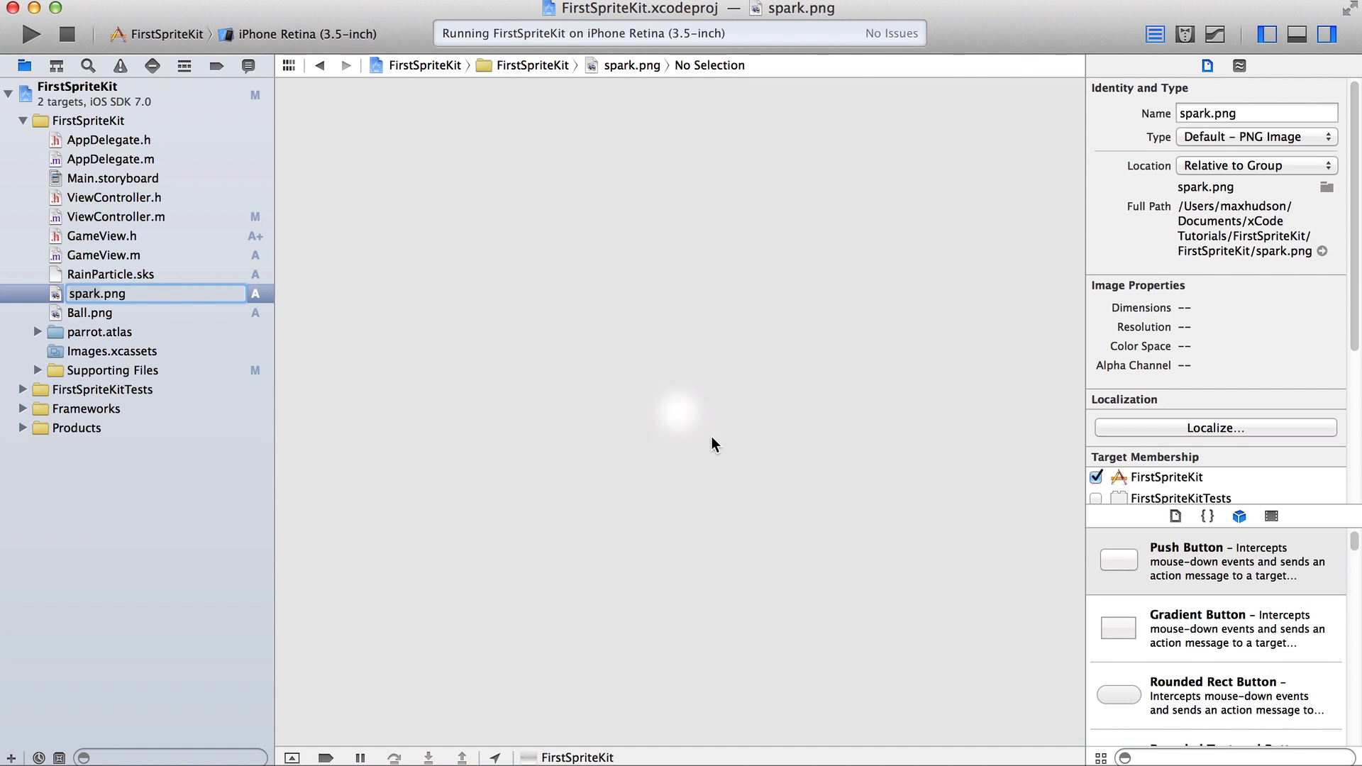
left_click(111, 273)
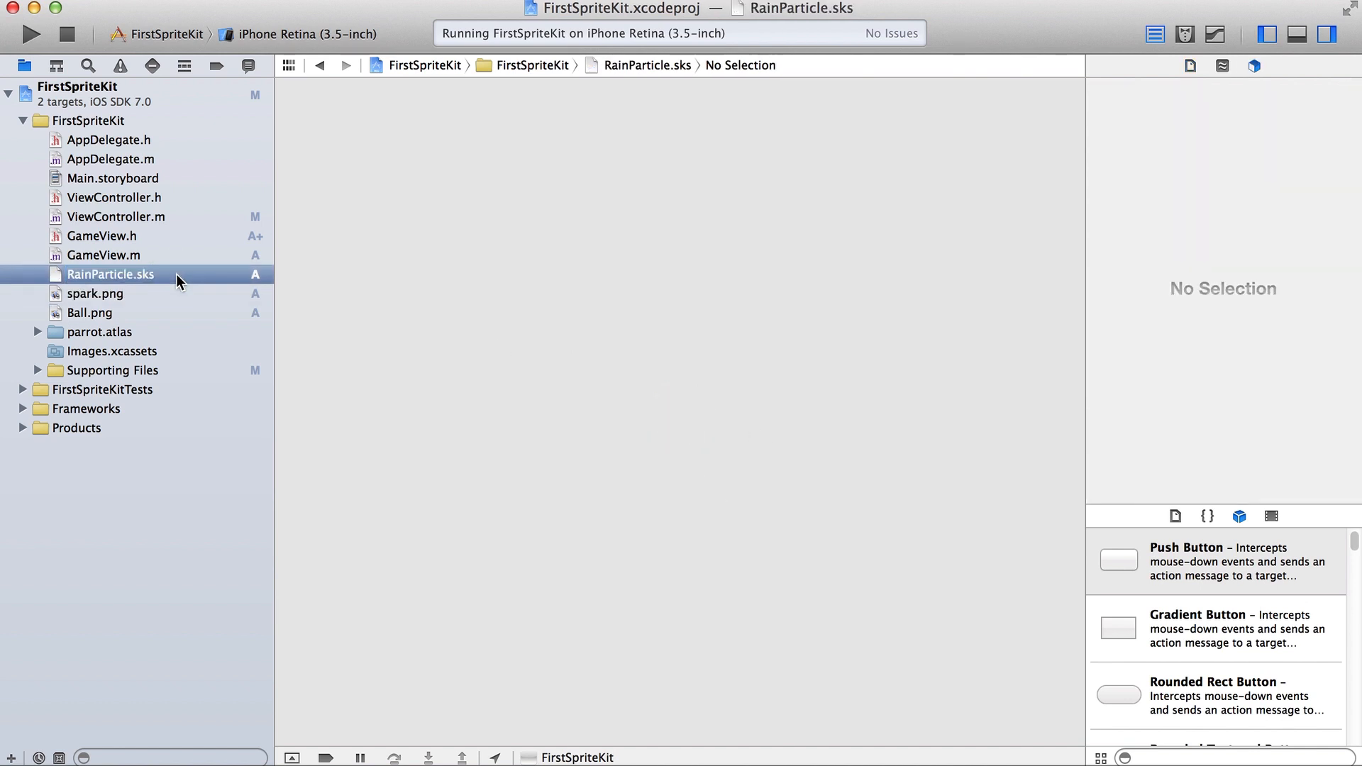
Colour the rain particles red via the Color Ramp, then switch to GameView.m.
left_click(109, 273)
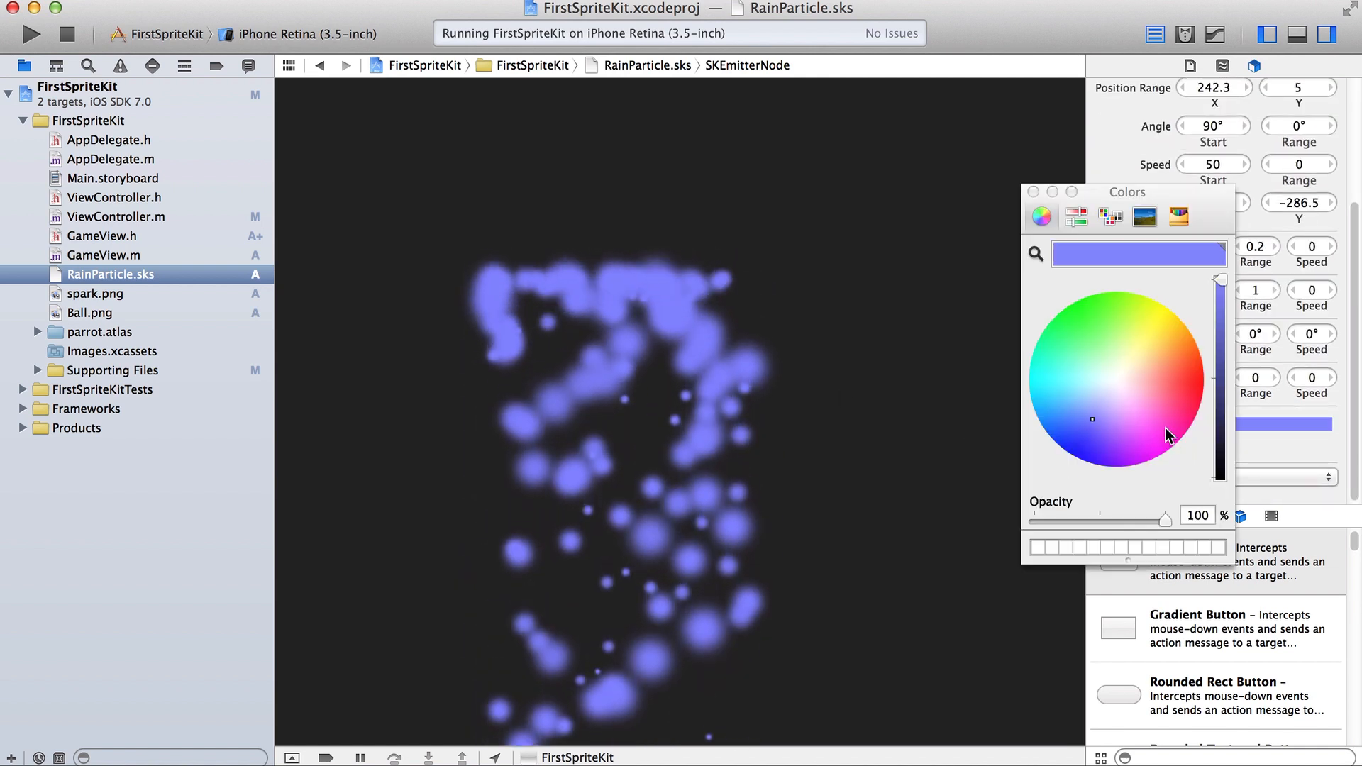
left_click(1173, 438)
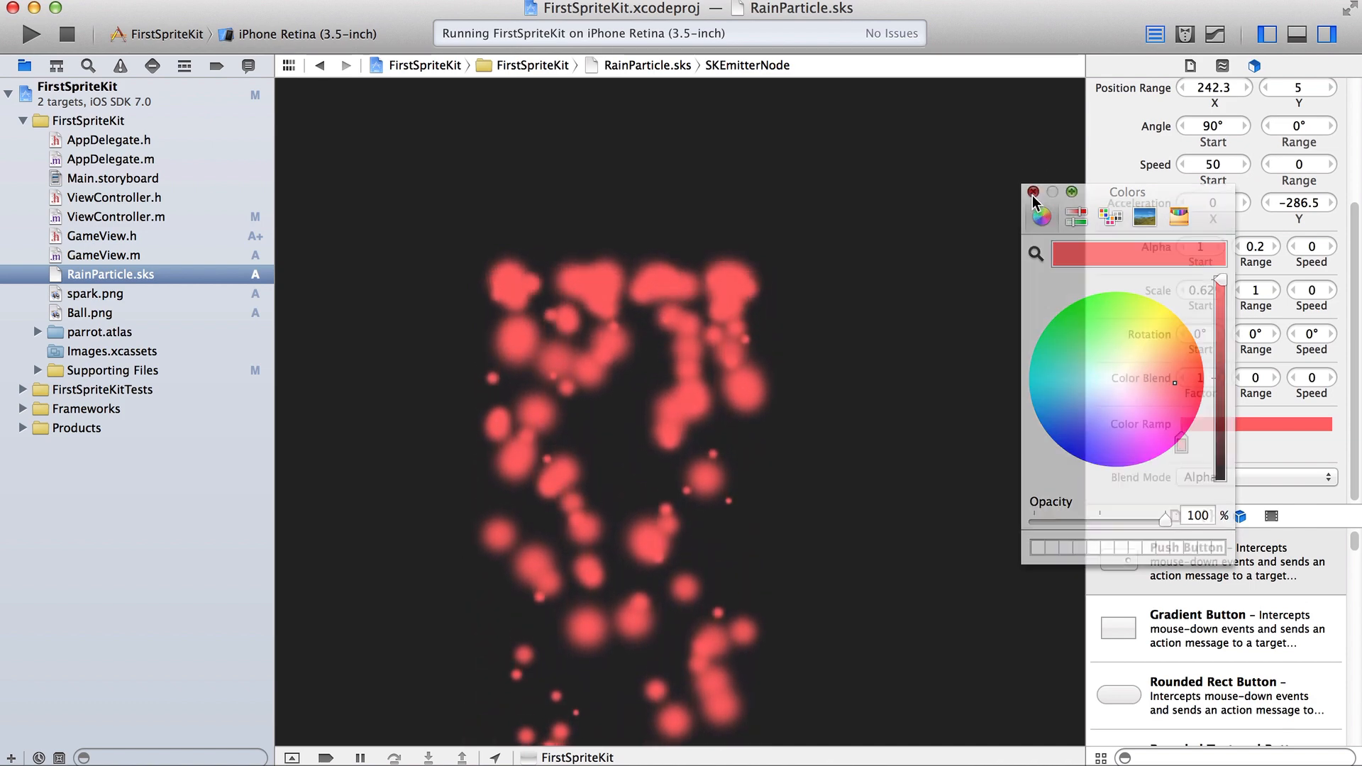
left_click(1034, 191)
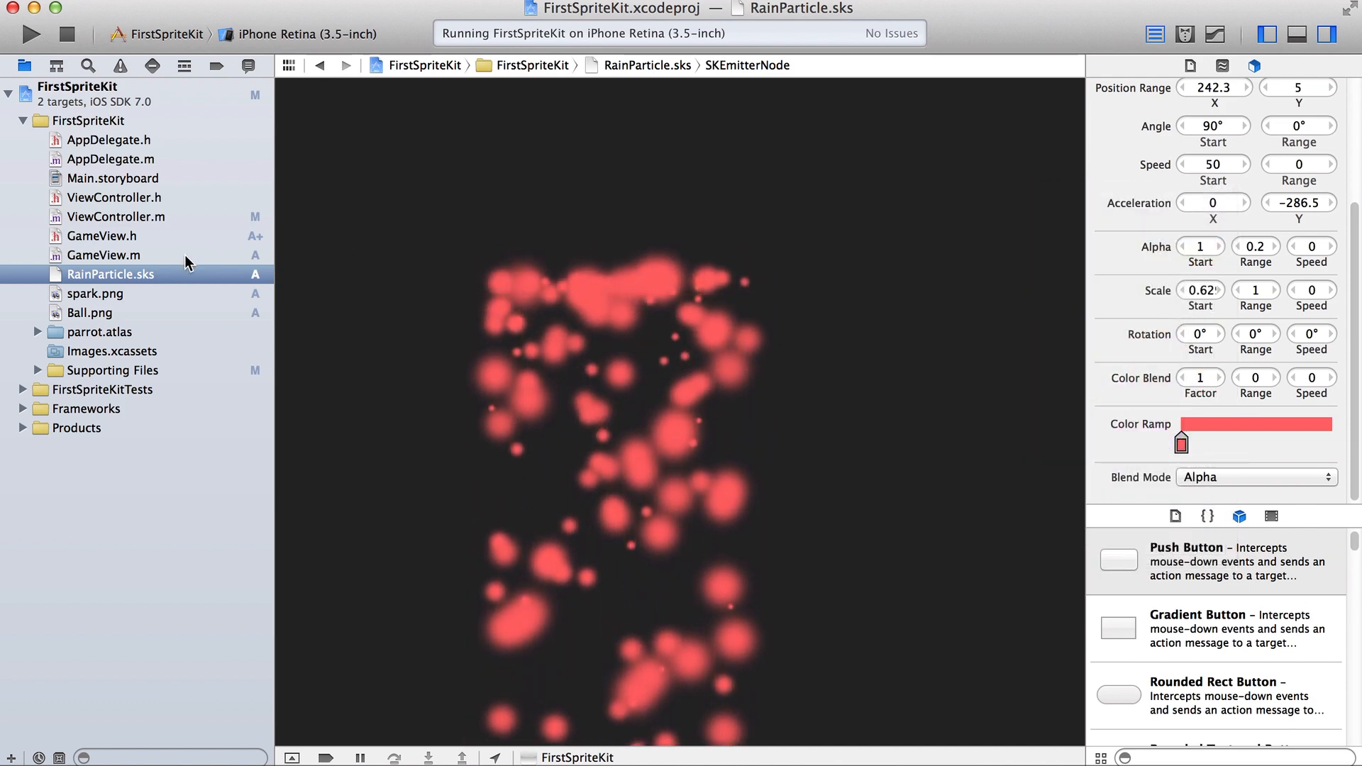
left_click(103, 254)
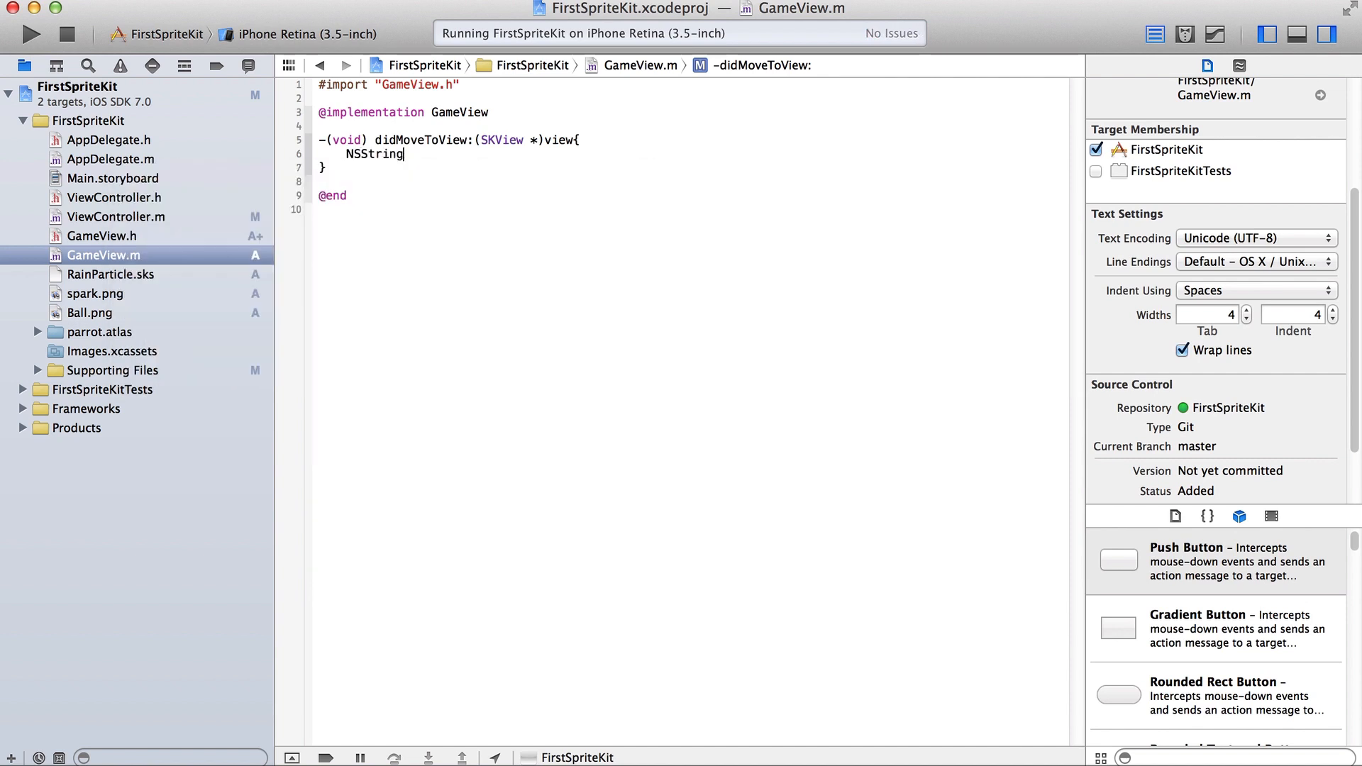
Write NSString *path getting the RainParticle sks path from the main bundle.
type("*")
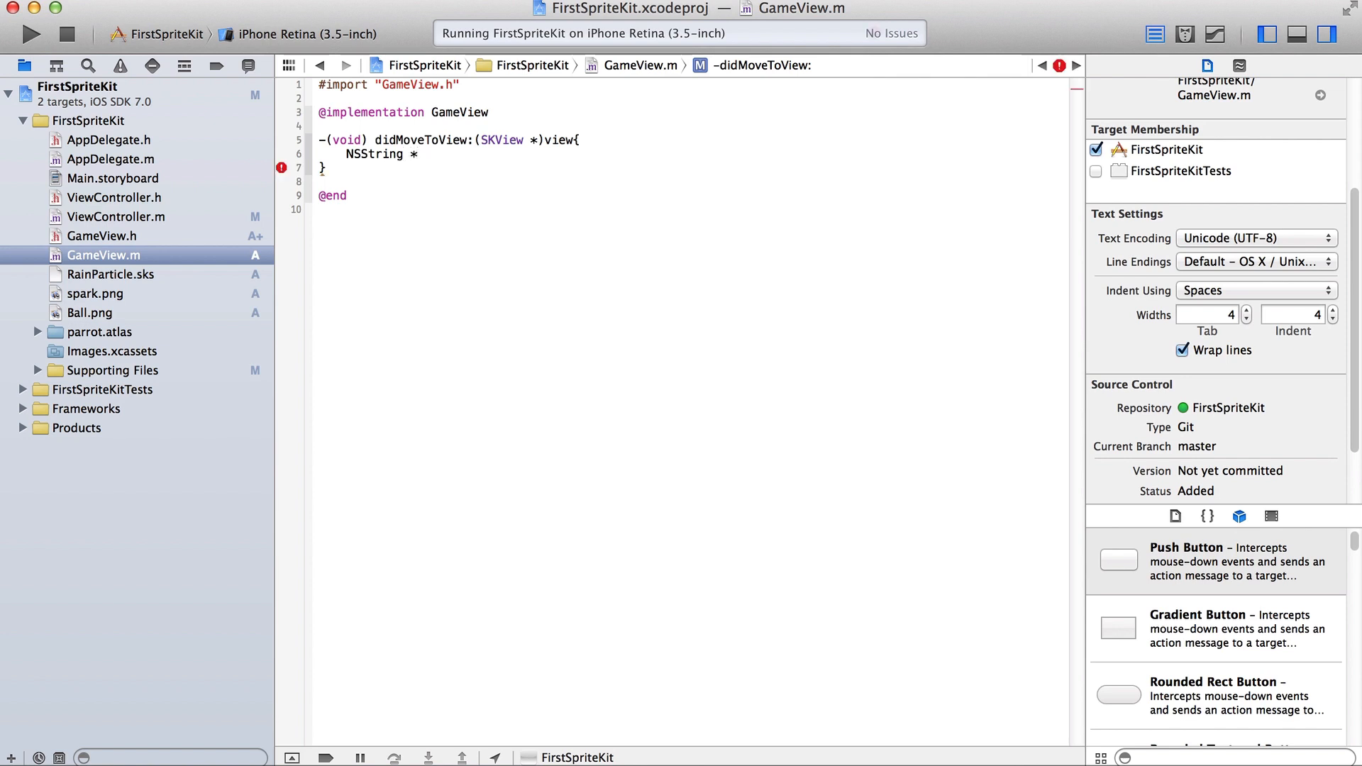
type("path = [[NS")
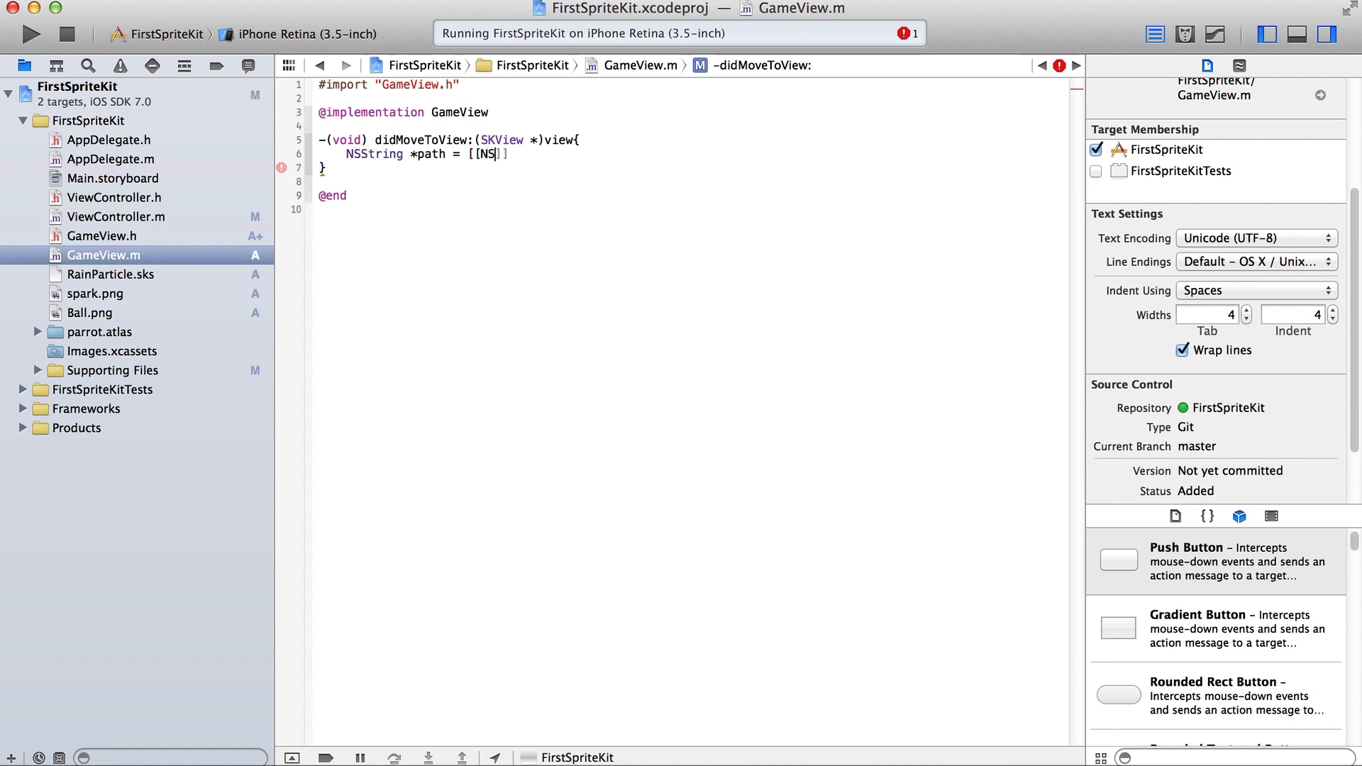
type("tring *) ofType:(NSString *)")
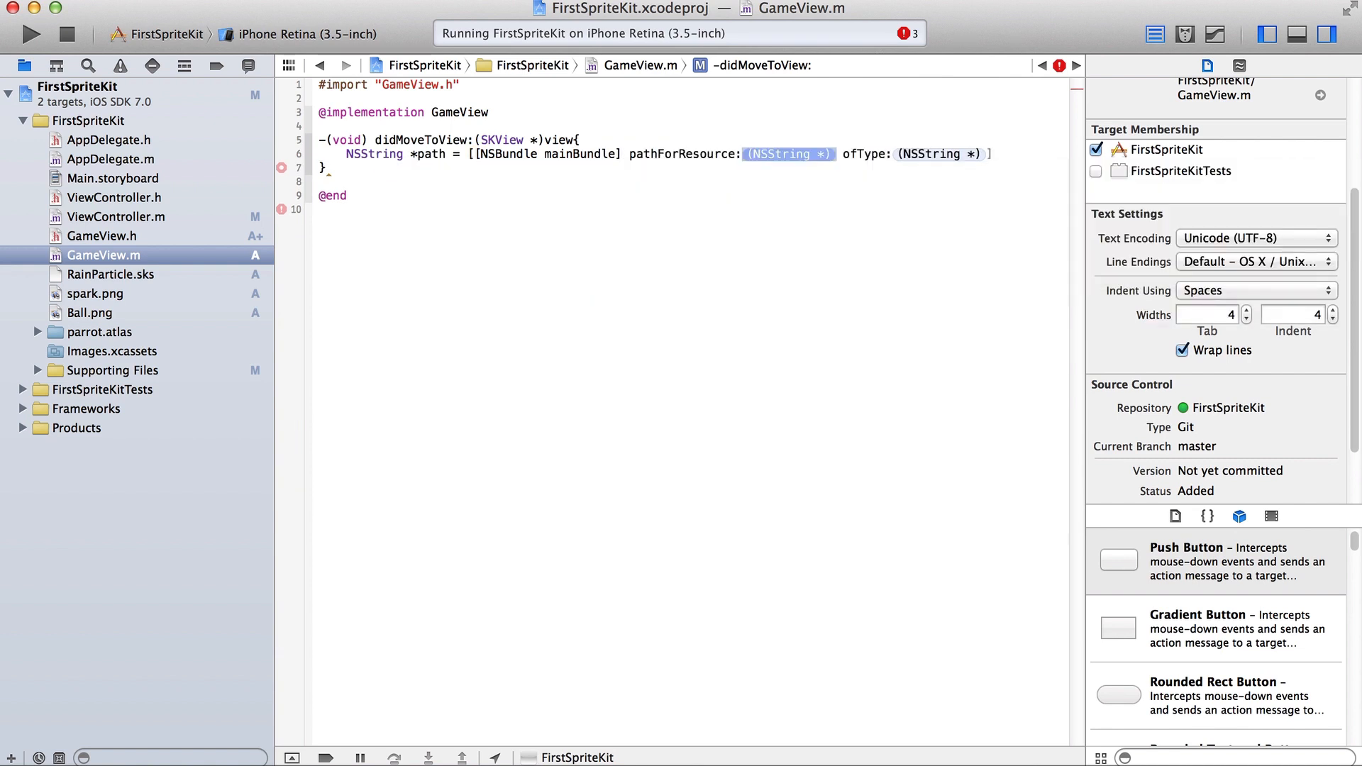
type("@\"")
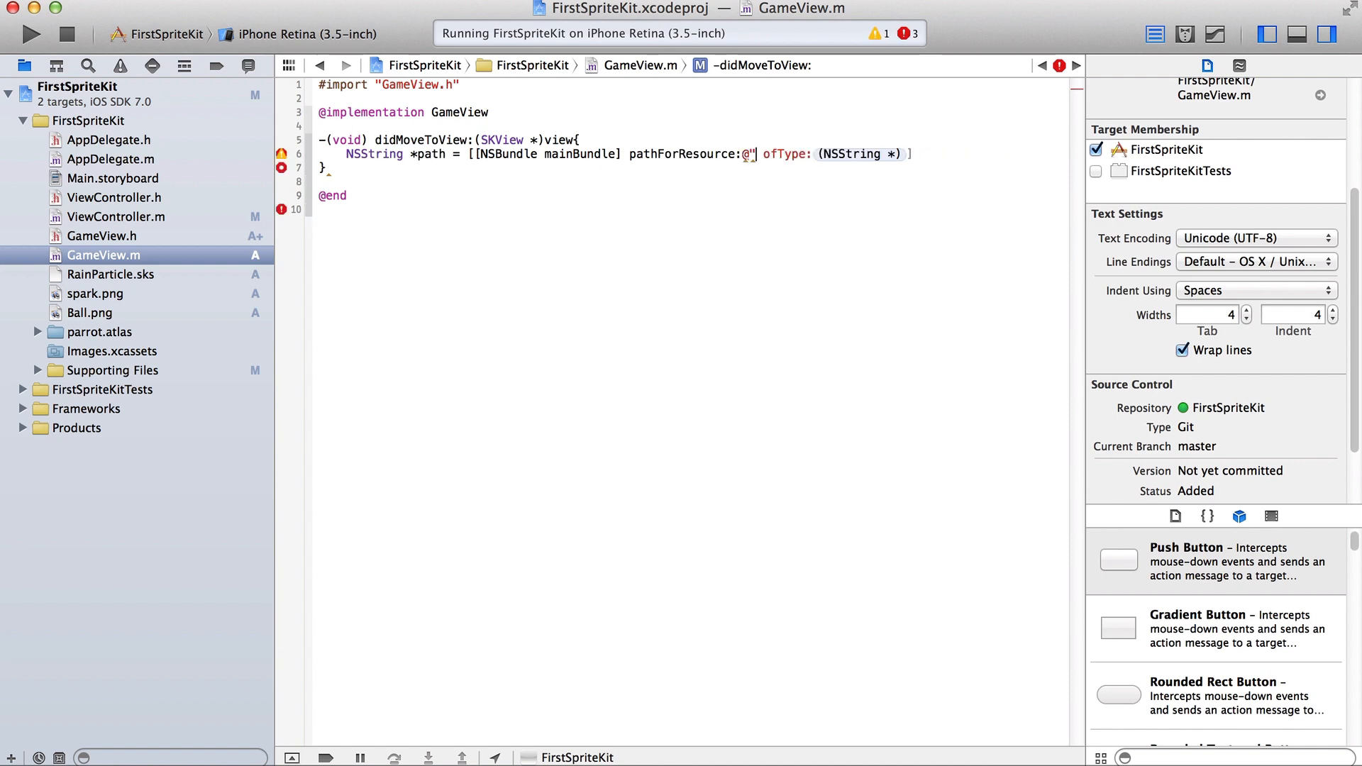
type("Rain")
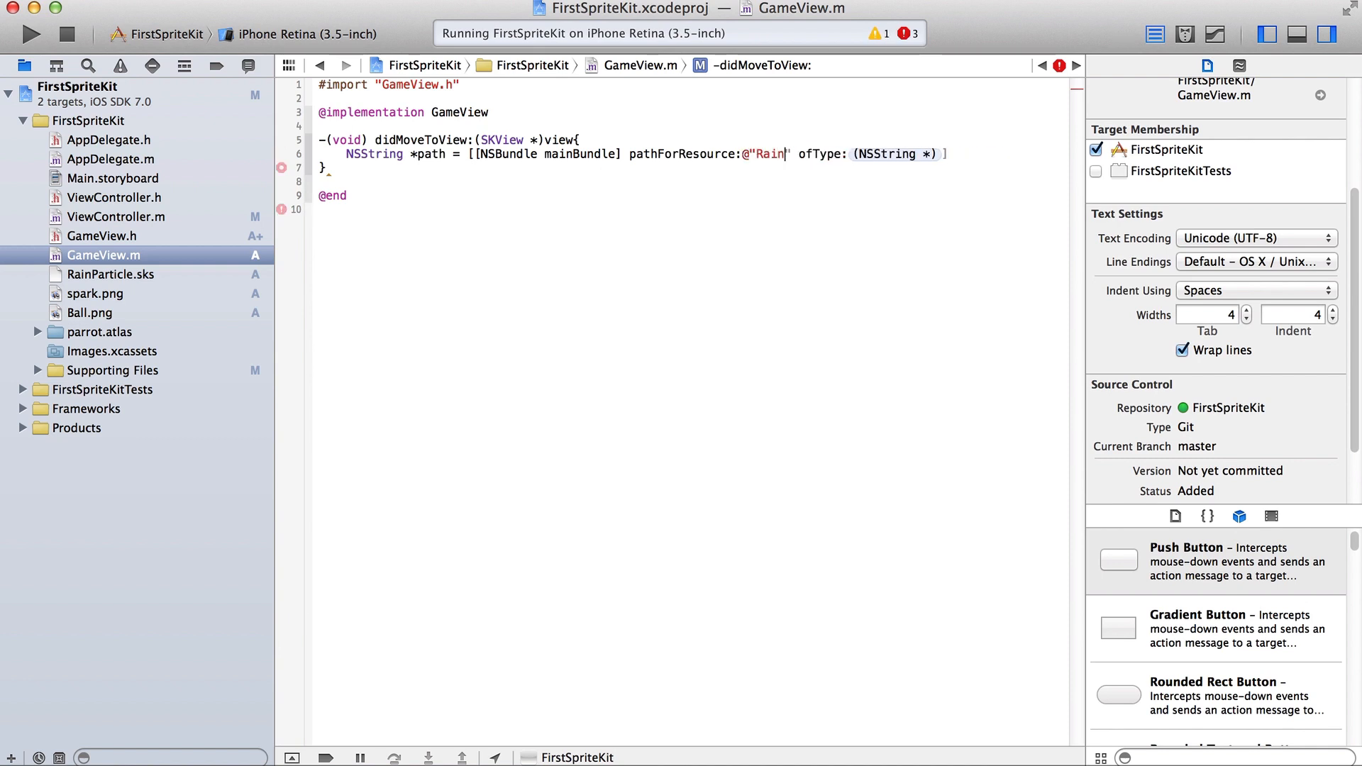
type("Particle")
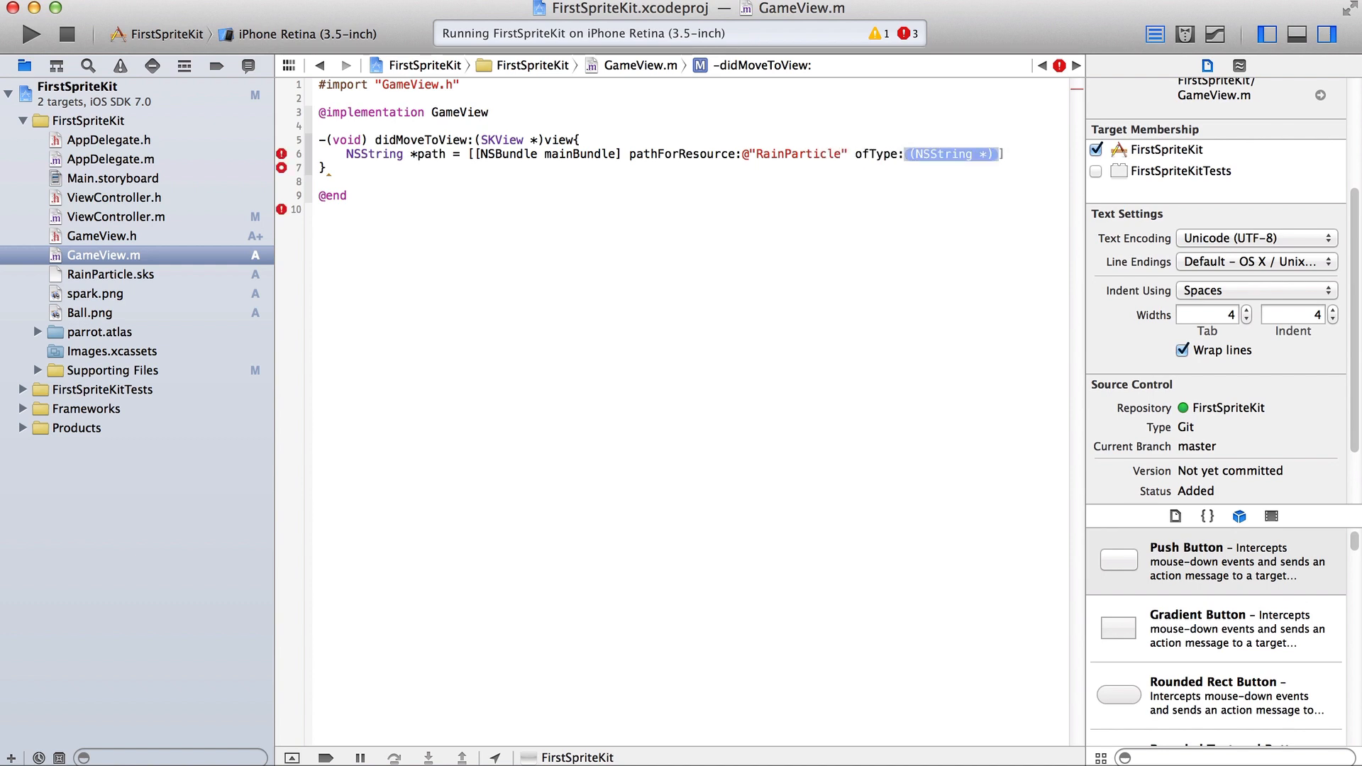
type("@\"sks\"")
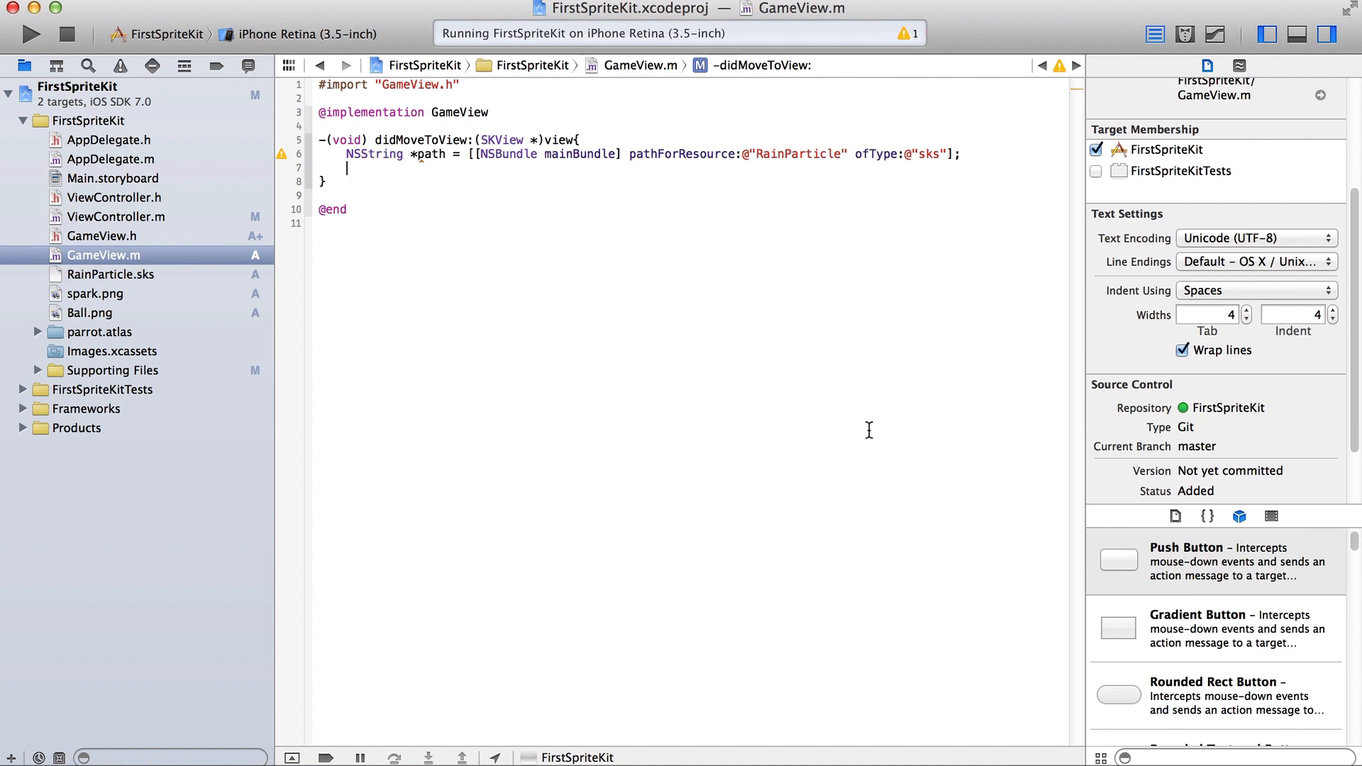
mouse_move(155, 292)
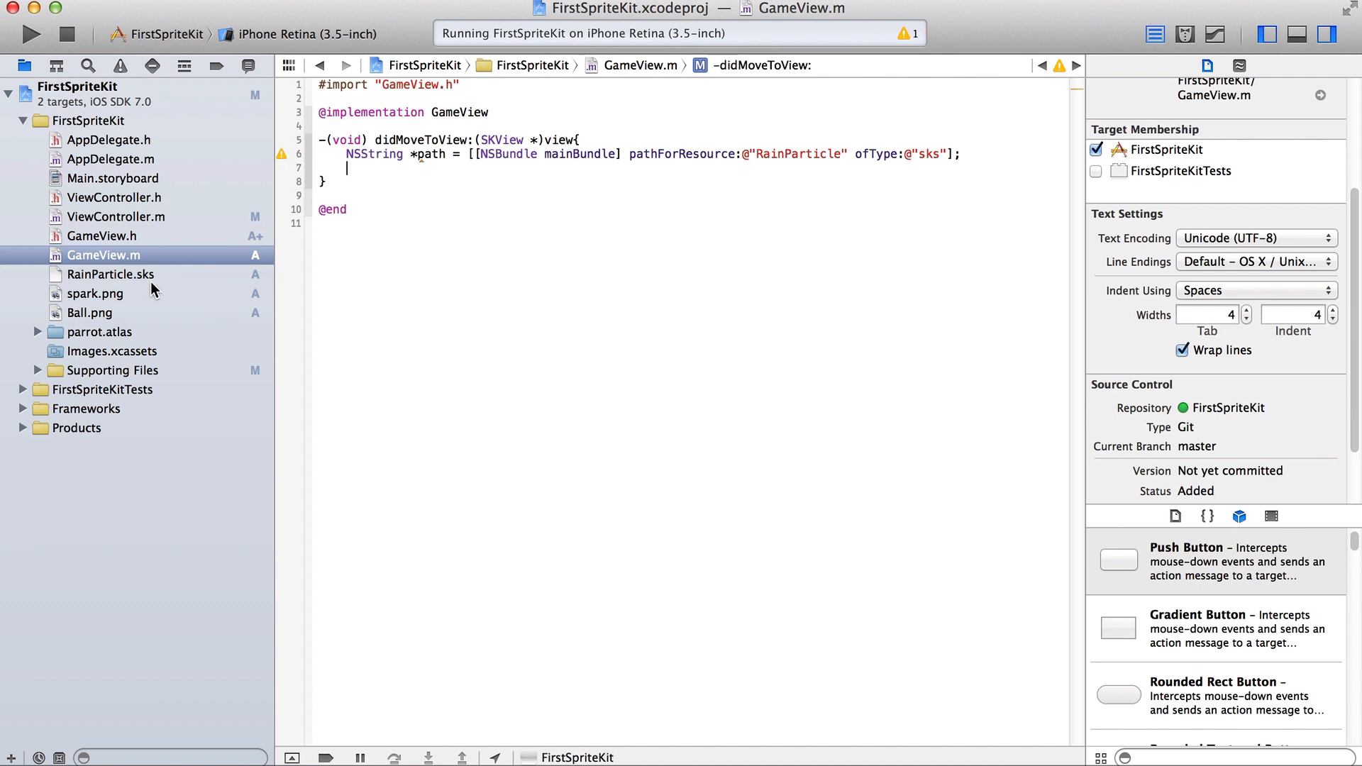
mouse_move(245, 276)
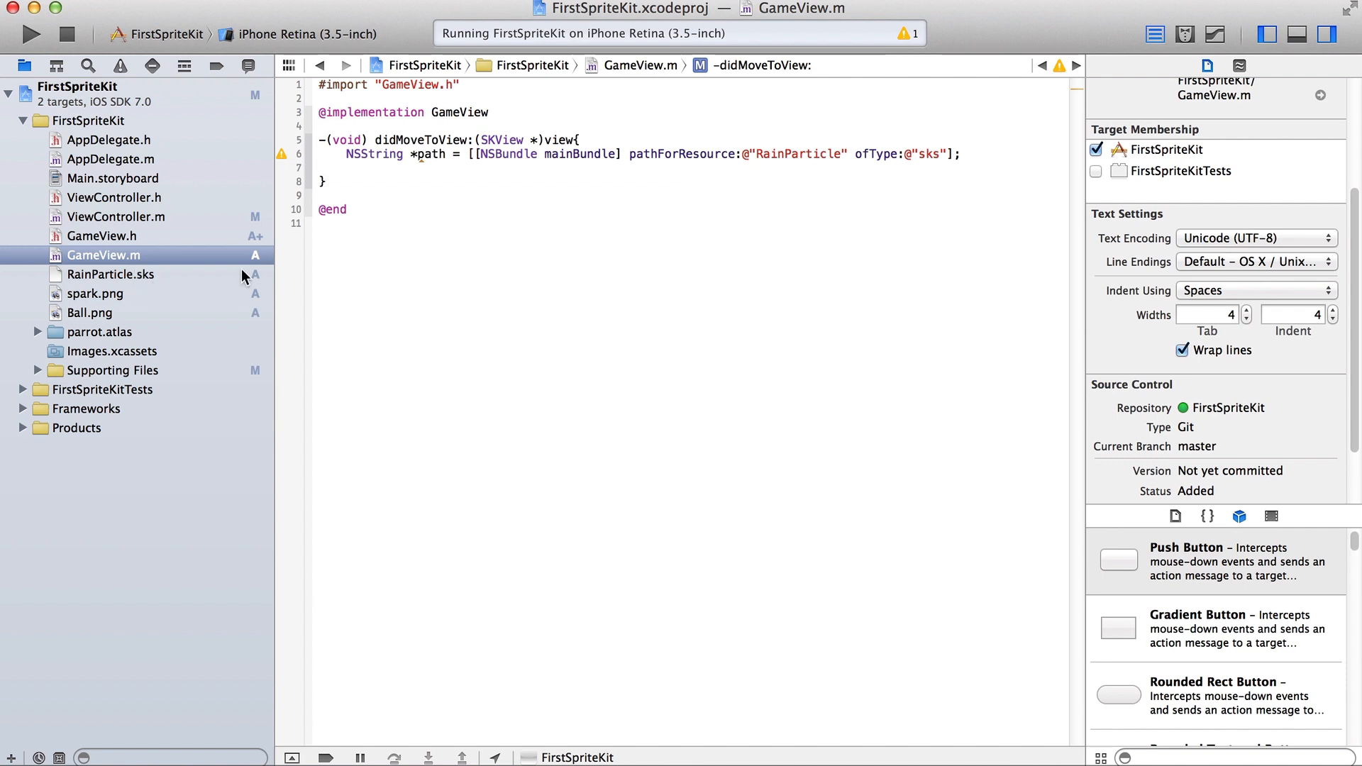
mouse_move(462, 180)
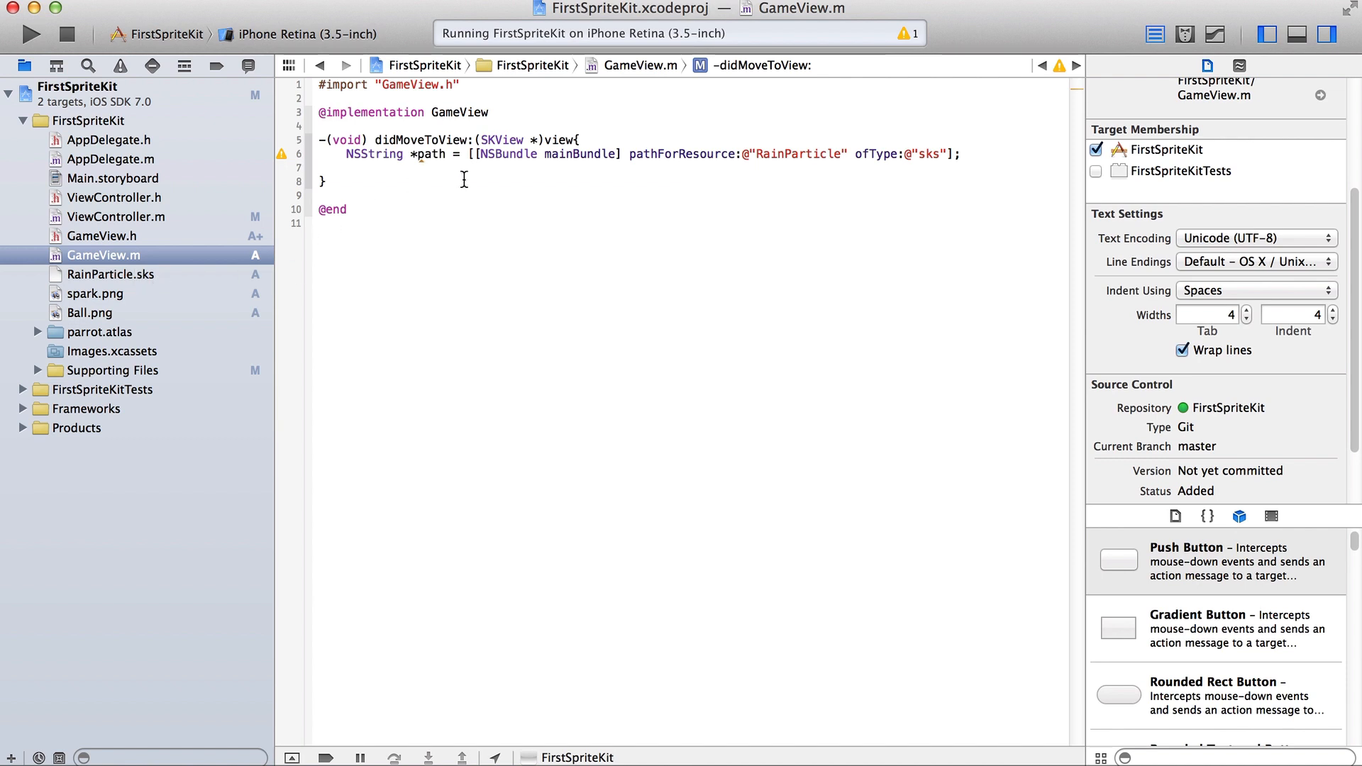
Write SKEmitterNode *node unarchived with NSKeyedUnarchiver from the particle path.
type("EM")
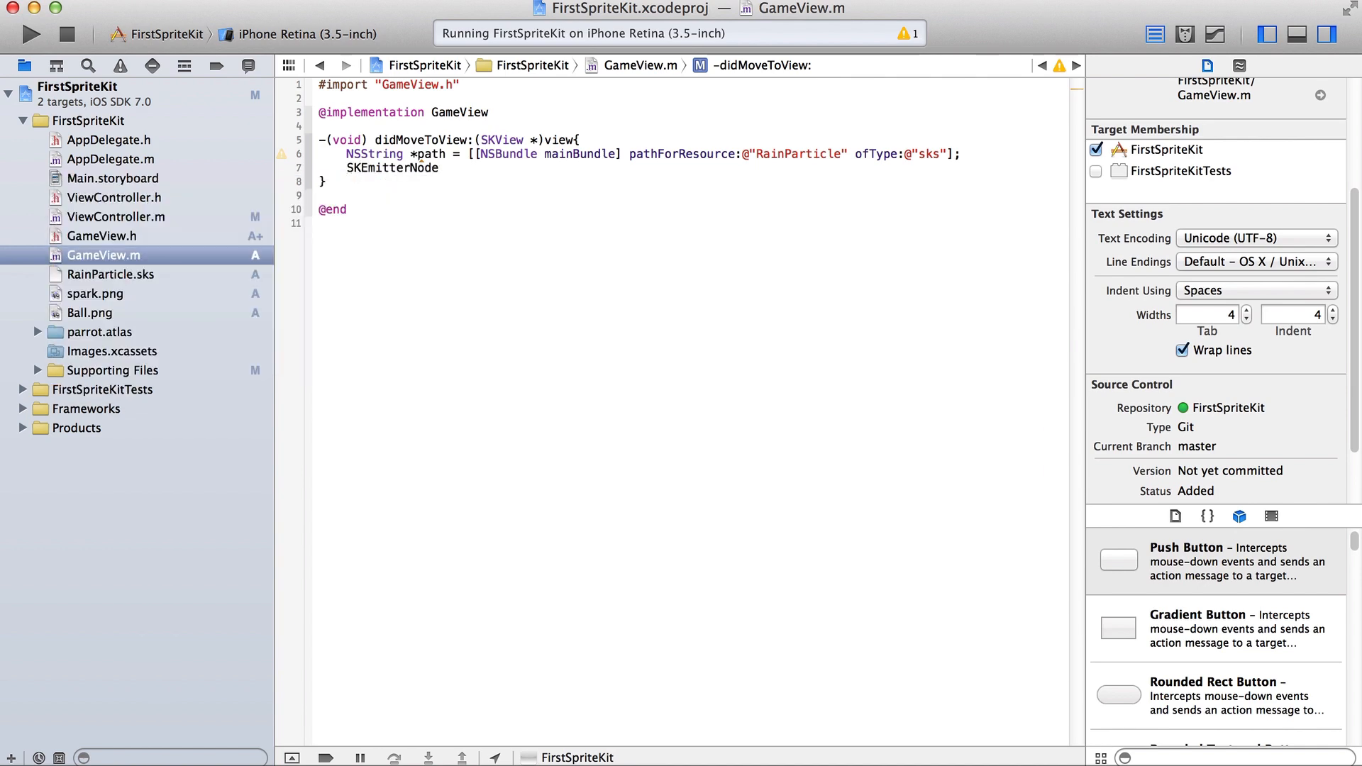
type("*node =")
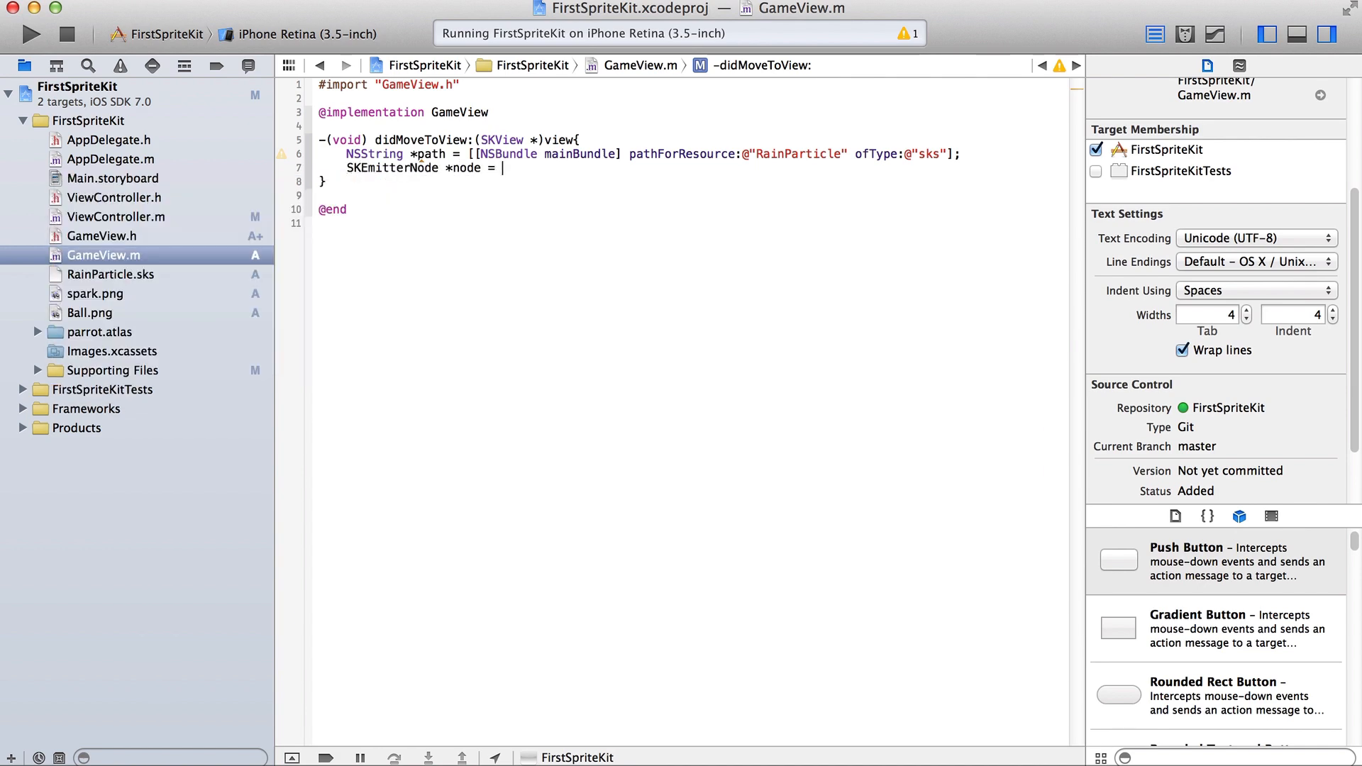
type("[NSKeyedUnarchiver")
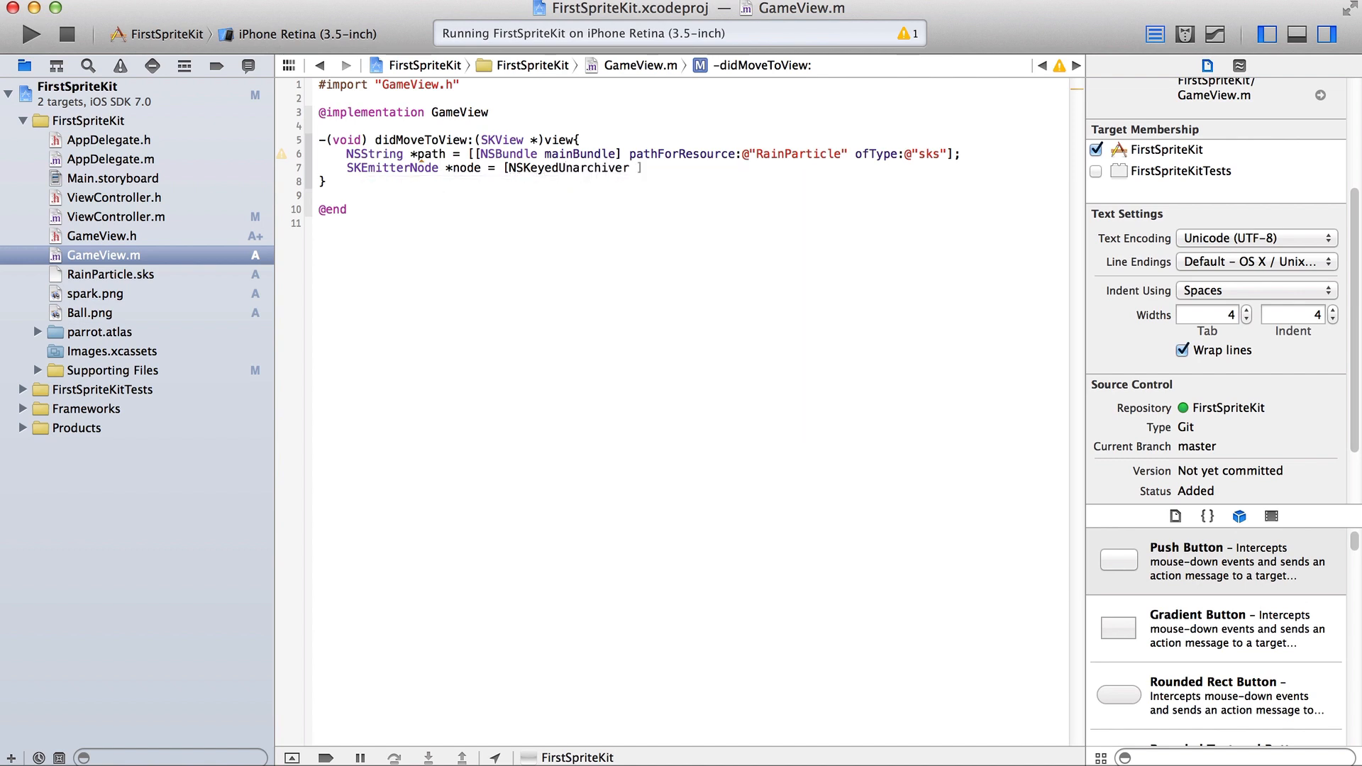
type("unarchiveObjectWithFile:")
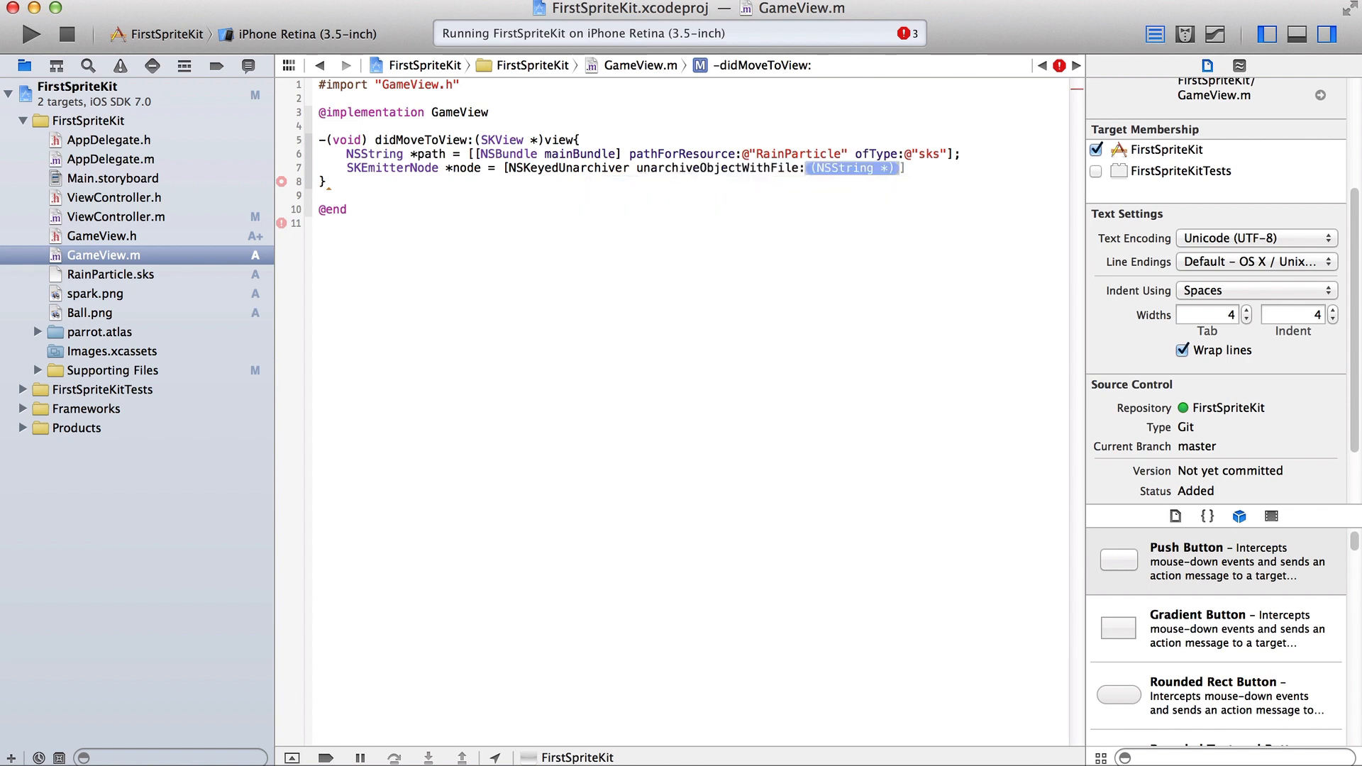
type("myPar")
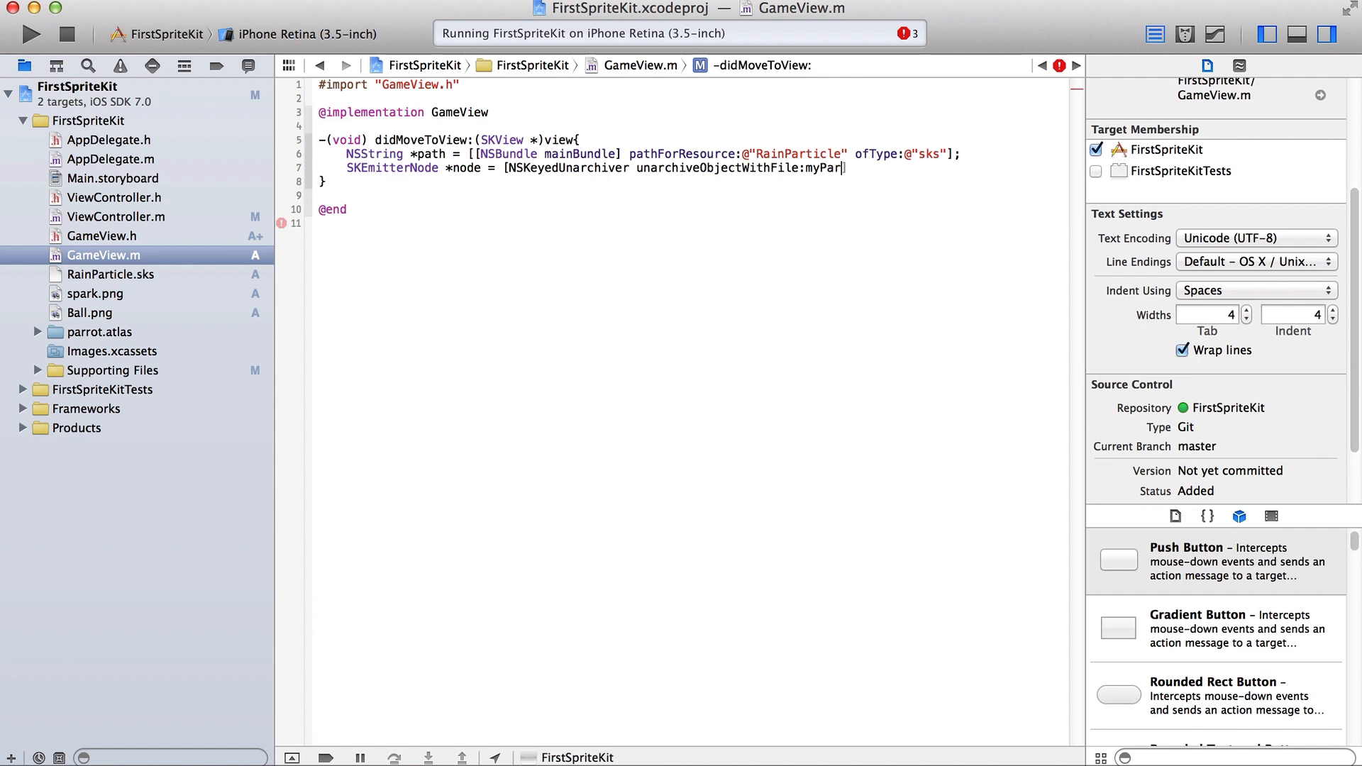
type("ticlePath")
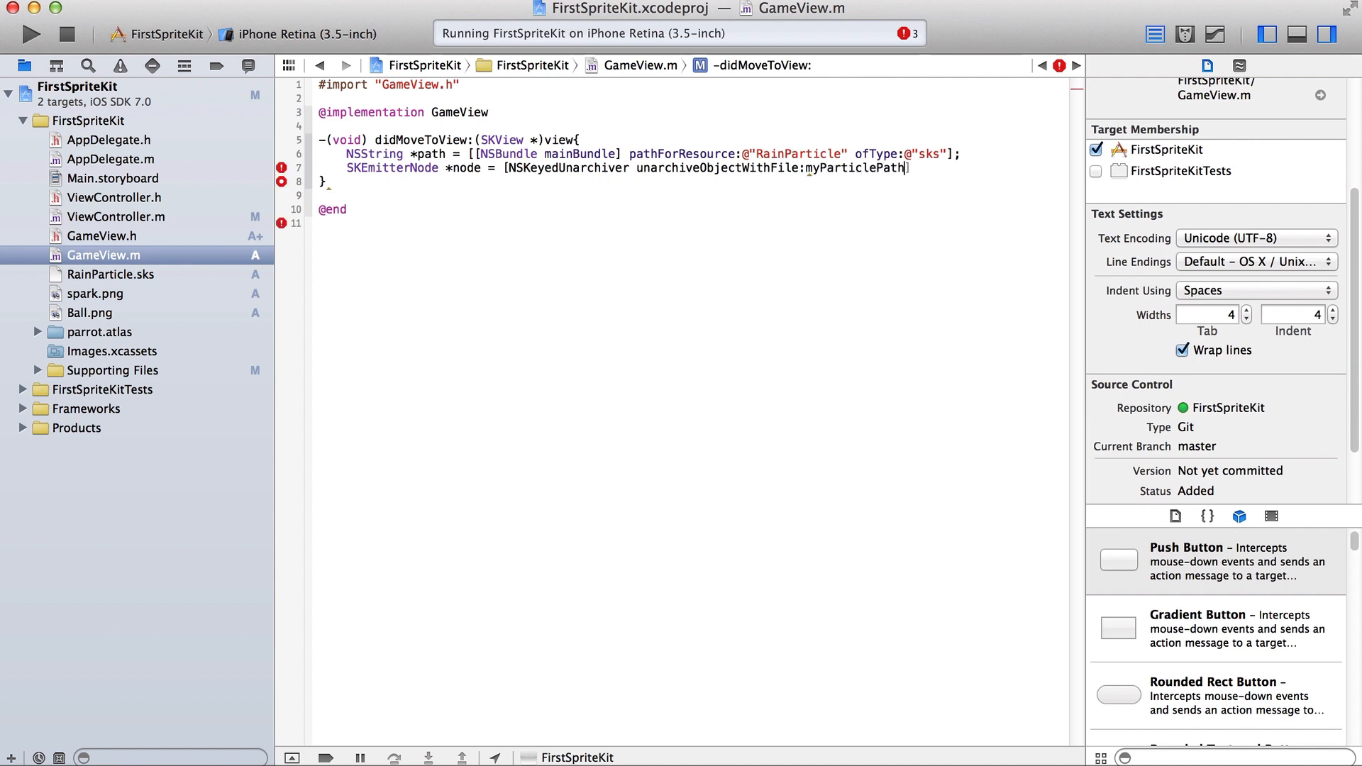
type(";]")
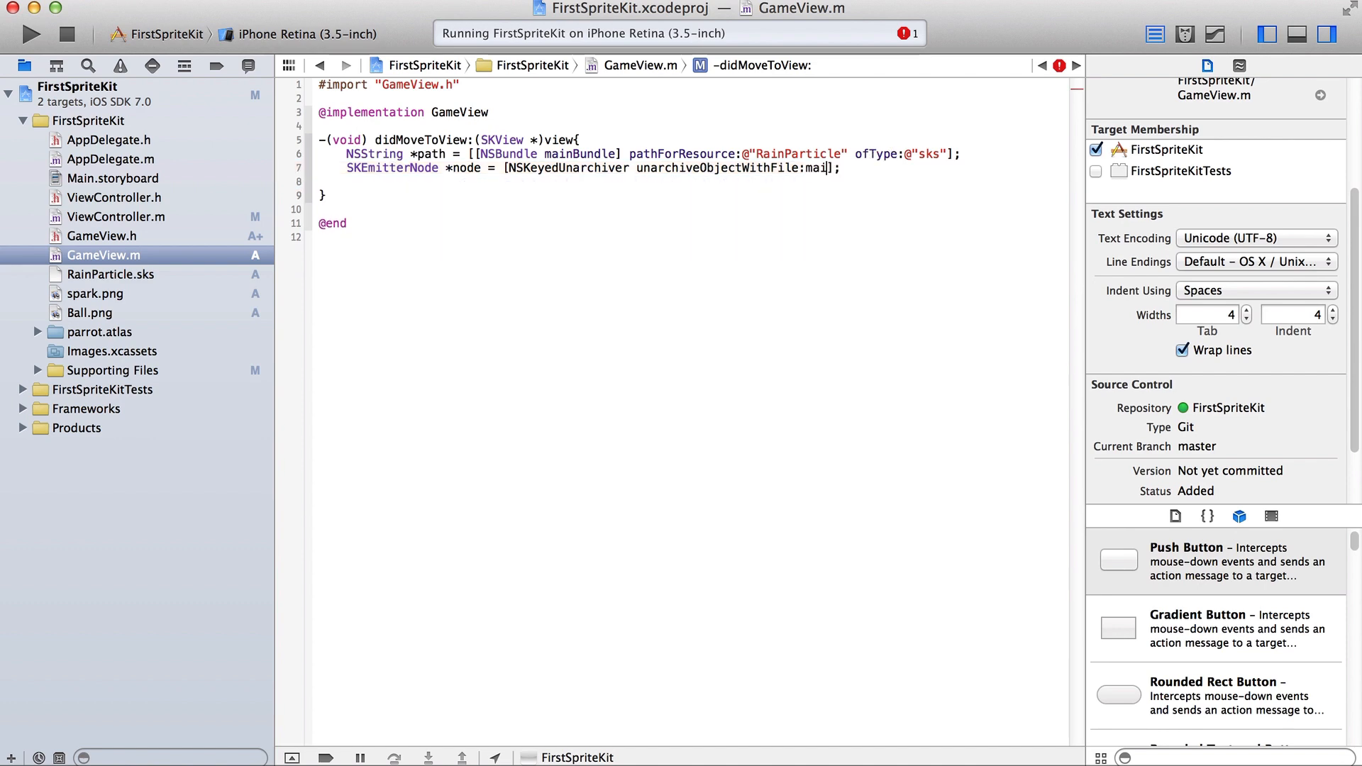
Fix the unarchive argument to the path variable and move to a blank line below.
type("NSStringFromClass")
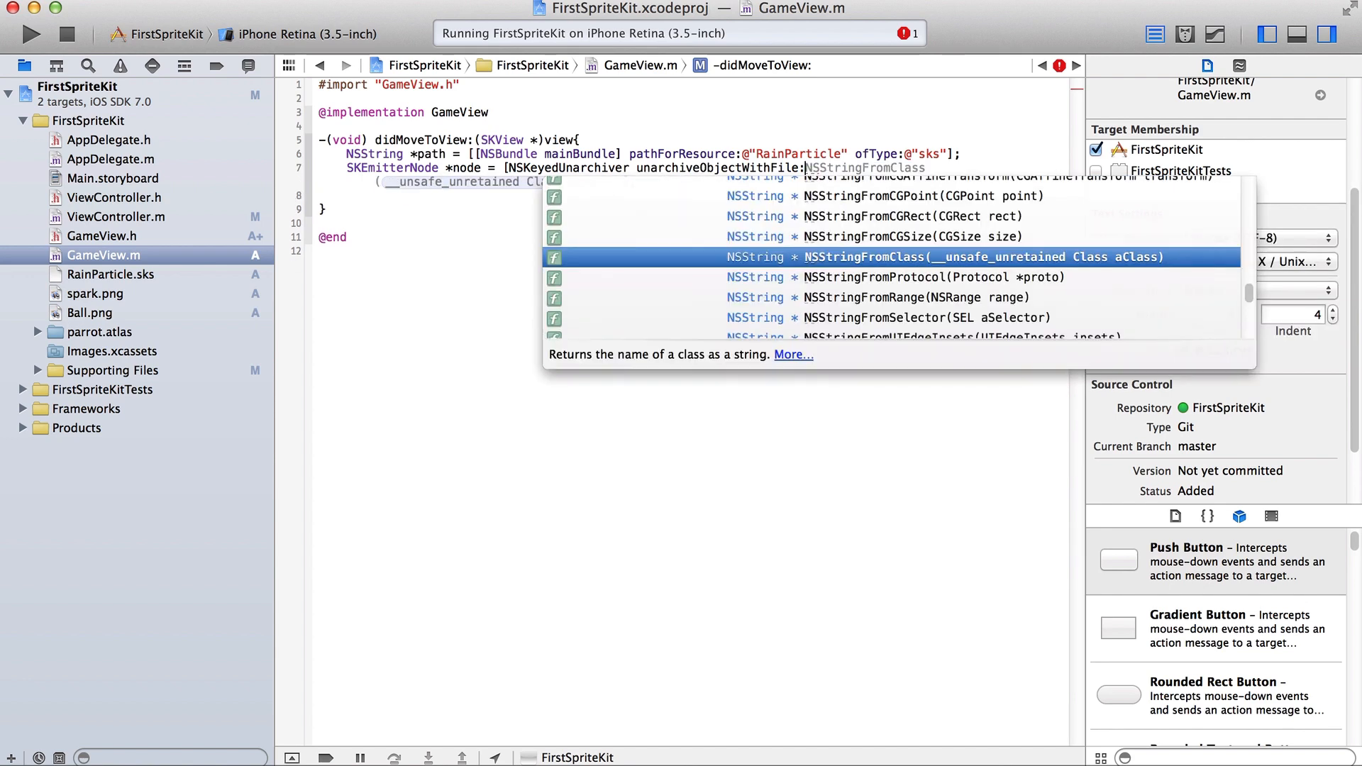
type("PATH_MAX];")
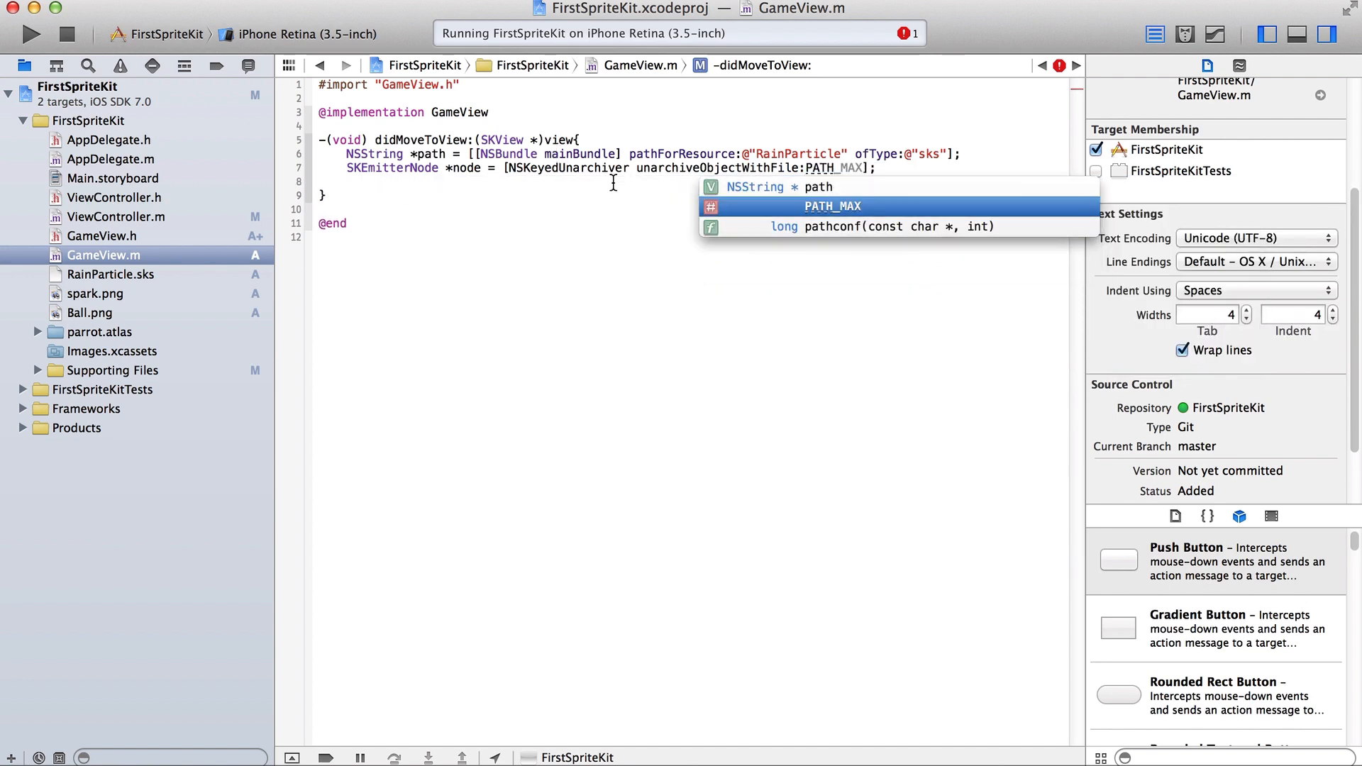
left_click(818, 187)
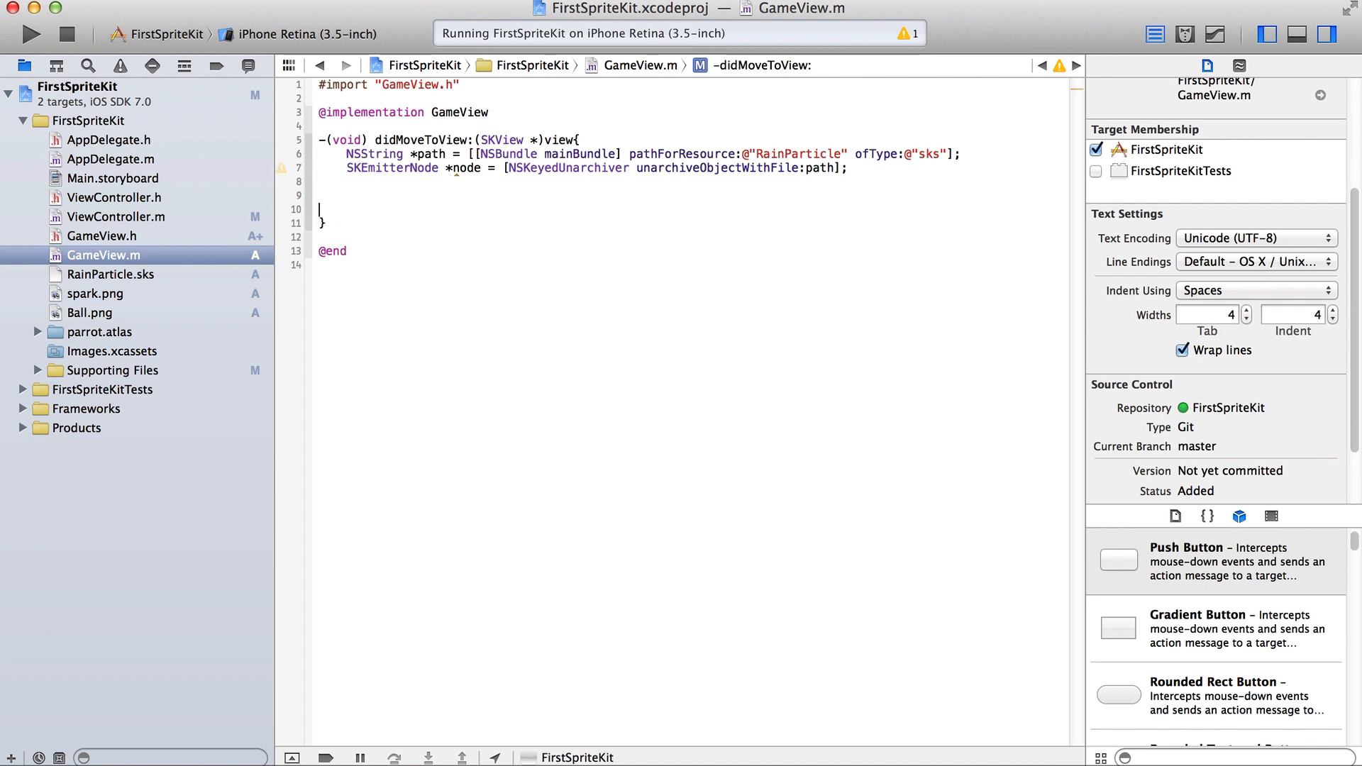
Write node.position = CGPointMake(200, 200);.
type("node.")
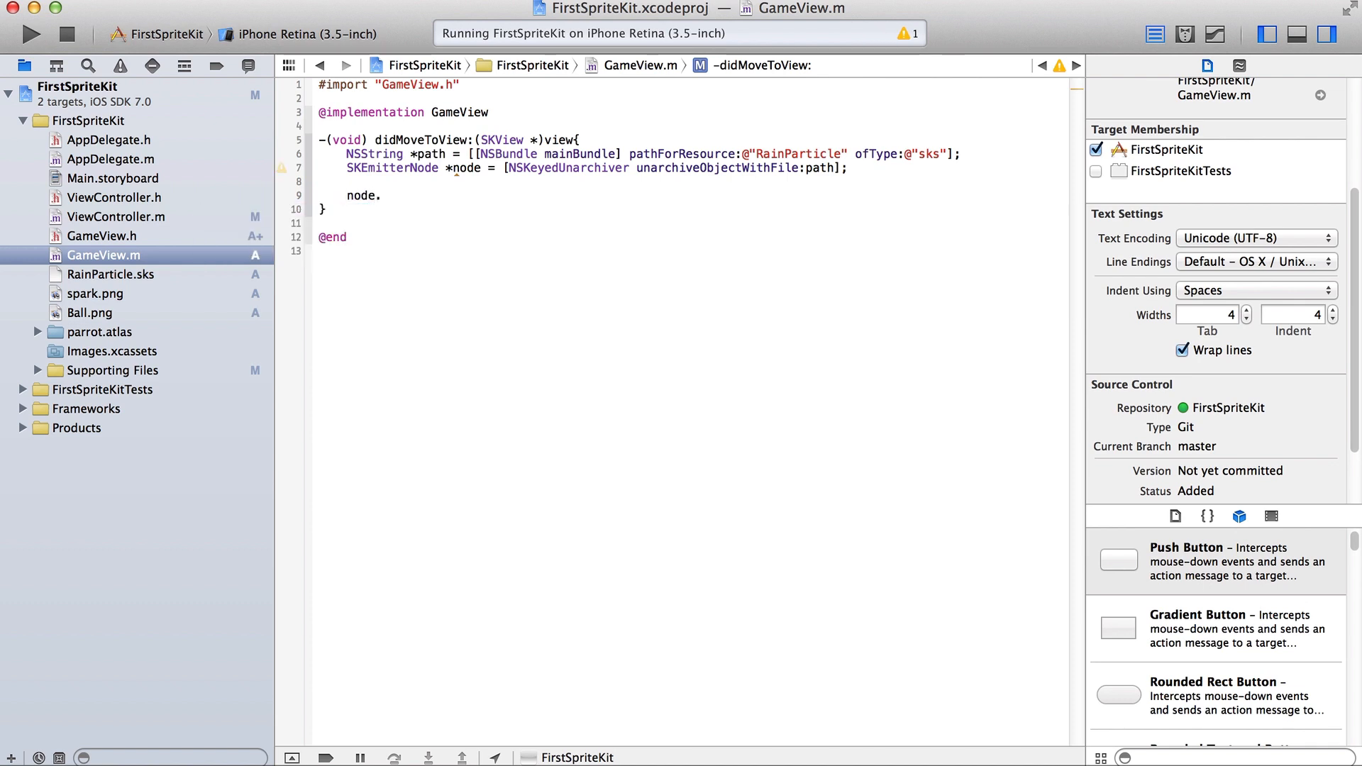
type("position =")
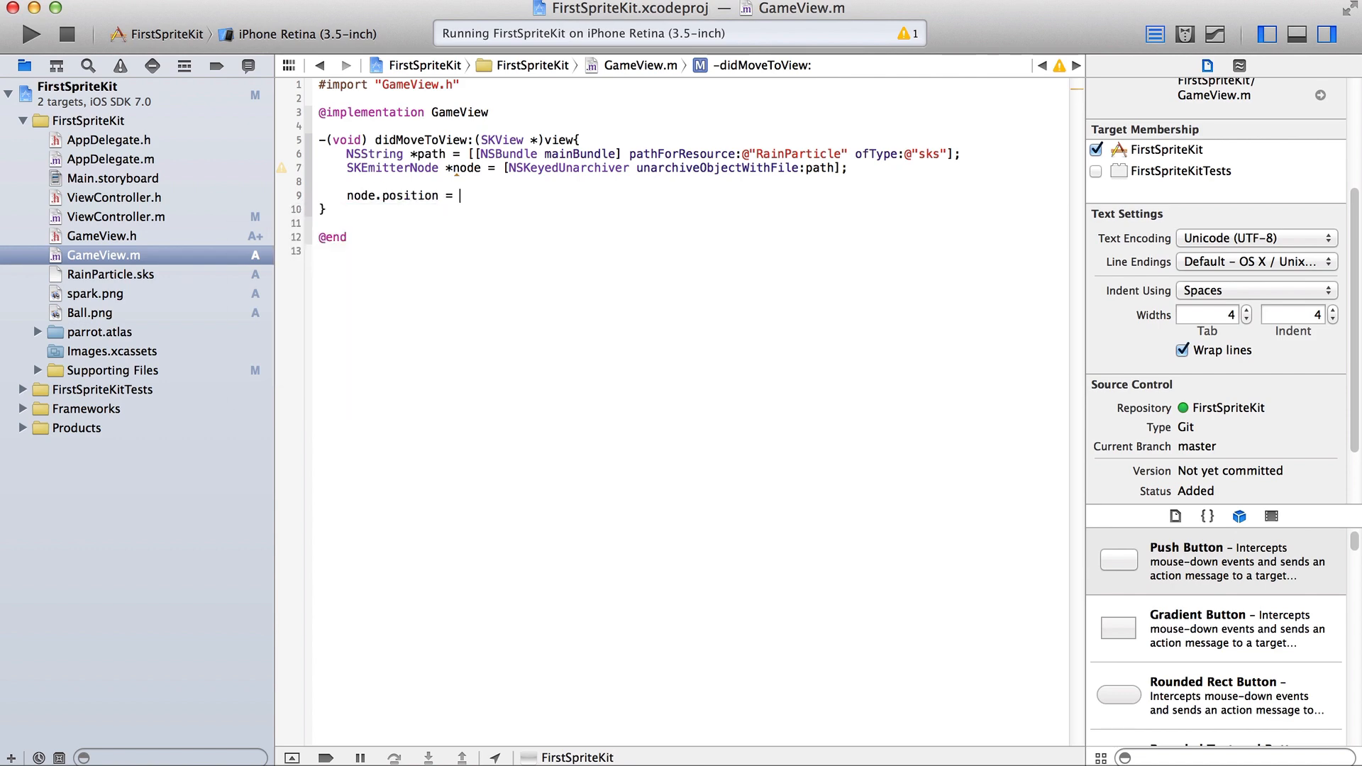
type("CGPointMake(CGFloat x, CGFloat y")
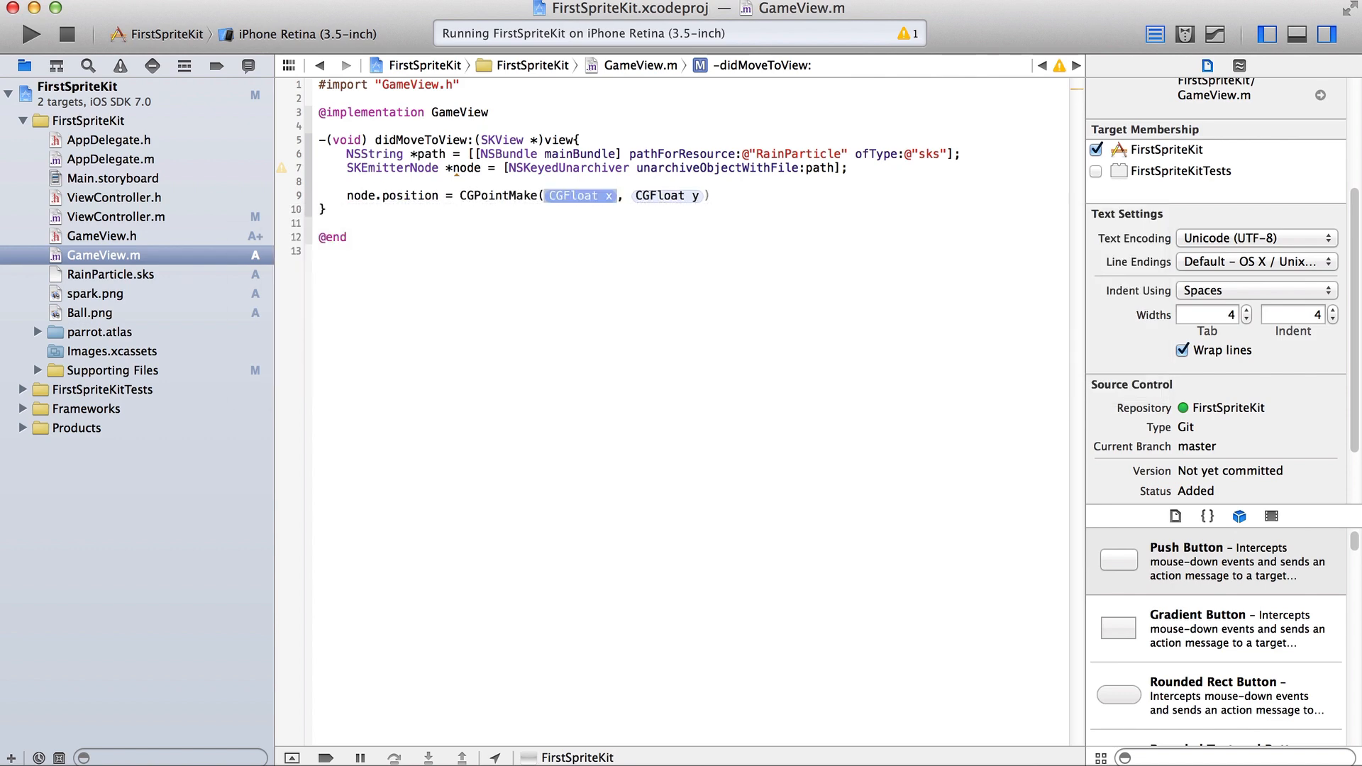
type("200")
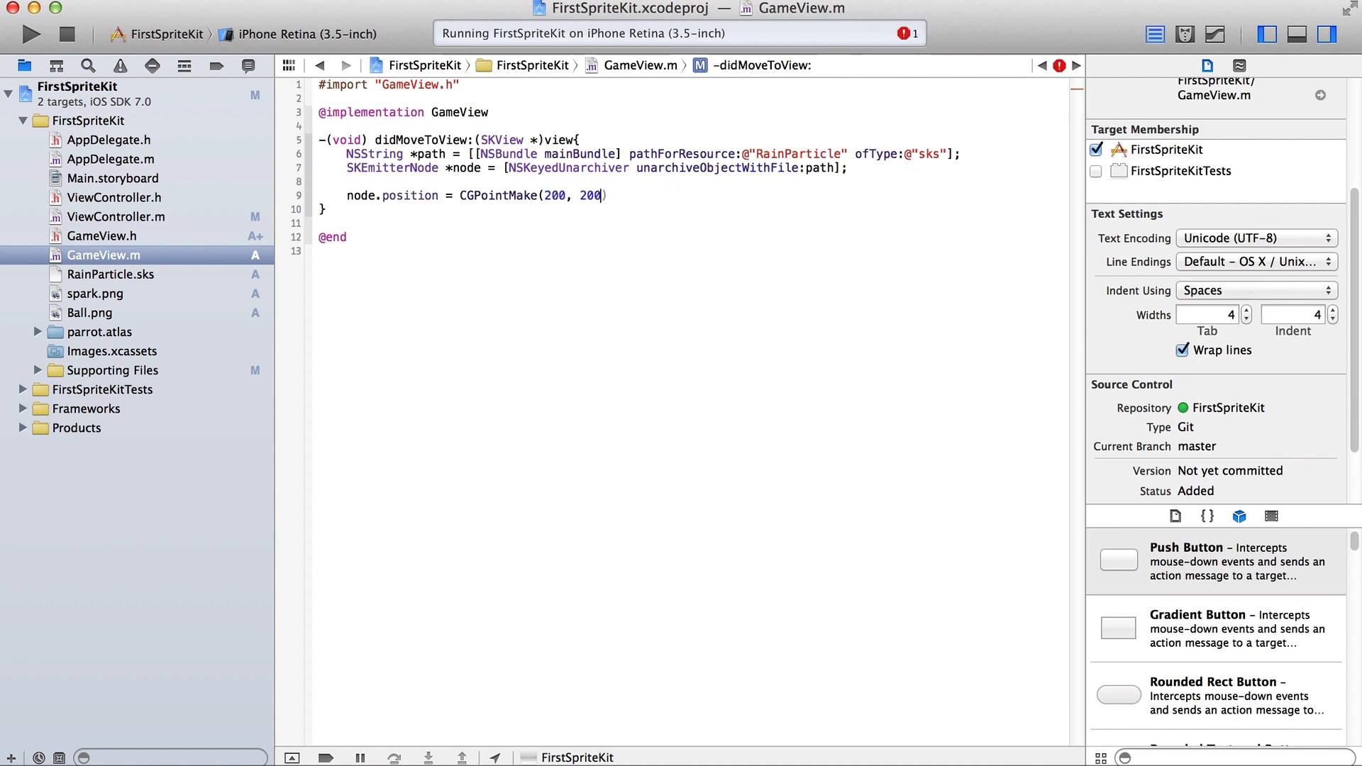
type(";")
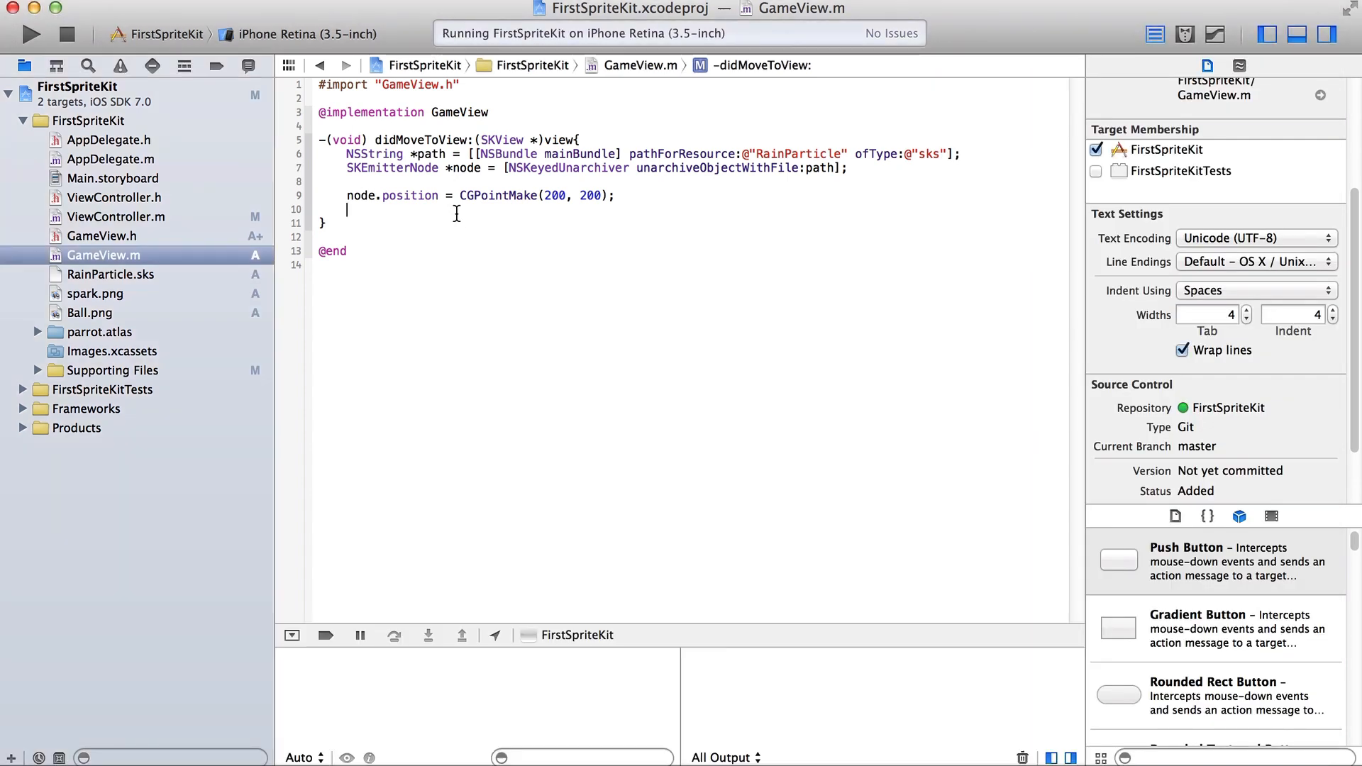
Write [self addChild:node]; and build and run the app.
type("[self]")
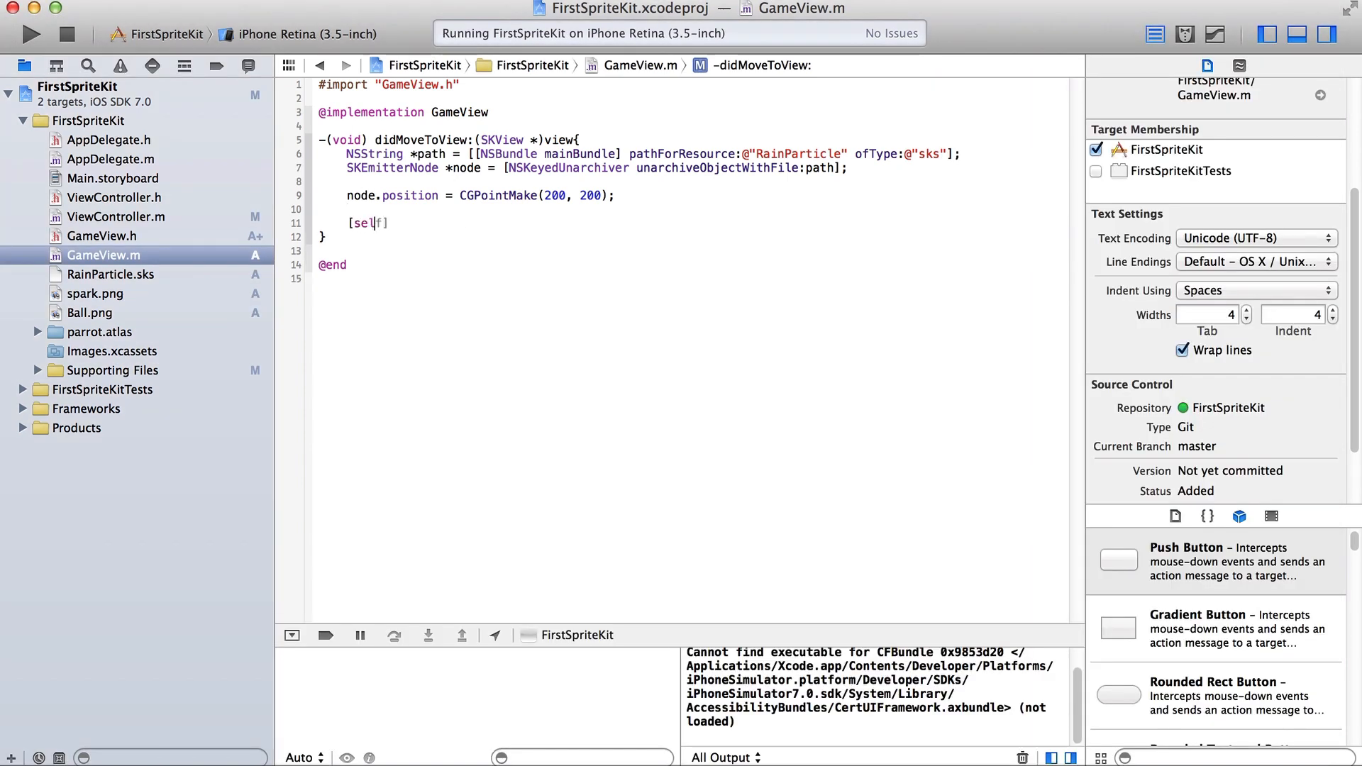
type("addChild:(SKNode *")
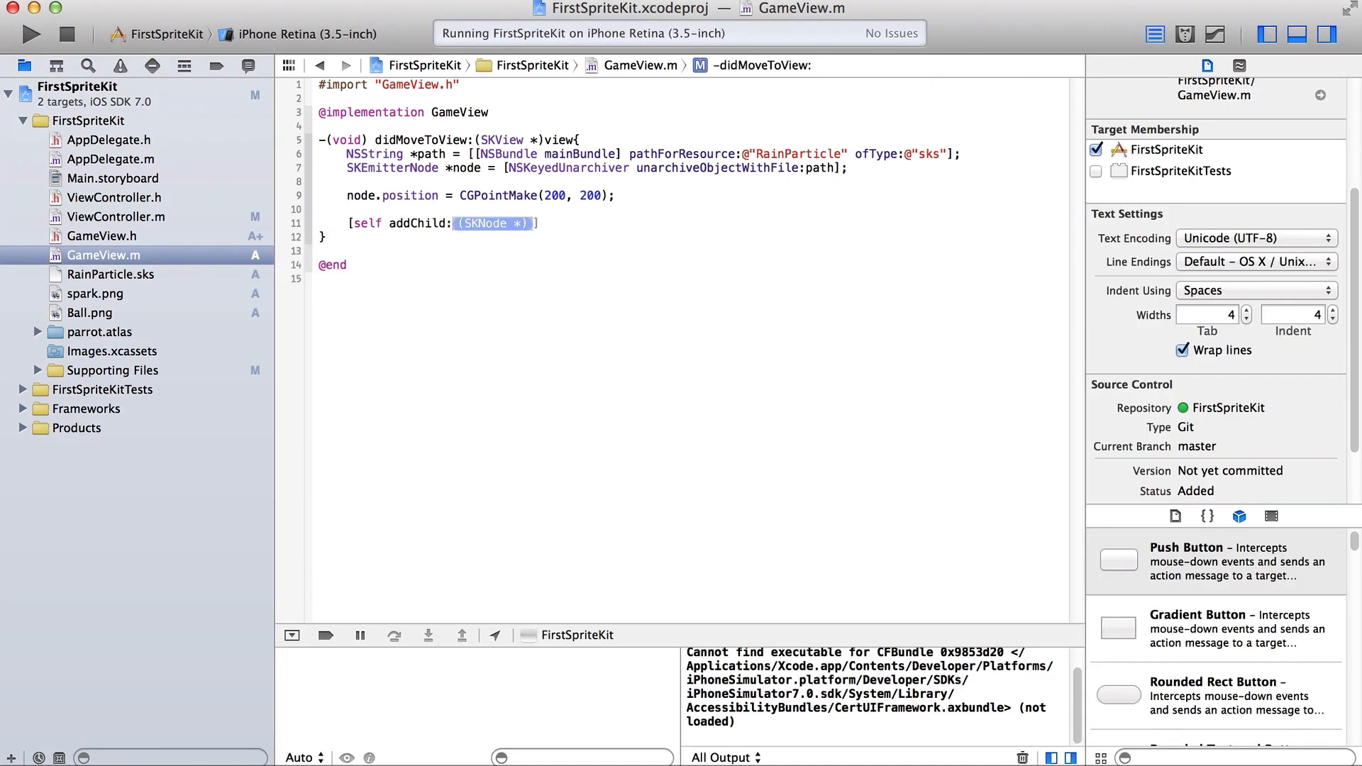
type("node")
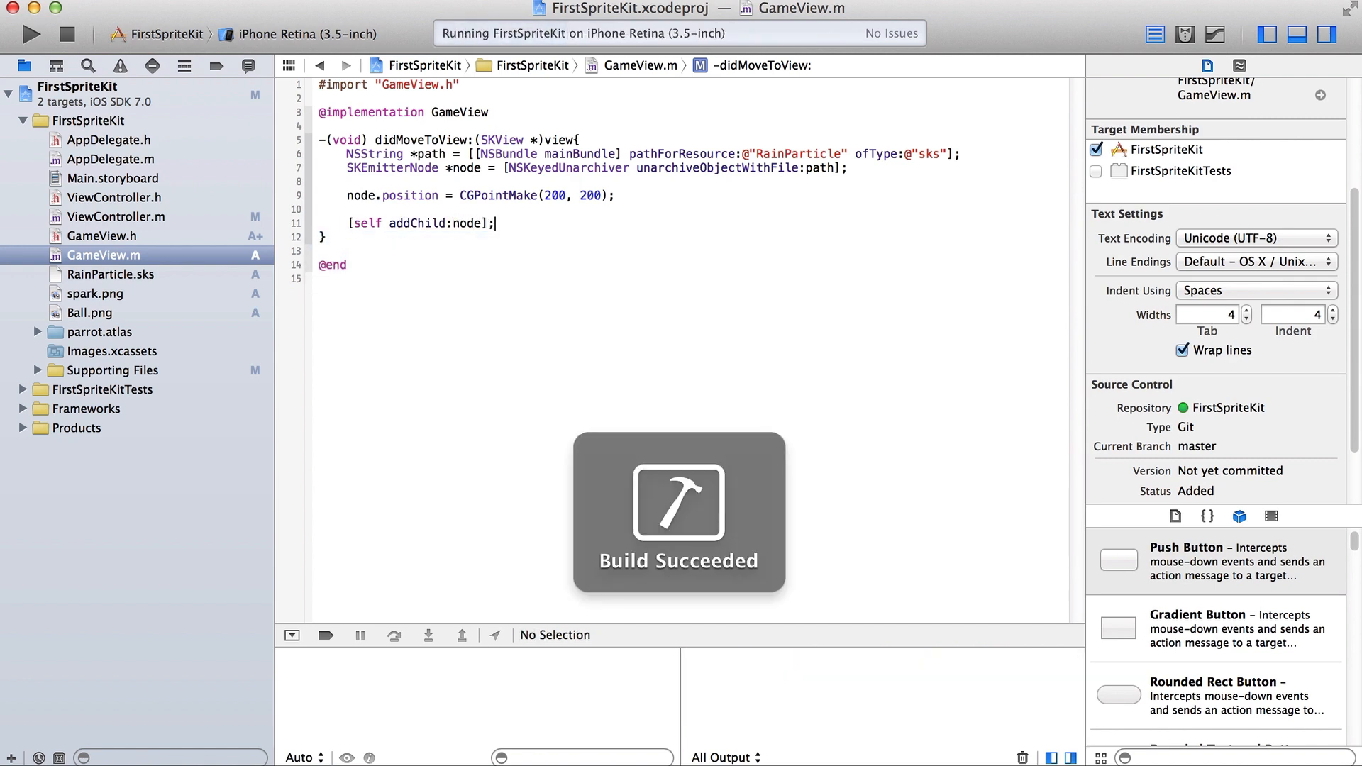
left_click(31, 34)
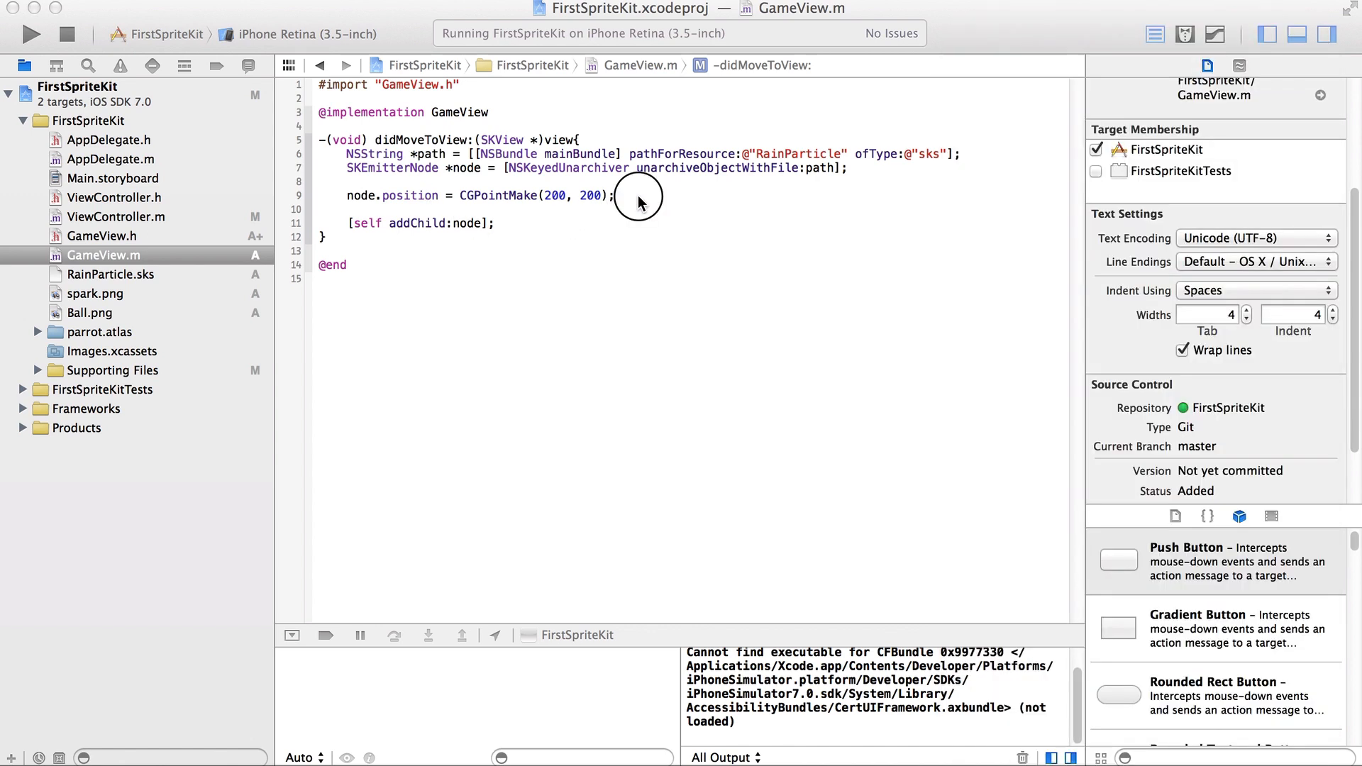
Add the line node.particleBirthRate = 10000; to the emitter setup code via completion.
type("node")
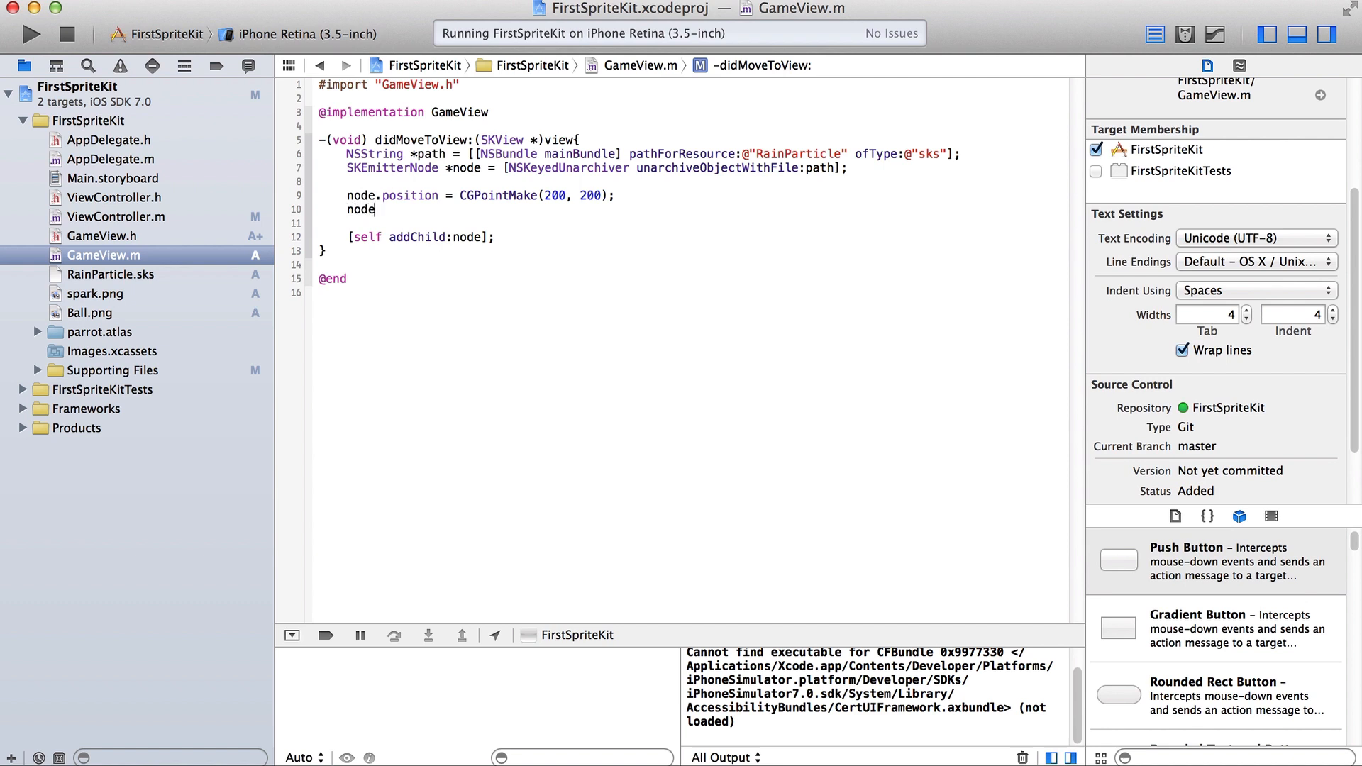
type(".class")
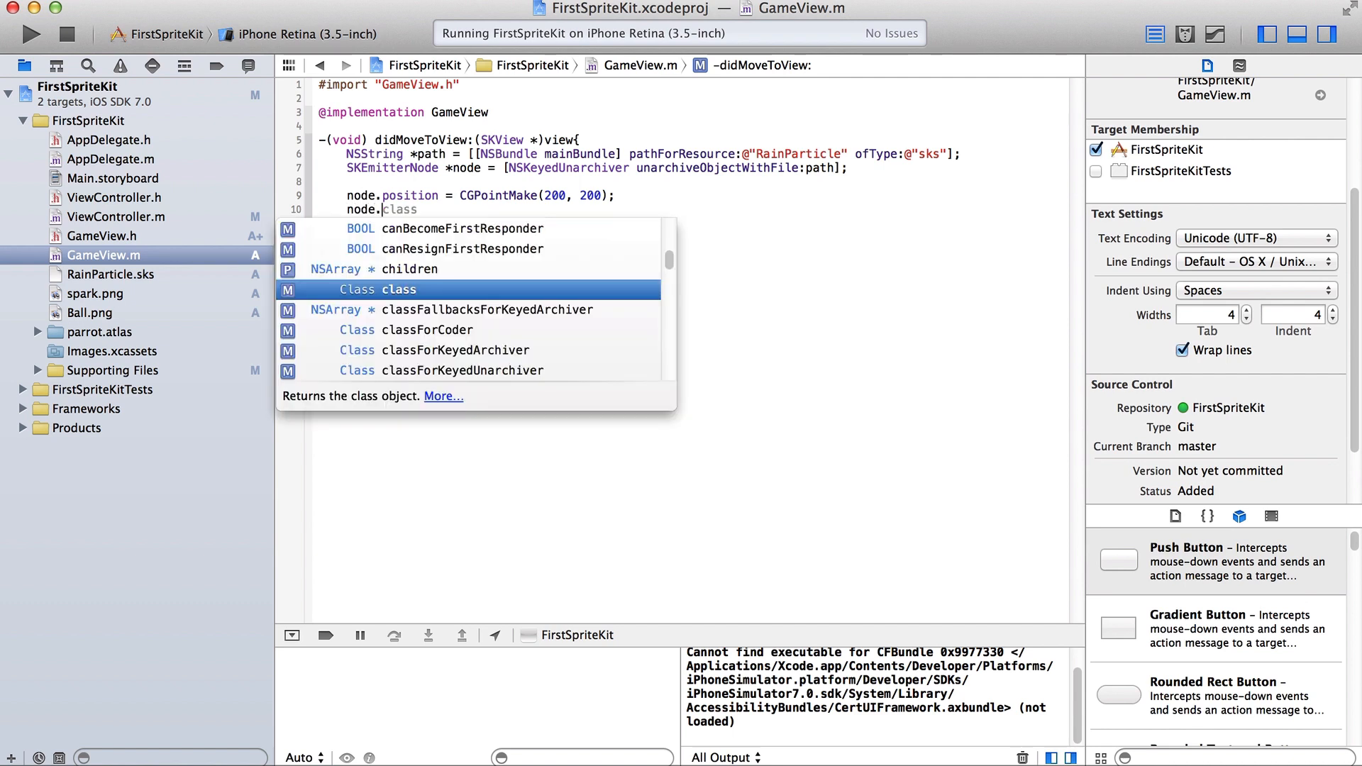
type("particle")
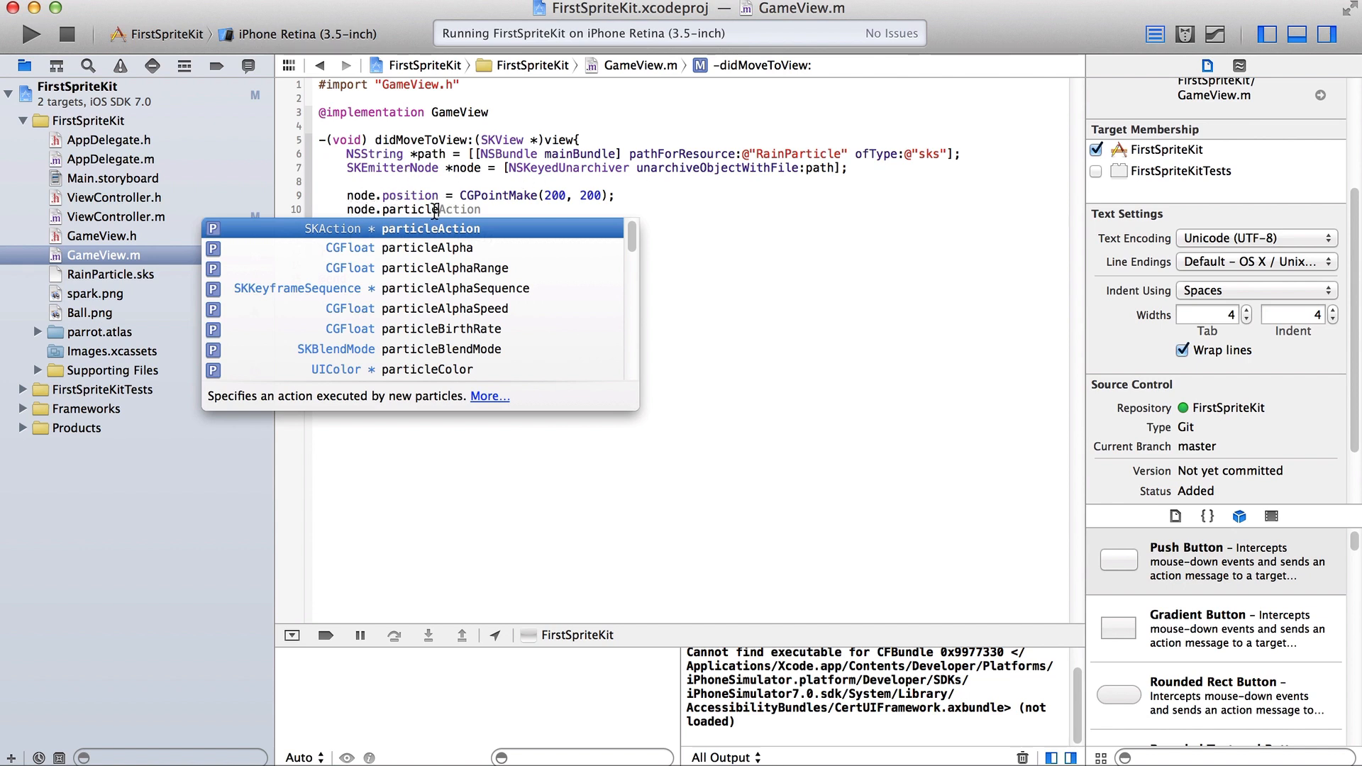
mouse_move(478, 322)
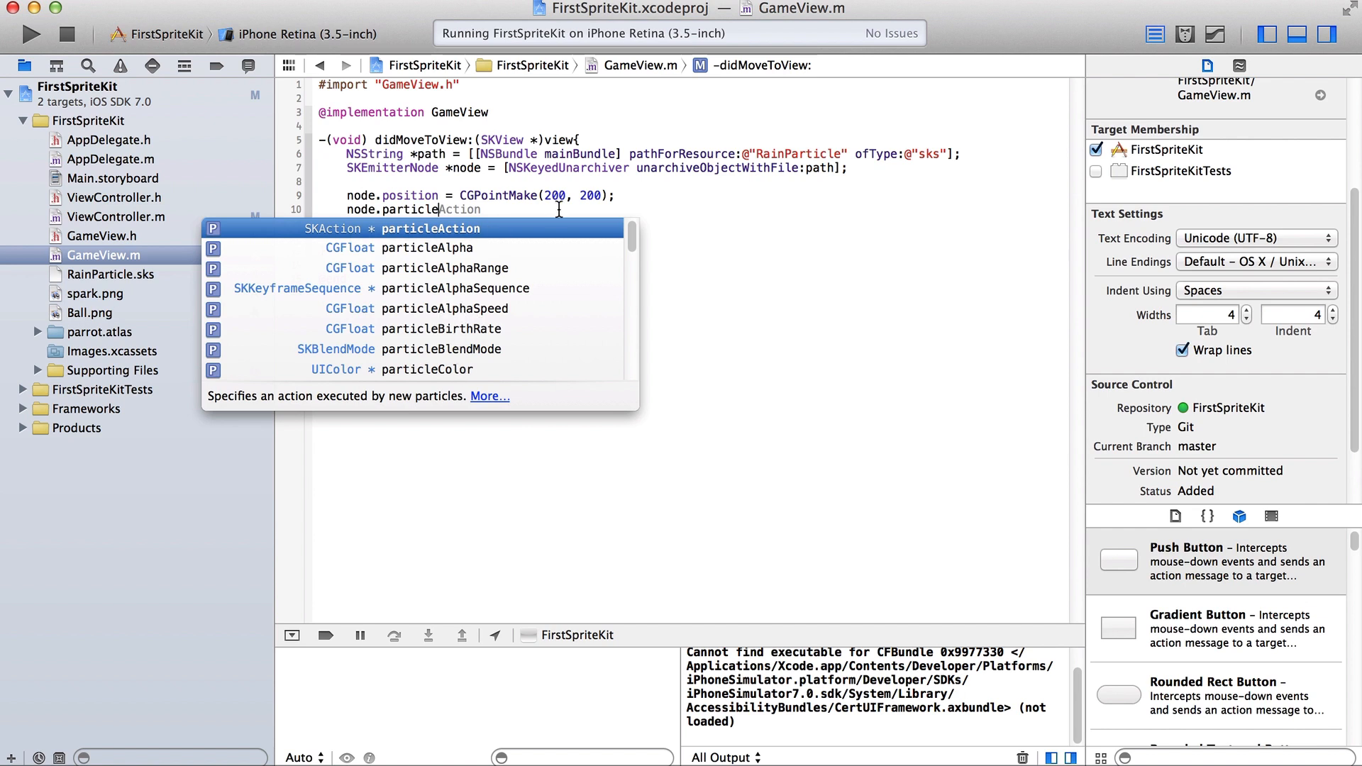
key("Escape")
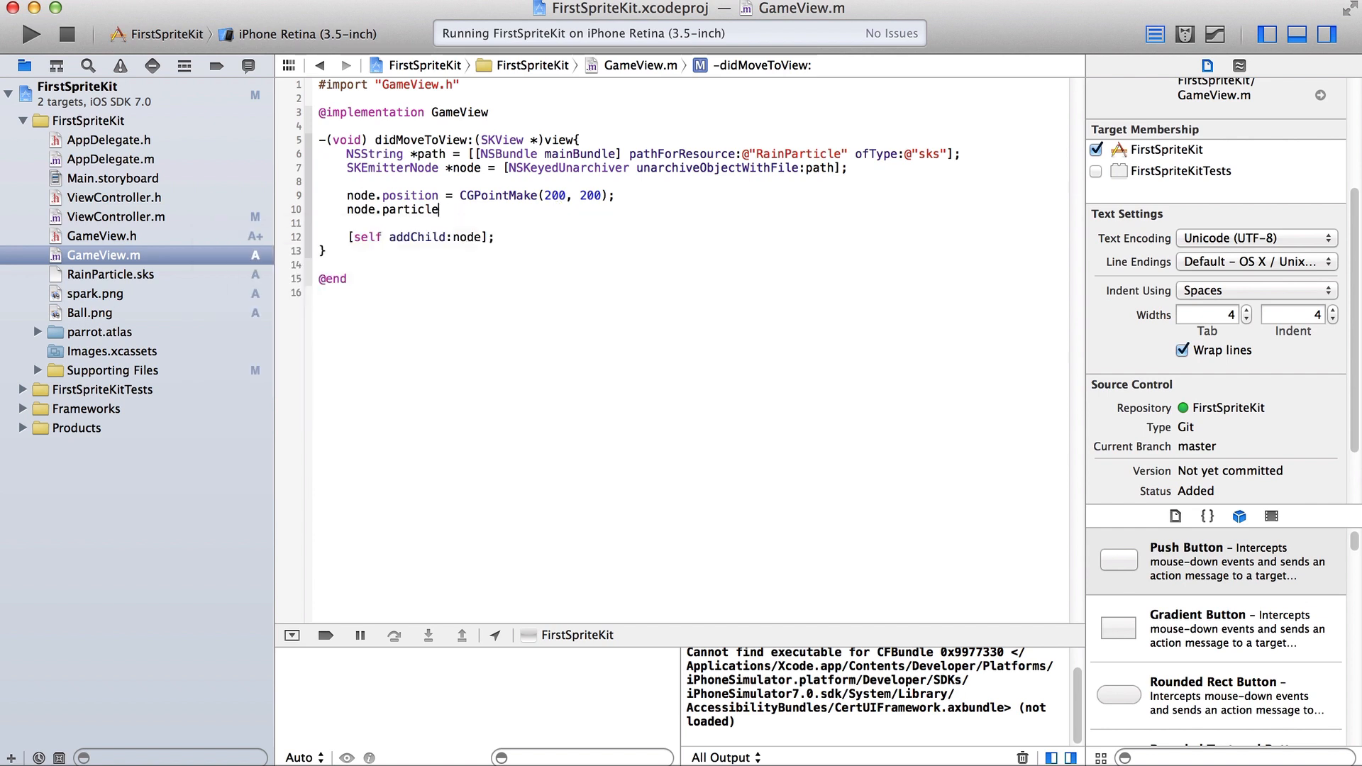
type("BirthRate =")
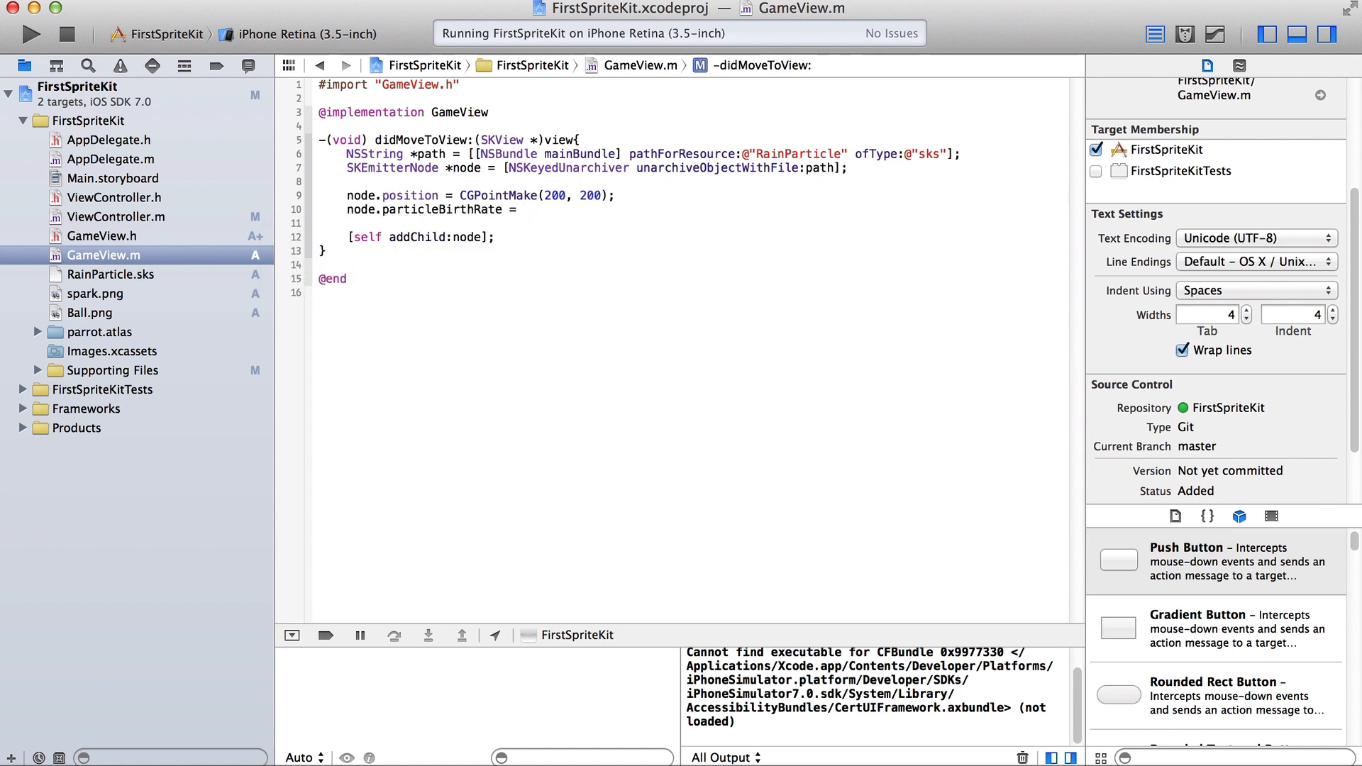
type("10000;")
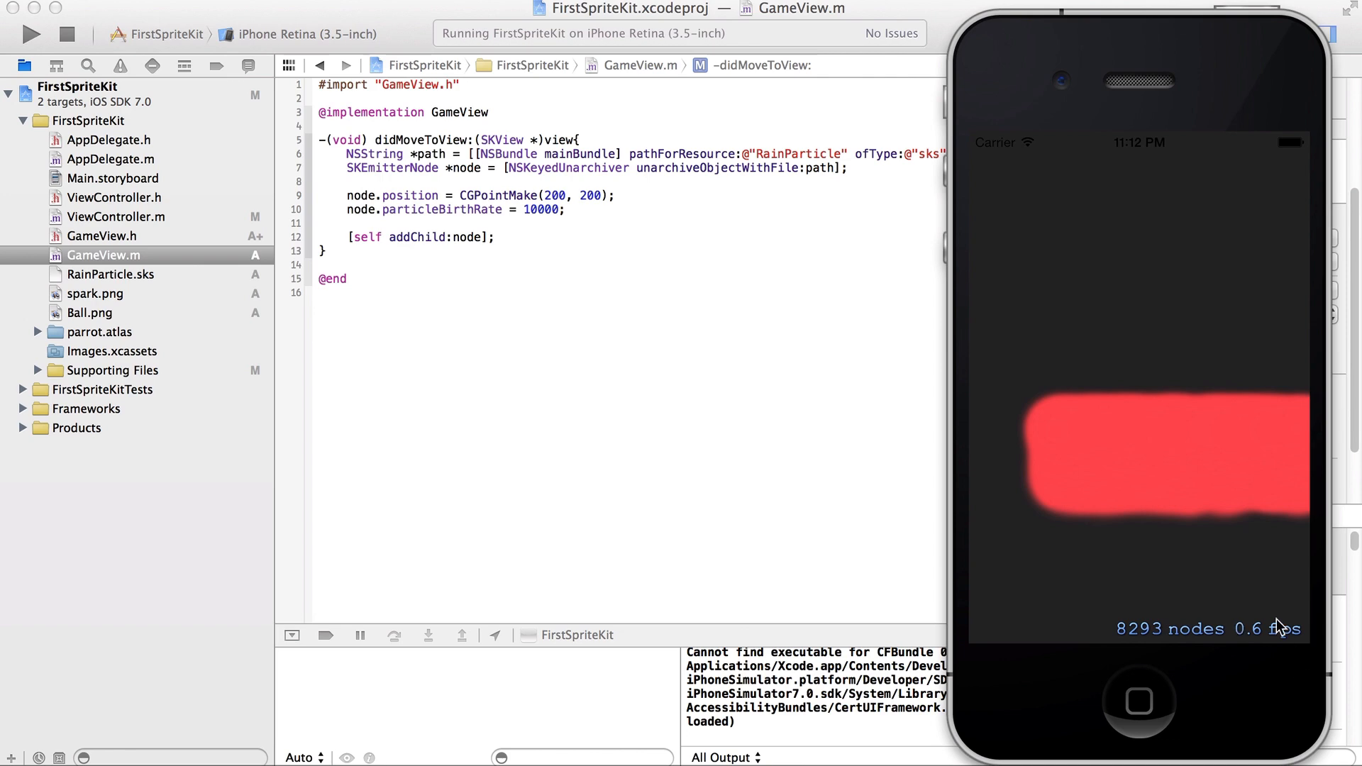
mouse_move(682, 269)
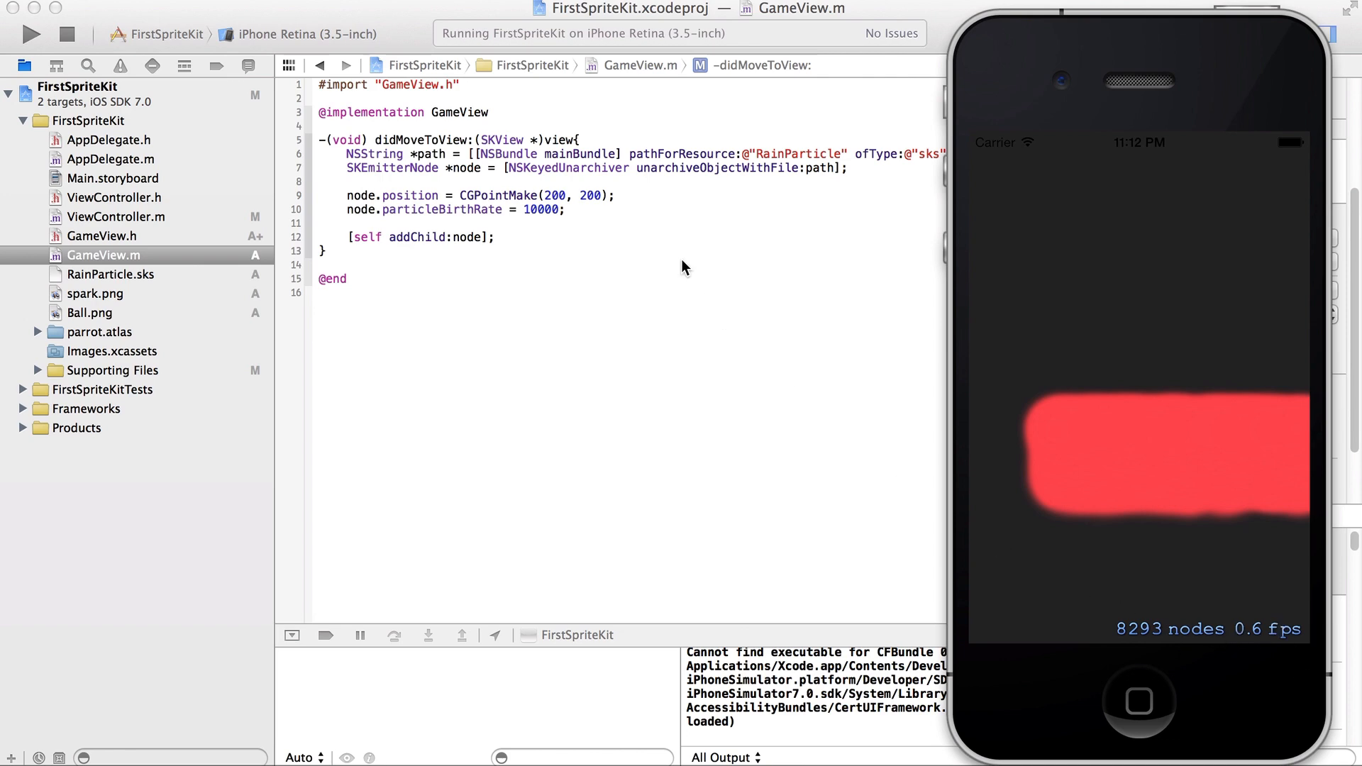
Return to the Xcode window after watching the dense particle run in the simulator.
left_click(1327, 34)
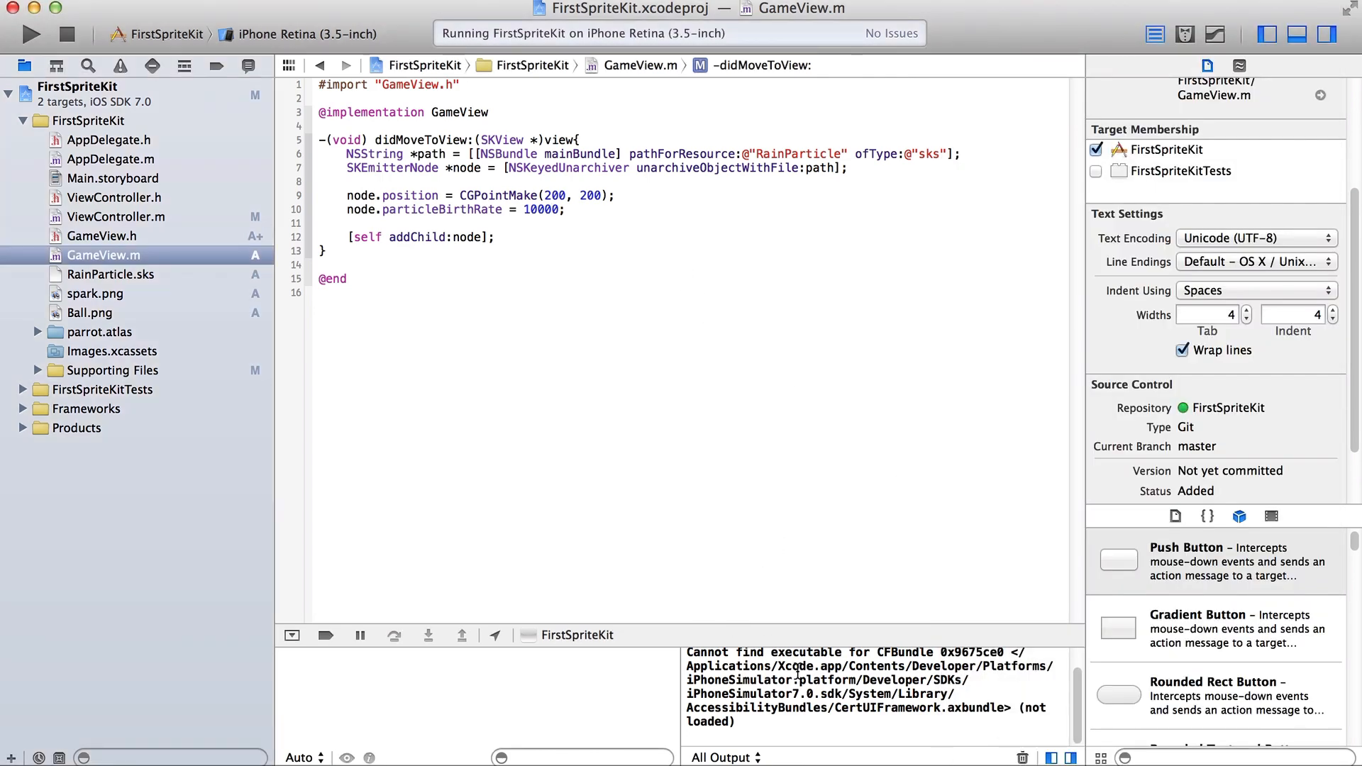